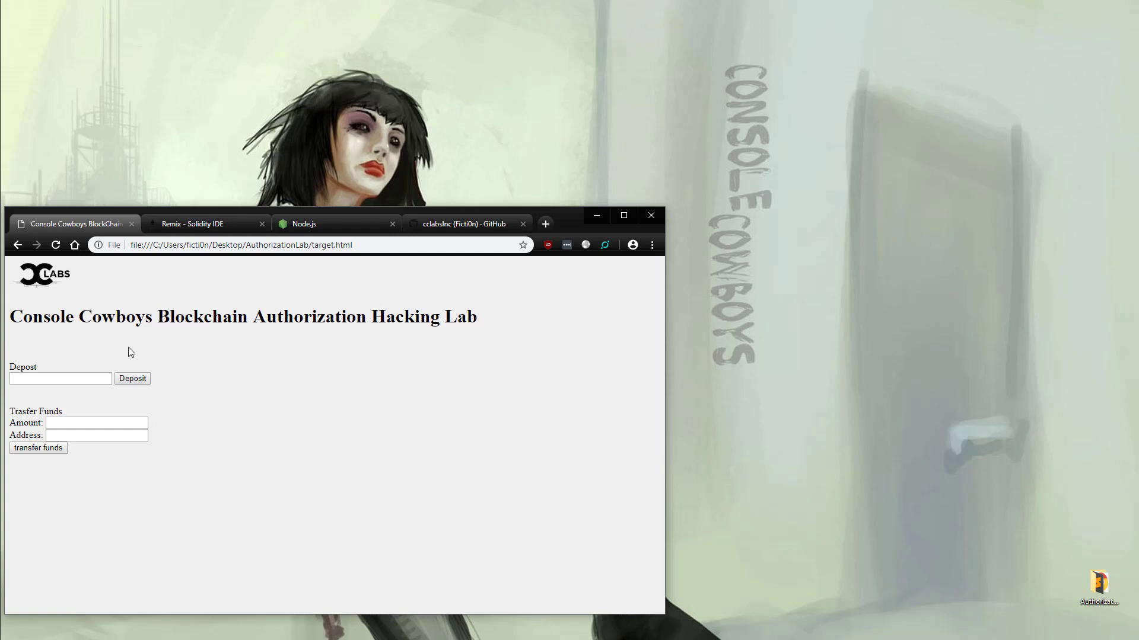
Step: View AuthorizationLab.zip in the BlockChainExploitation Targets folder on GitHub, then close GitHub
{"action": "left_click", "coordinate": [463, 224]}
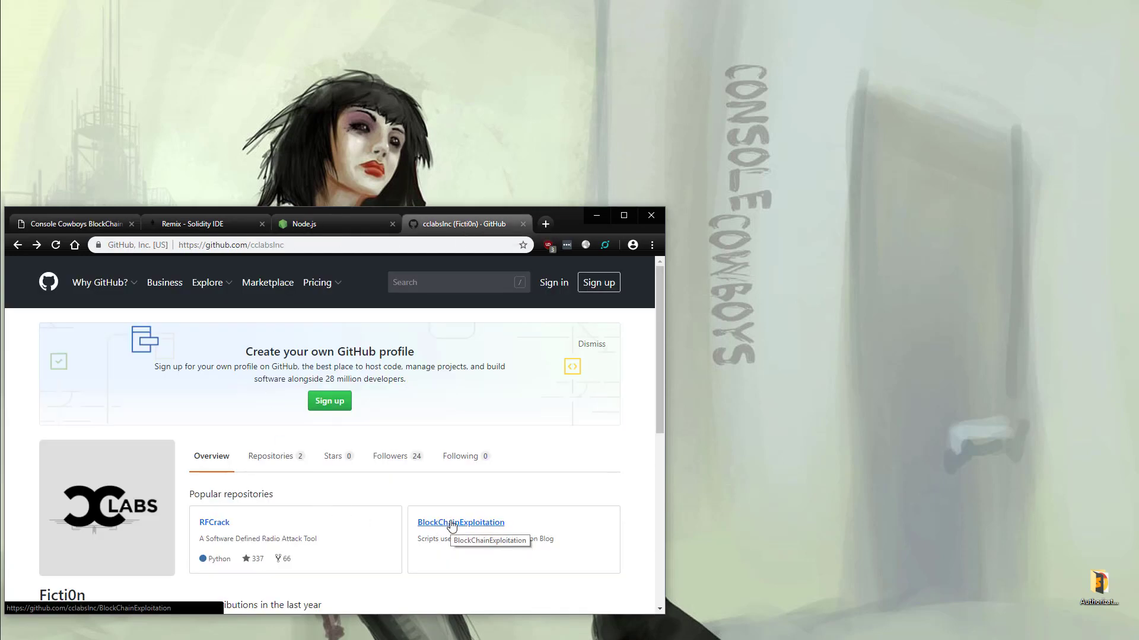
{"action": "left_click", "coordinate": [461, 522]}
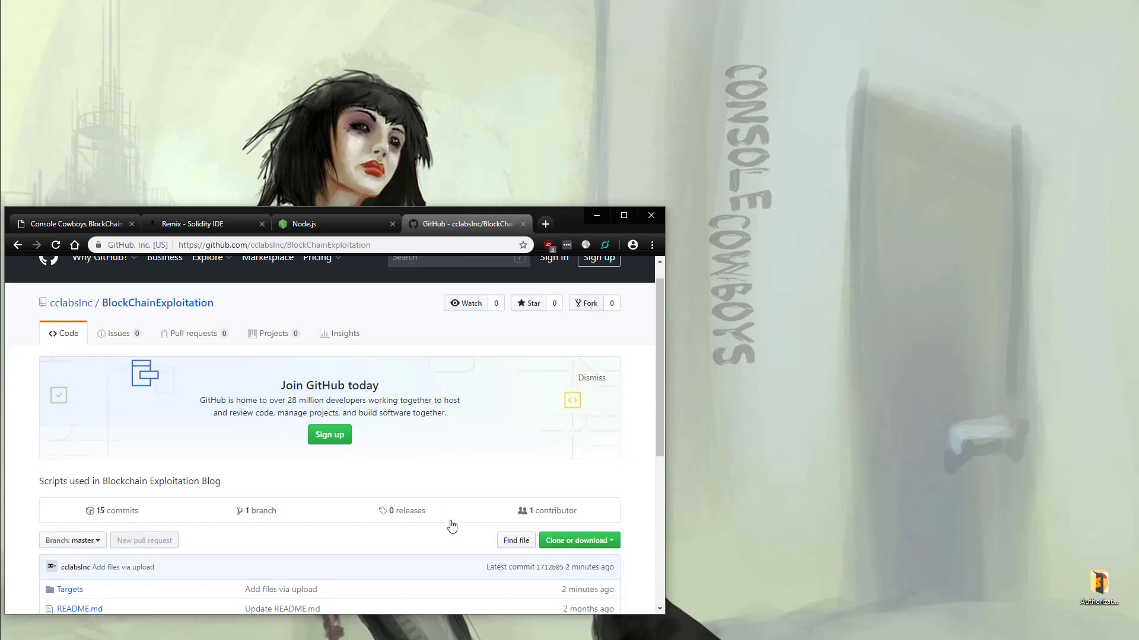
{"action": "left_click", "coordinate": [70, 589]}
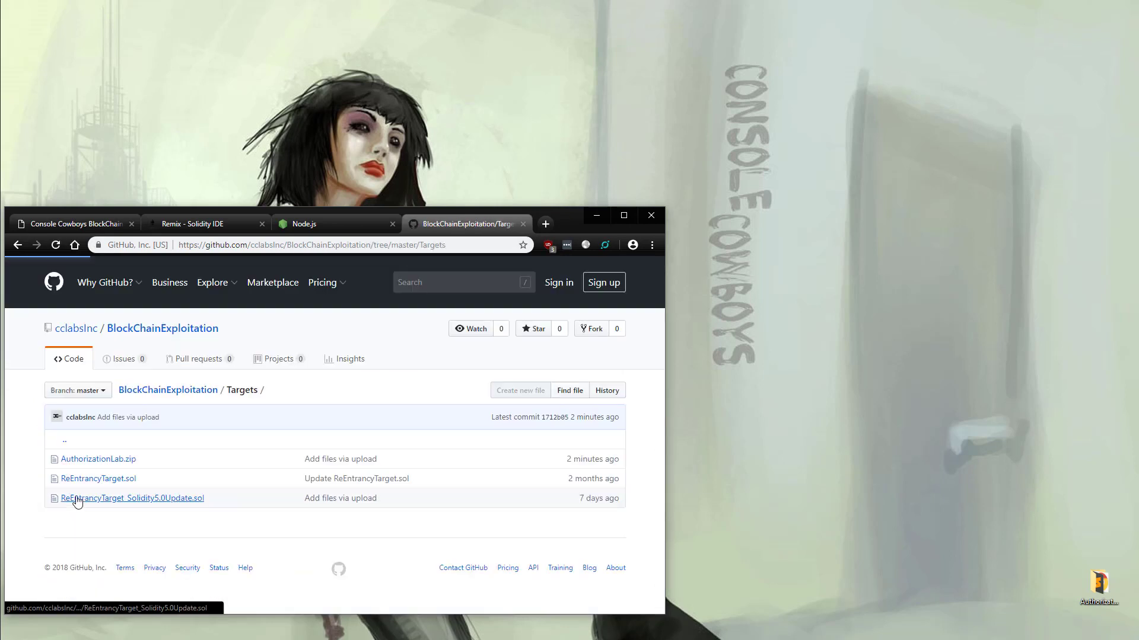
{"action": "left_click", "coordinate": [98, 459]}
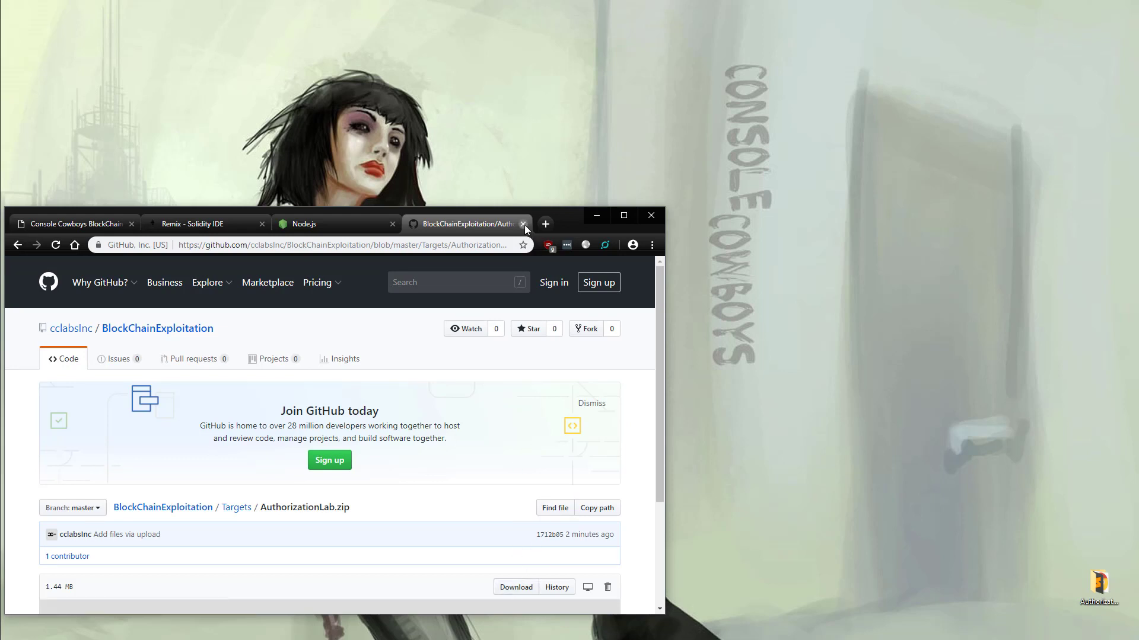
{"action": "left_click", "coordinate": [521, 224]}
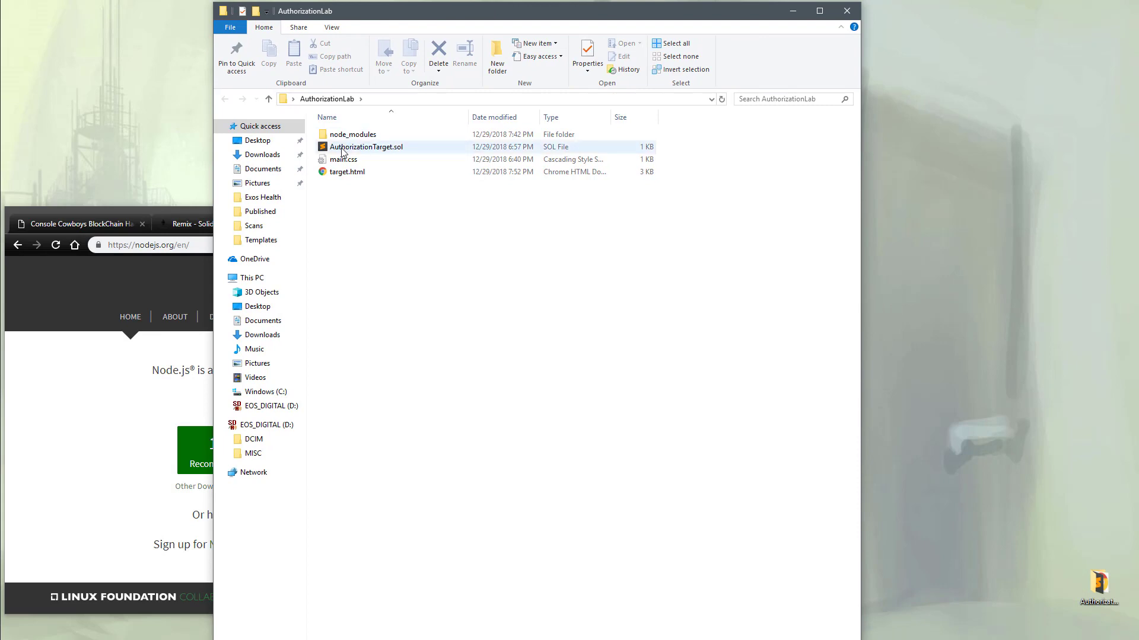
Step: Open AuthorizationTarget.sol and target.html from AuthorizationLab in Sublime Text
{"action": "left_click", "coordinate": [346, 172]}
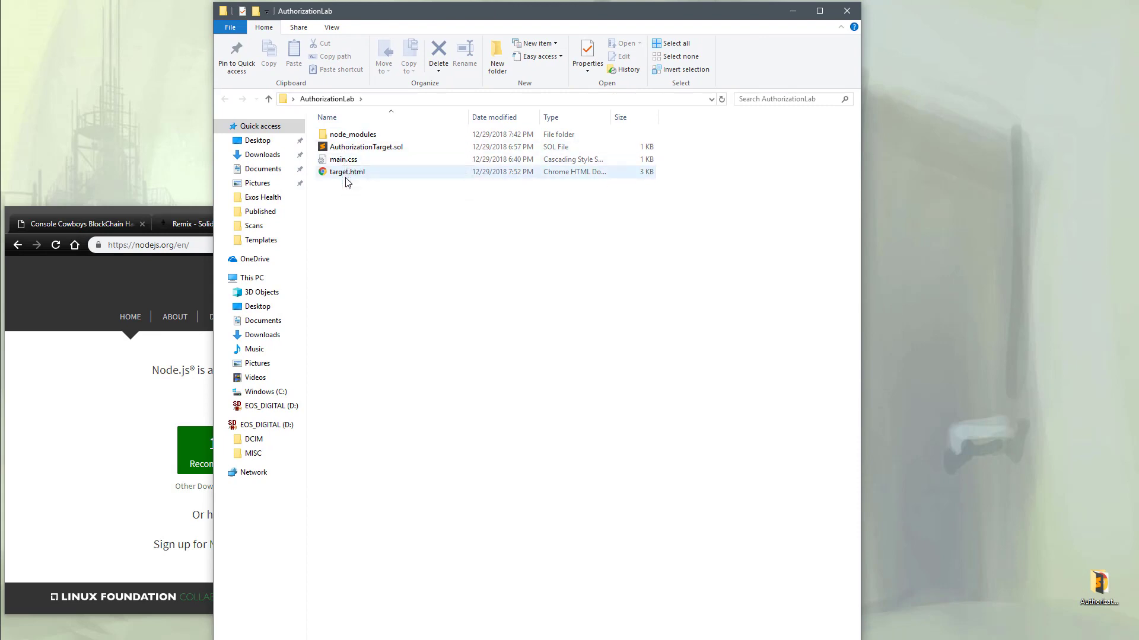
{"action": "left_click", "coordinate": [365, 146]}
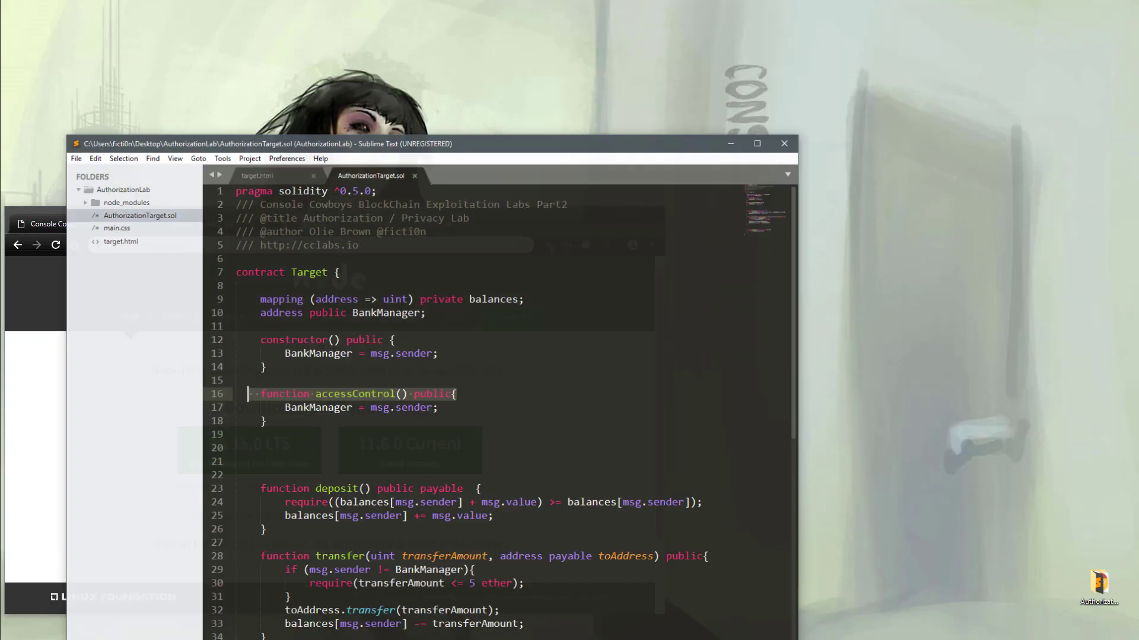
{"action": "left_click", "coordinate": [75, 159]}
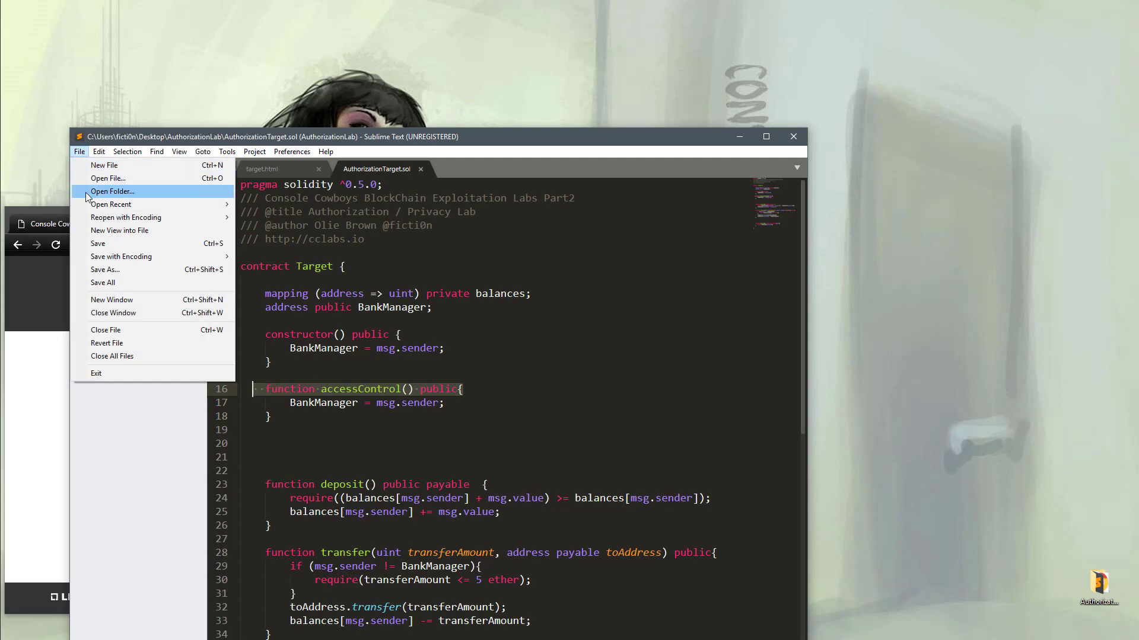
{"action": "mouse_move", "coordinate": [96, 196]}
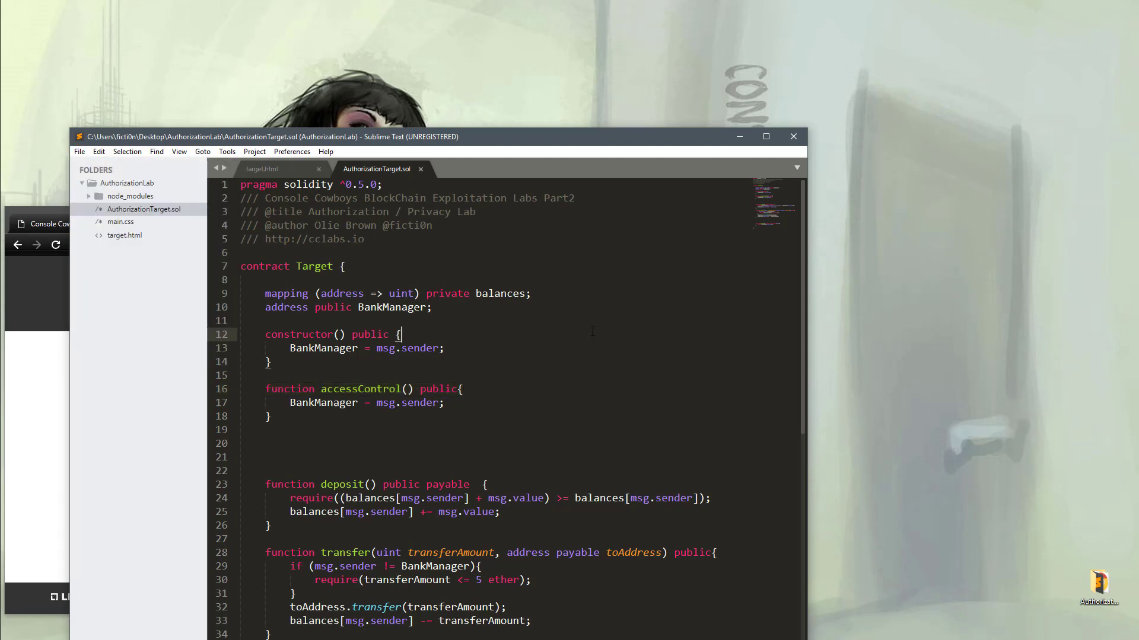
{"action": "scroll", "scroll_direction": "down", "scroll_amount": 3}
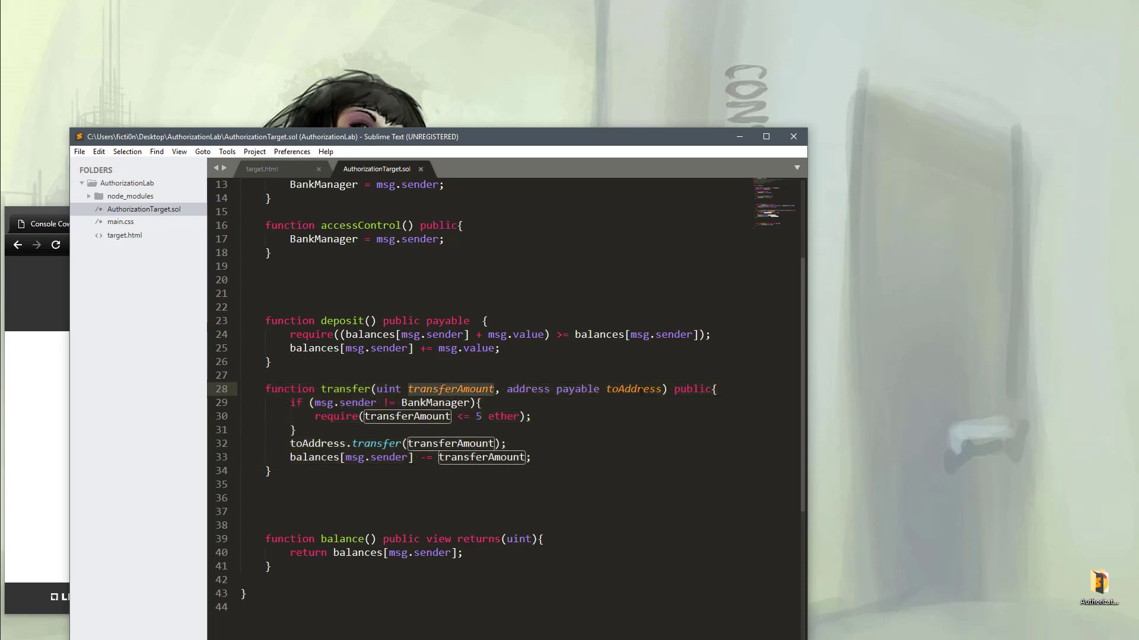
{"action": "double_click", "coordinate": [633, 388]}
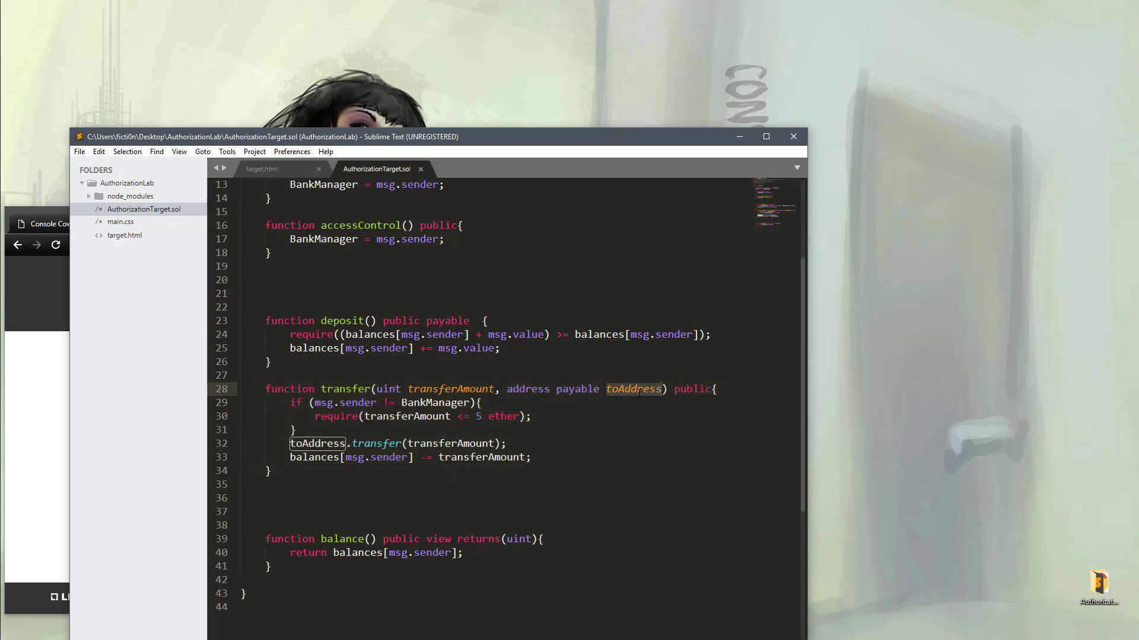
{"action": "double_click", "coordinate": [451, 388]}
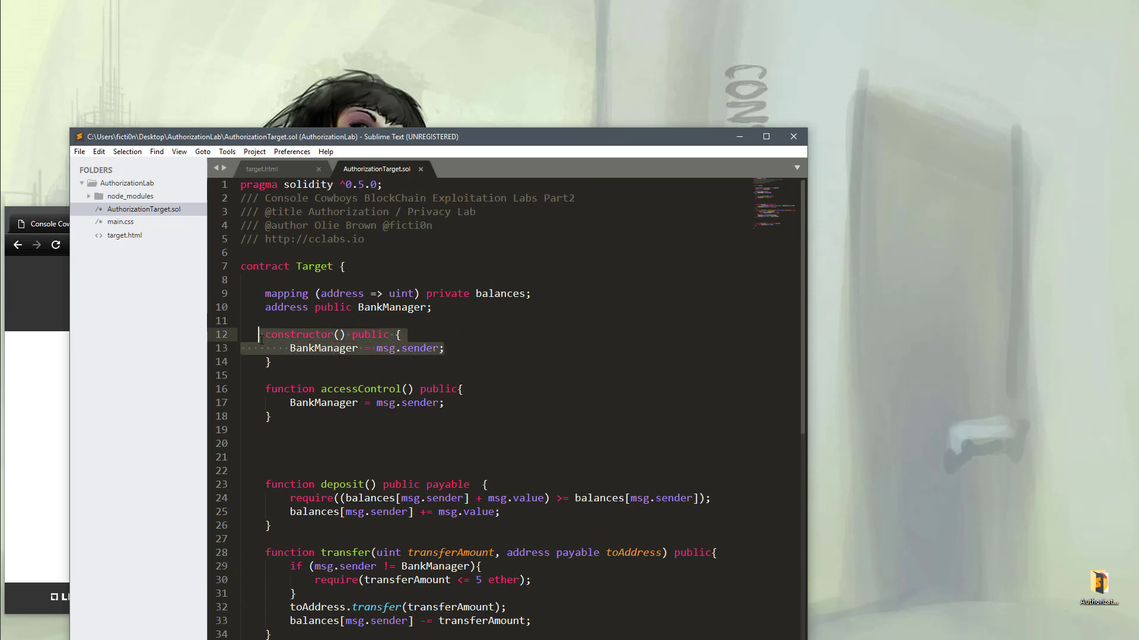
{"action": "double_click", "coordinate": [323, 349]}
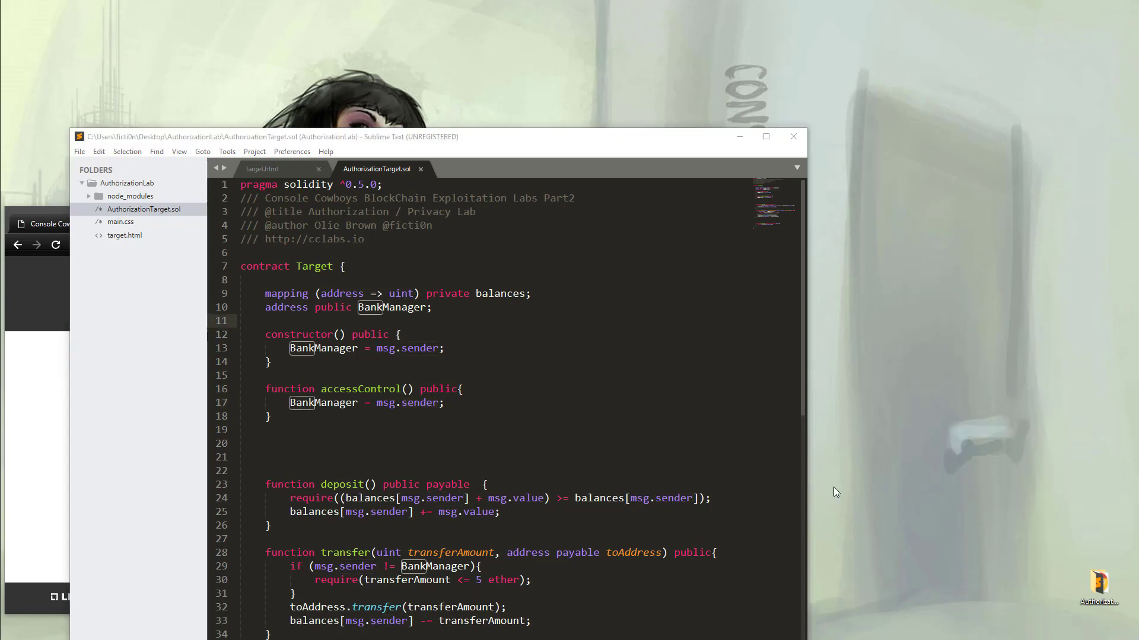
{"action": "scroll", "scroll_direction": "down", "scroll_amount": 3}
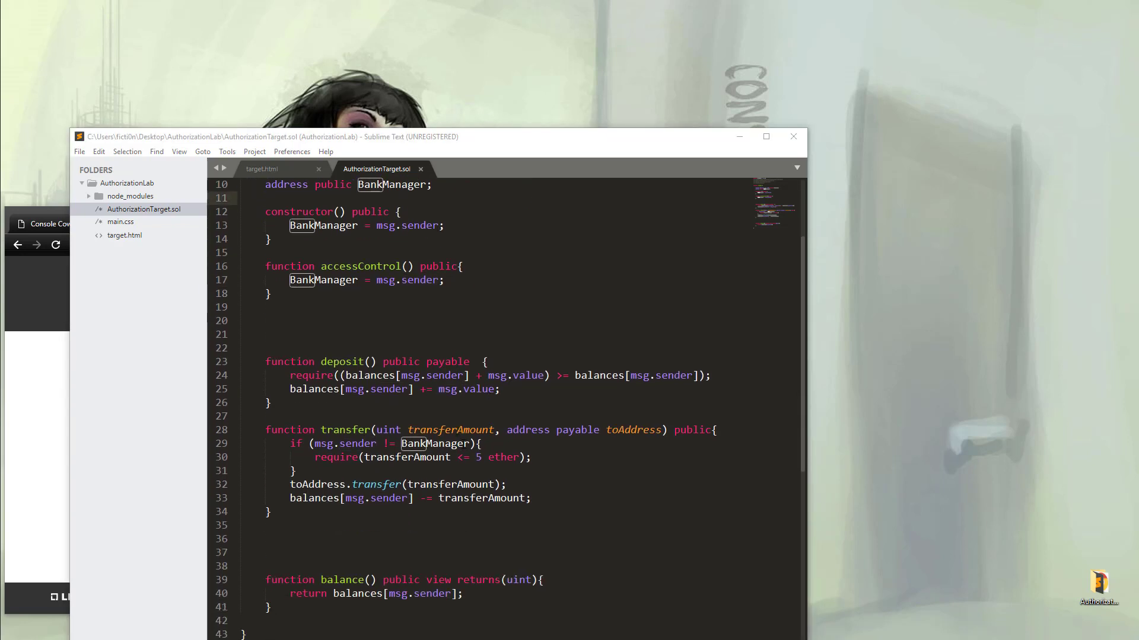
{"action": "left_click", "coordinate": [309, 443]}
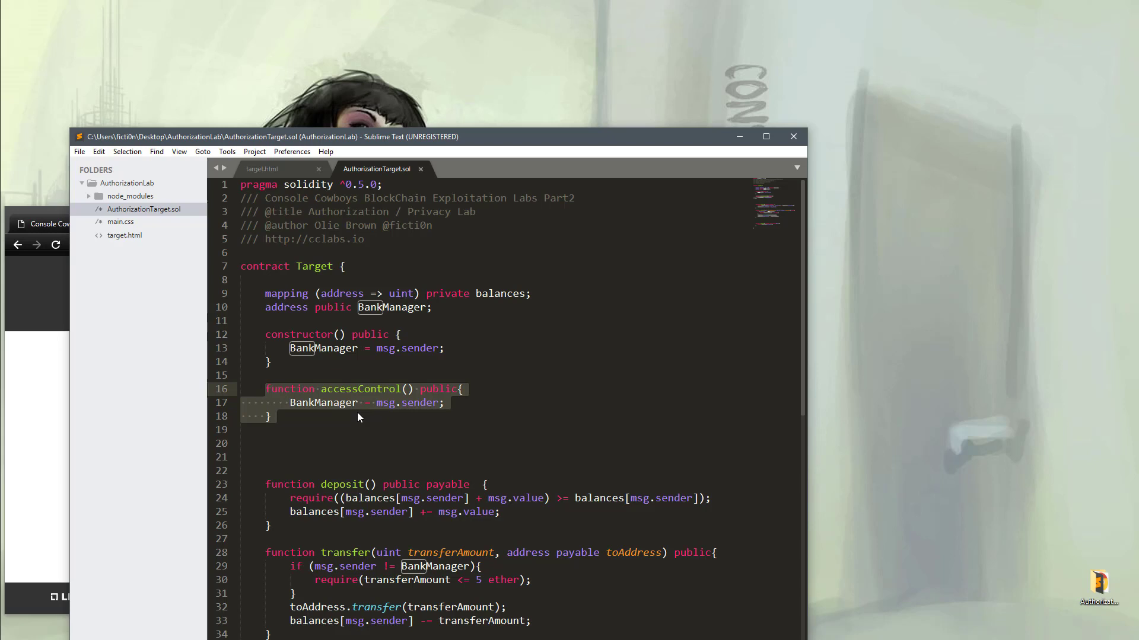
{"action": "mouse_move", "coordinate": [210, 287]}
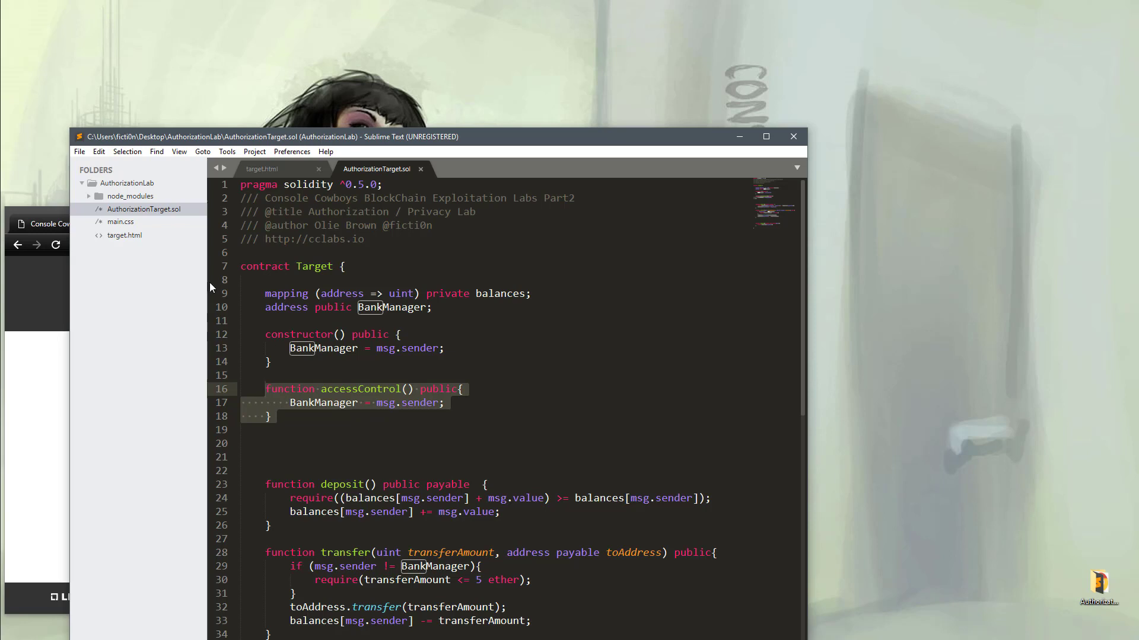
Step: Bring the Chrome window with the Console Cowboys hacking lab page forward
{"action": "left_click", "coordinate": [81, 224]}
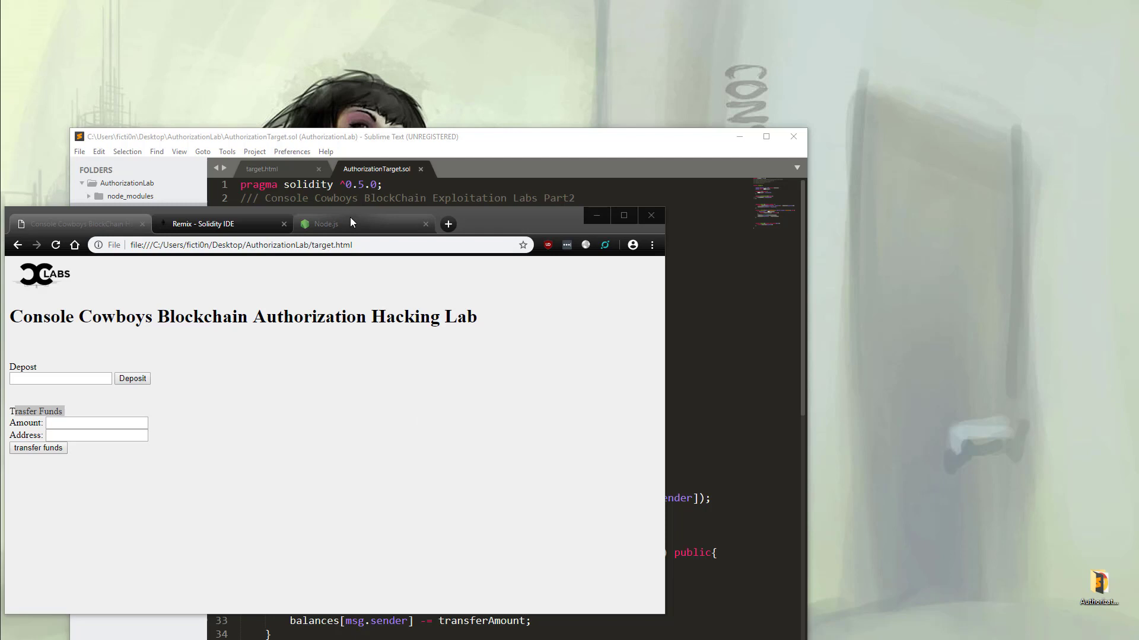
{"action": "left_click", "coordinate": [326, 223]}
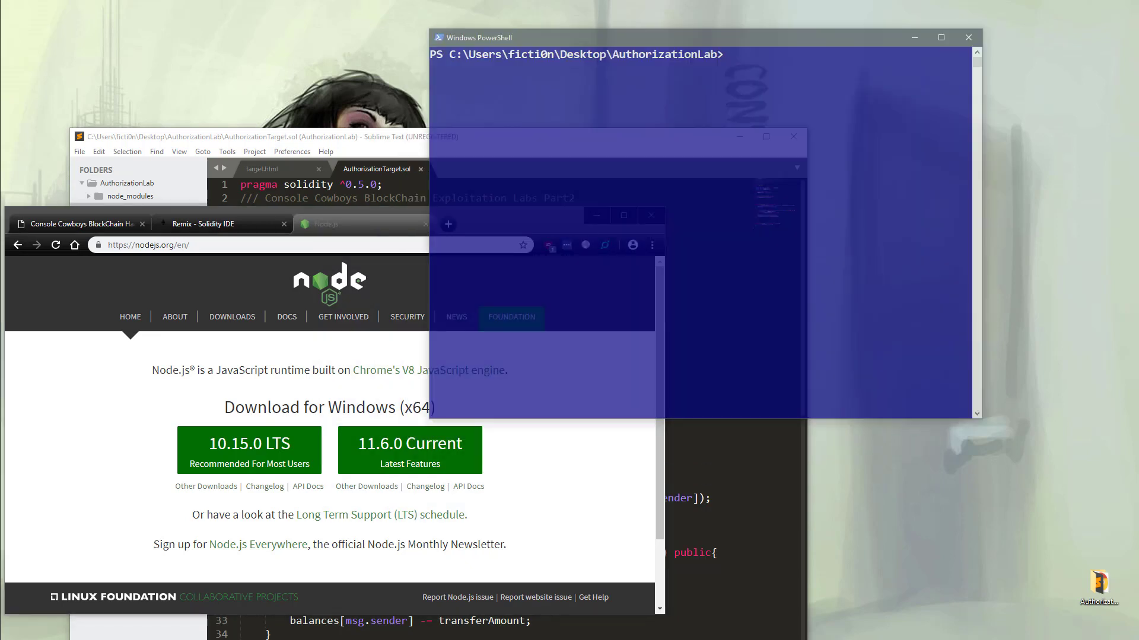
Step: Confirm npm version 6.4.1 and start ganache-cli in the AuthorizationLab folder
{"action": "type", "text": "npm -v"}
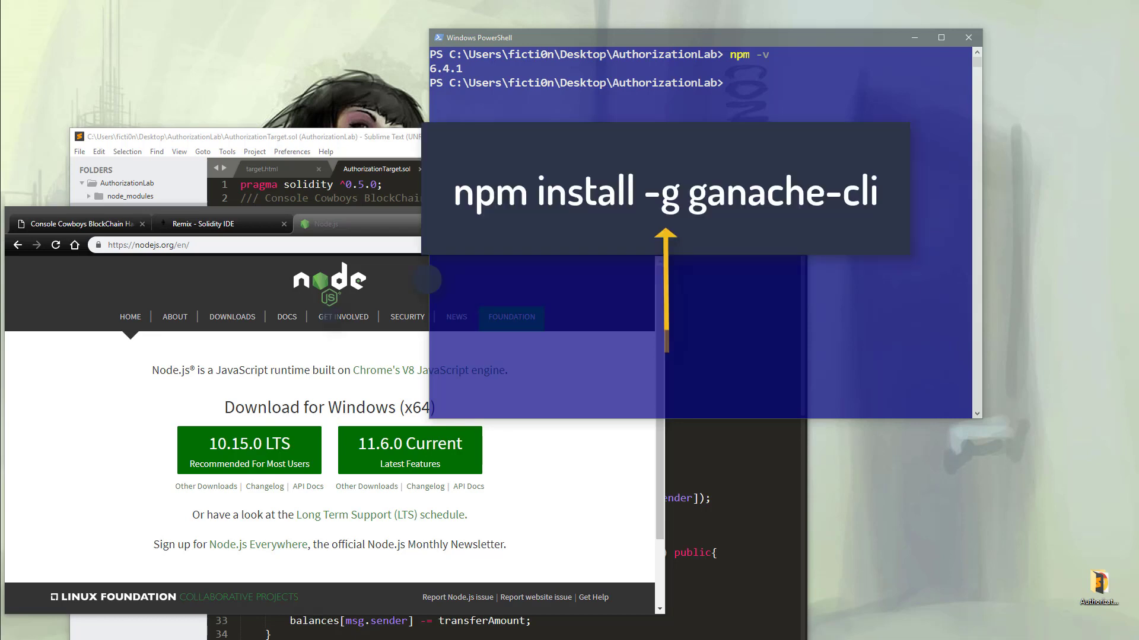
{"action": "type", "text": "npm install"}
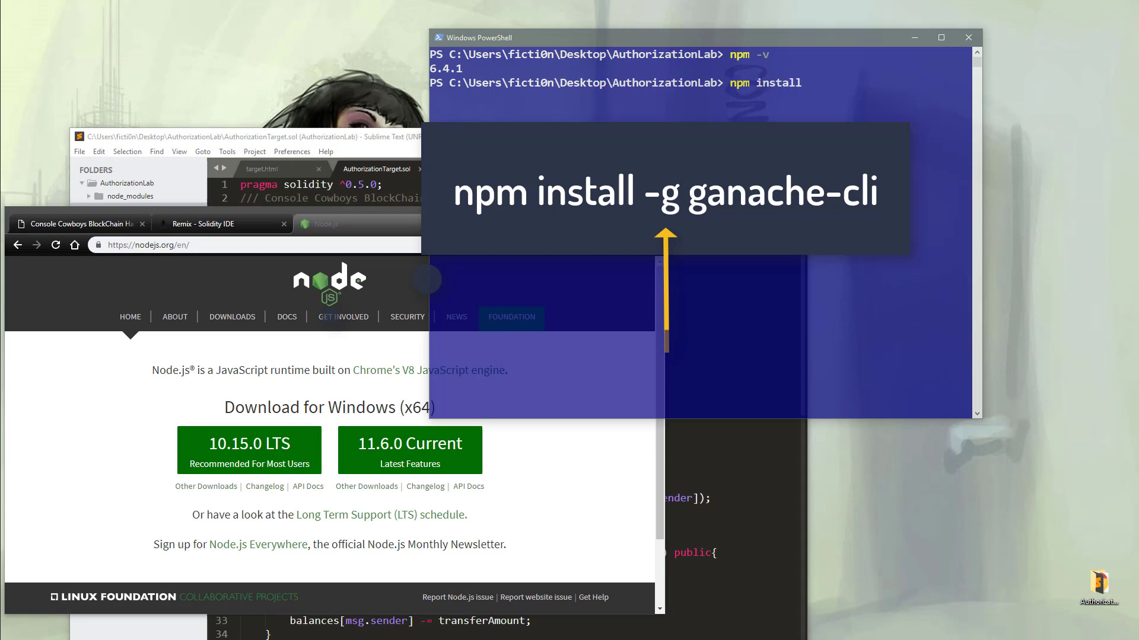
{"action": "type", "text": "ganache-c"}
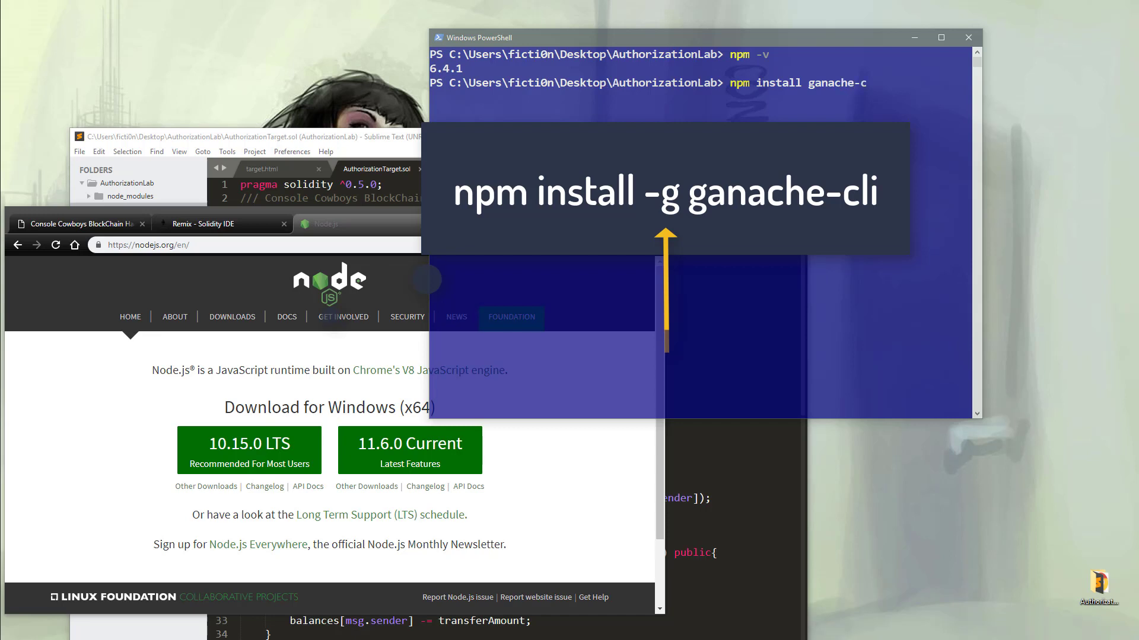
{"action": "type", "text": "li"}
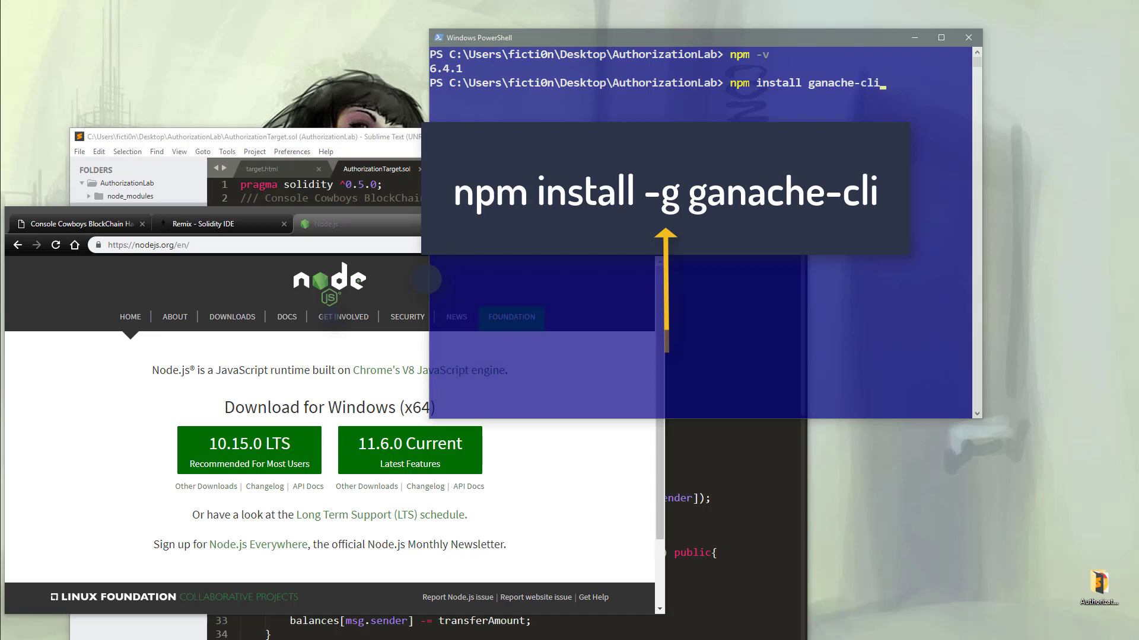
{"action": "key", "text": "Backspace"}
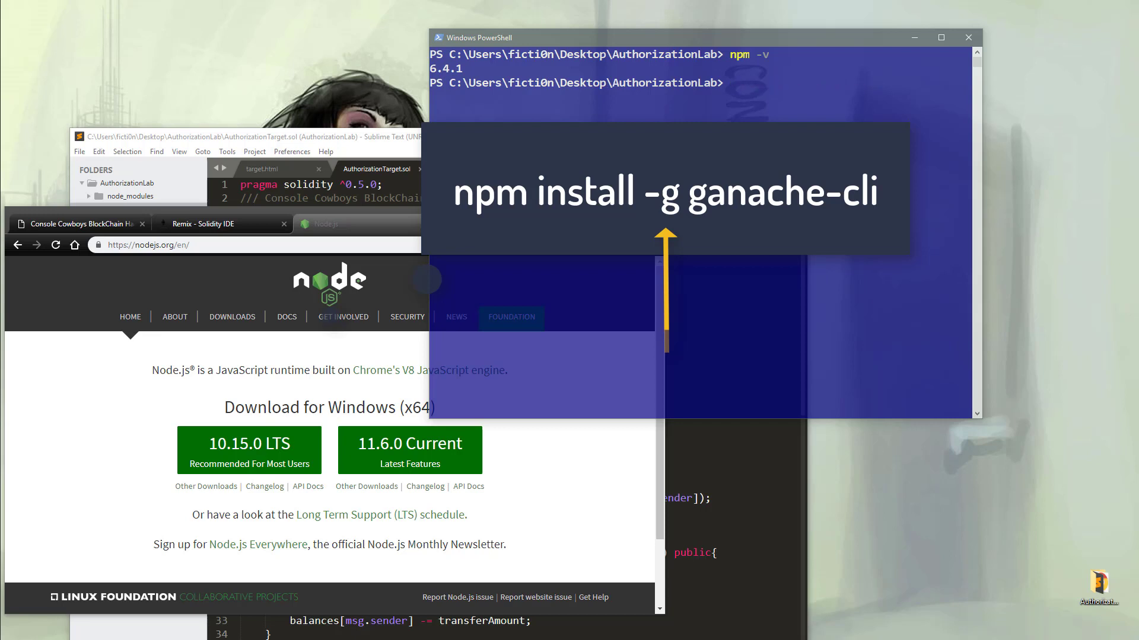
{"action": "type", "text": "ganache-cli.cmd"}
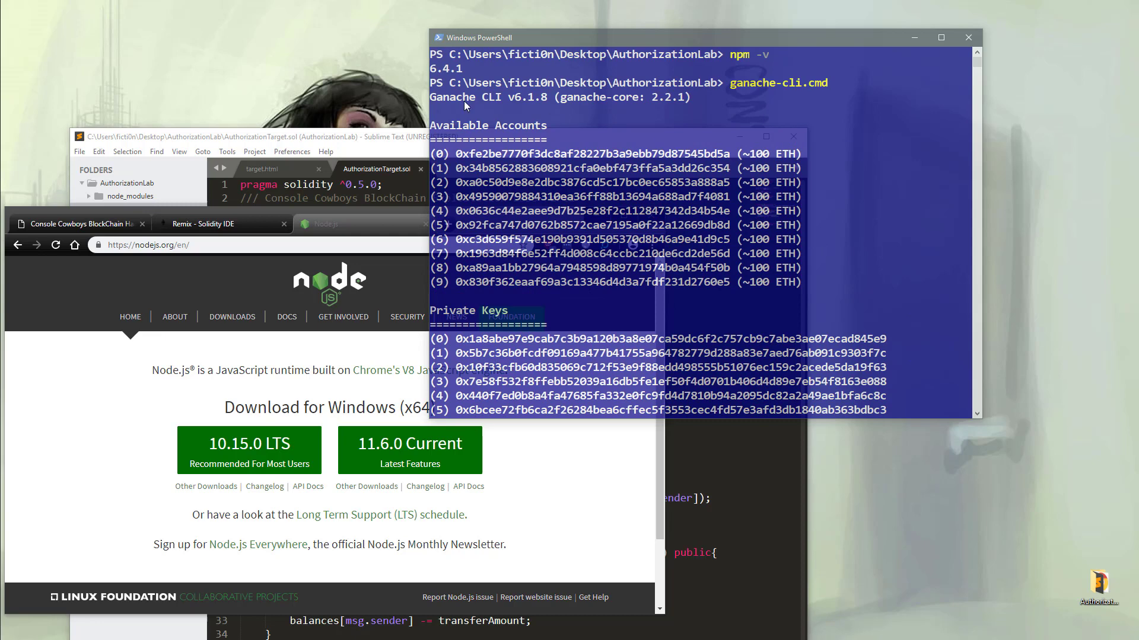
{"action": "mouse_move", "coordinate": [628, 156]}
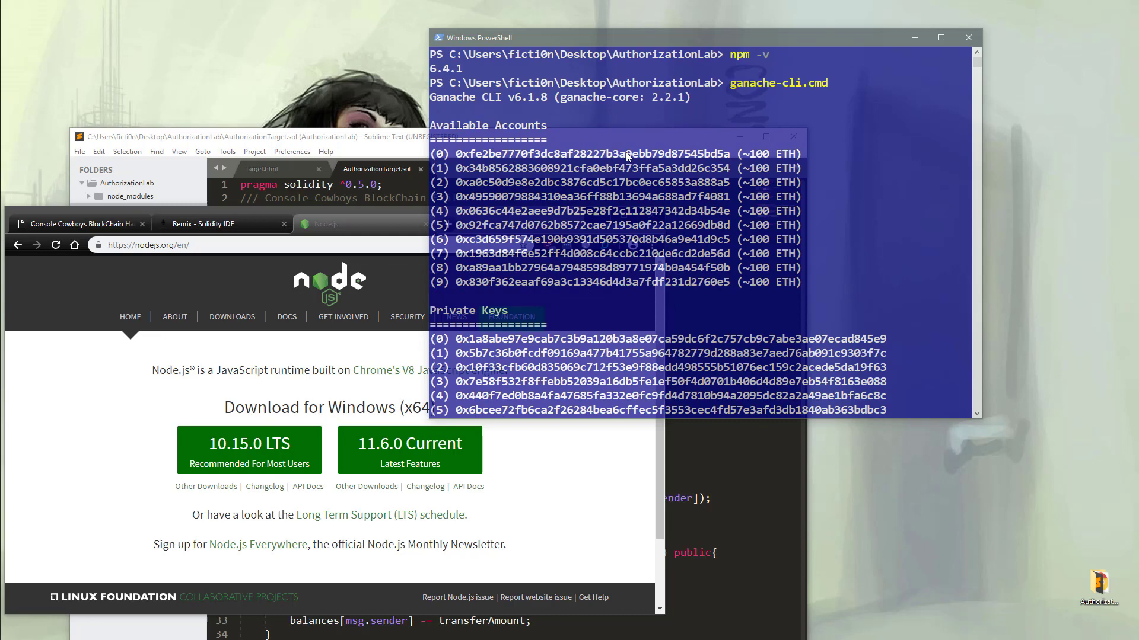
{"action": "scroll", "scroll_direction": "down", "scroll_amount": 3}
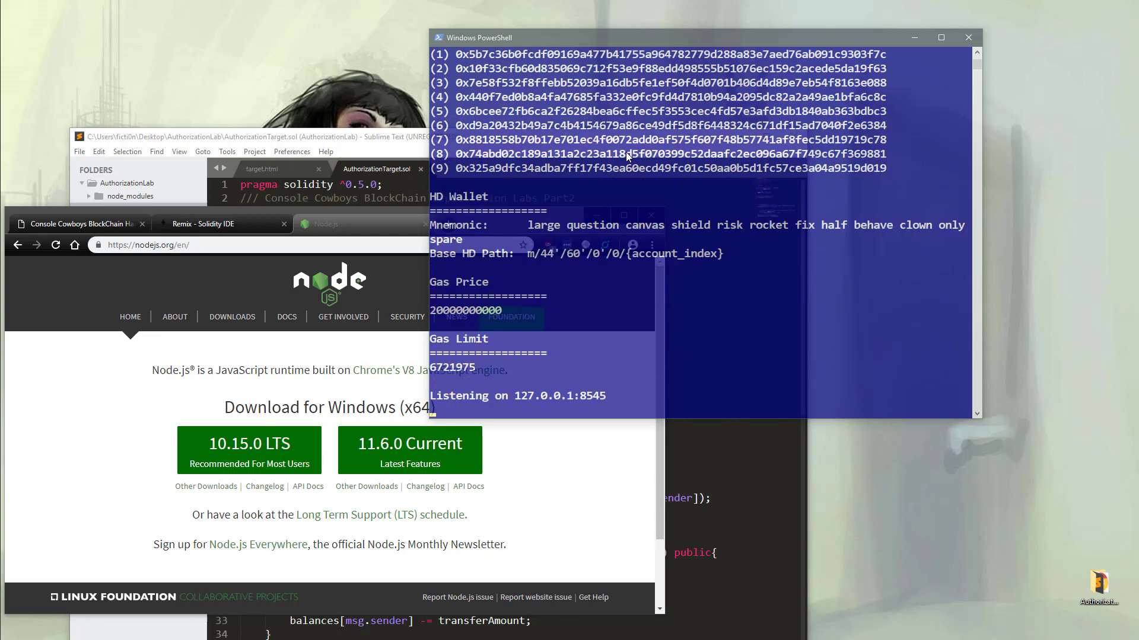
{"action": "scroll", "scroll_direction": "down", "scroll_amount": 3}
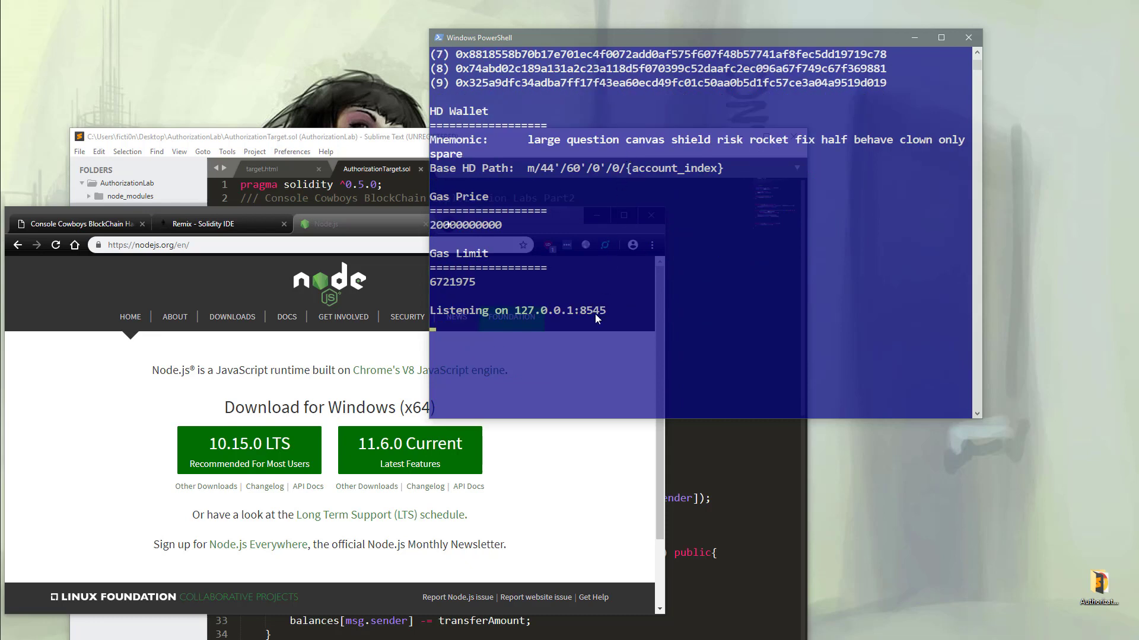
{"action": "left_click", "coordinate": [590, 310]}
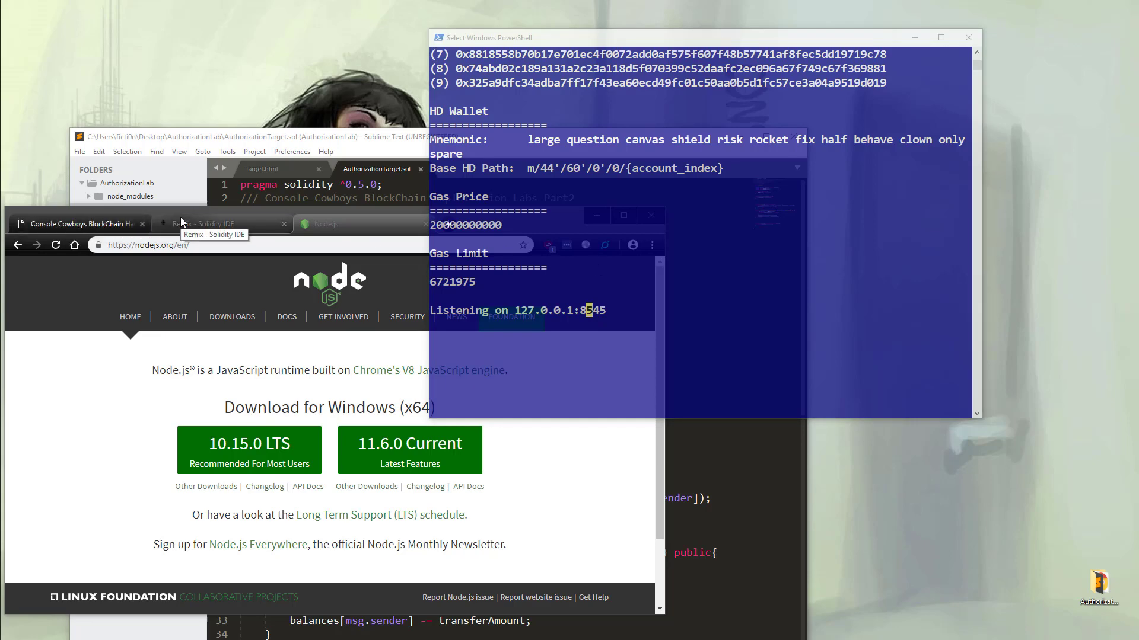
Step: Delete ballot.sol and ballot_test.sol from Remix and start a new file
{"action": "left_click", "coordinate": [223, 224]}
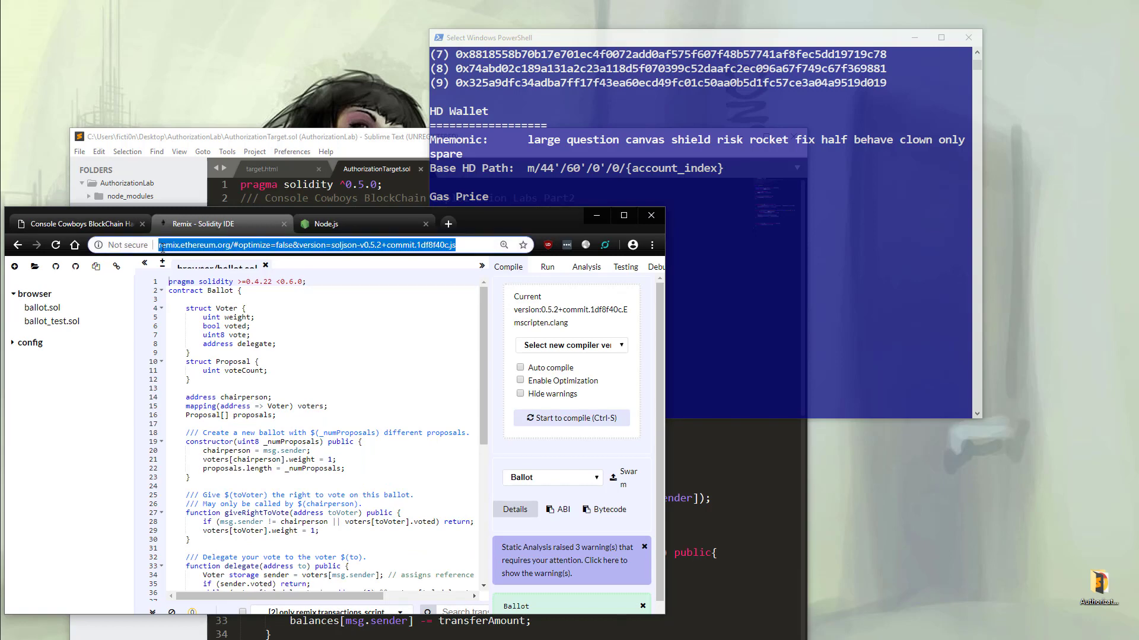
{"action": "mouse_move", "coordinate": [61, 307]}
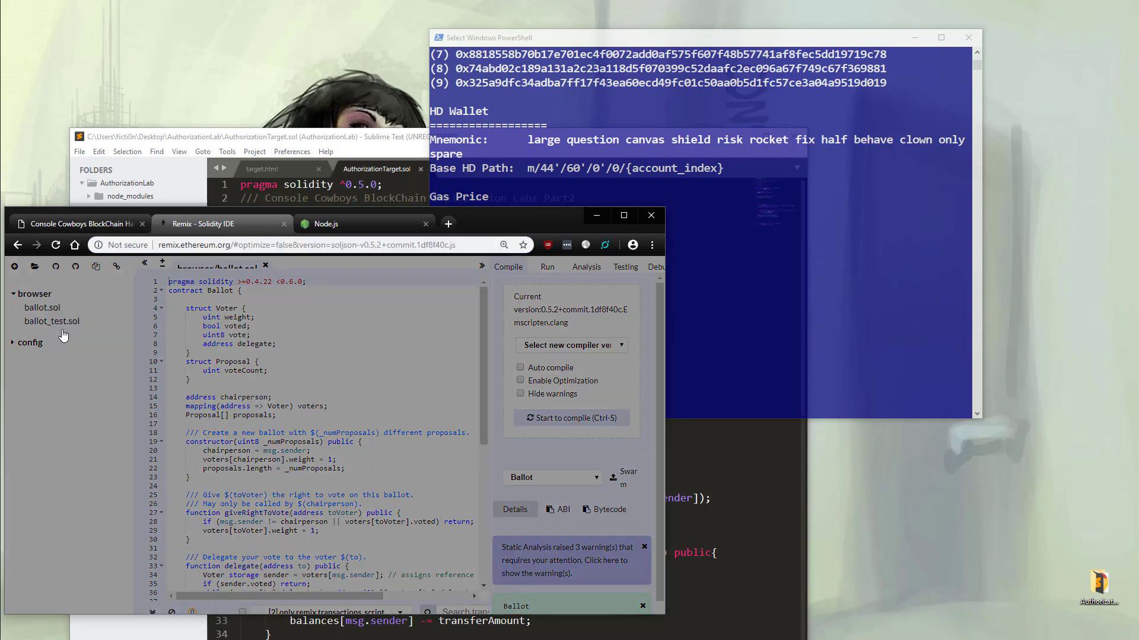
{"action": "left_click", "coordinate": [51, 321]}
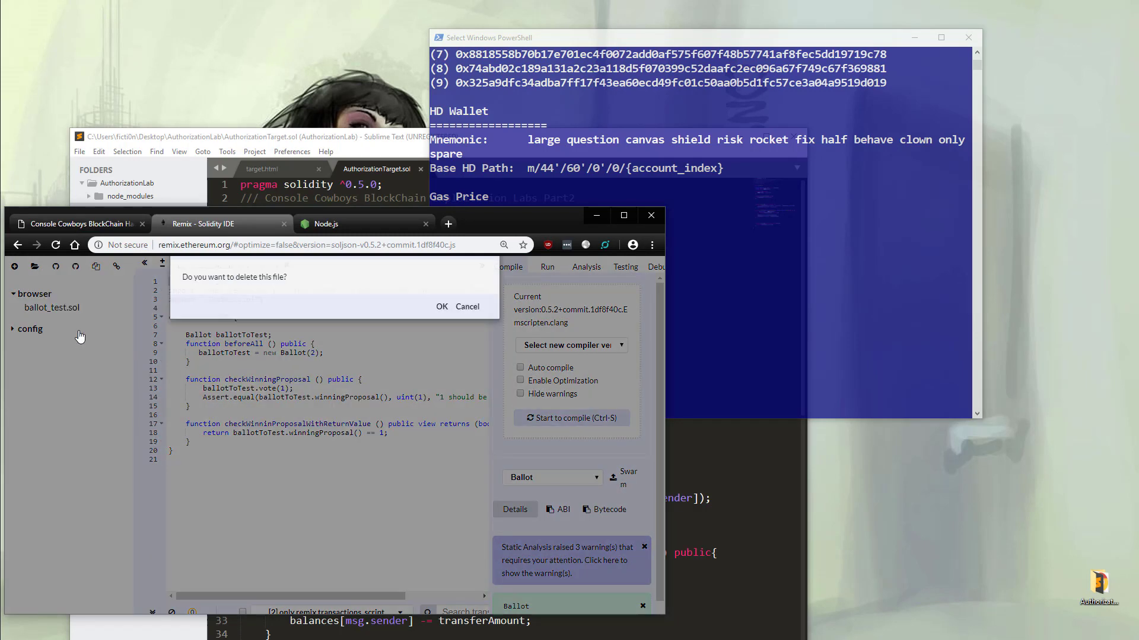
{"action": "left_click", "coordinate": [441, 306]}
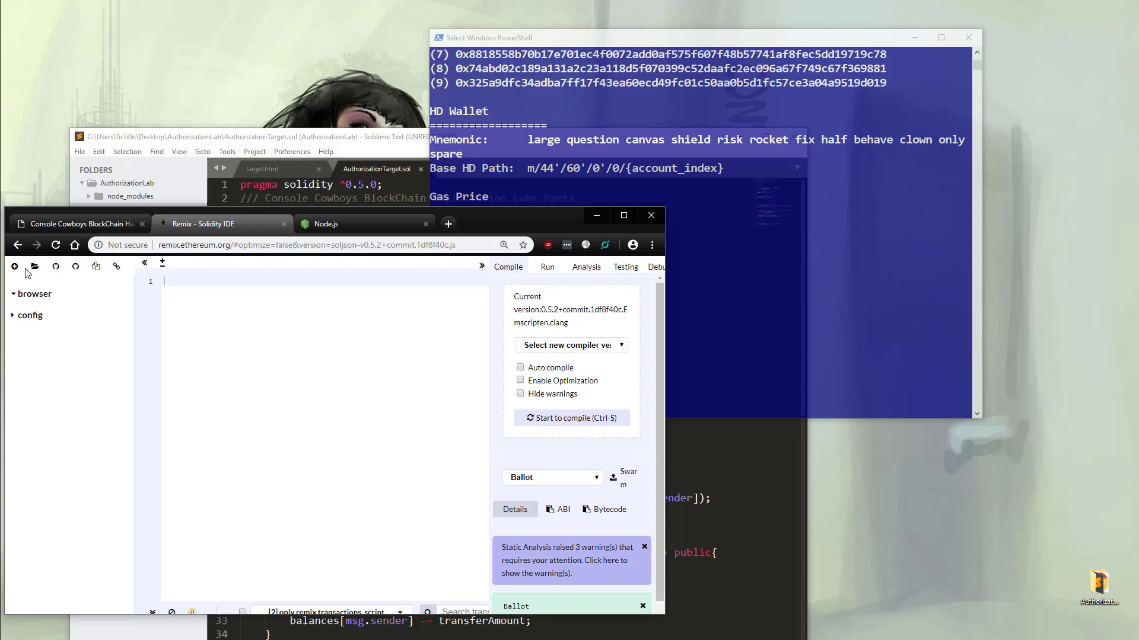
{"action": "left_click", "coordinate": [14, 266]}
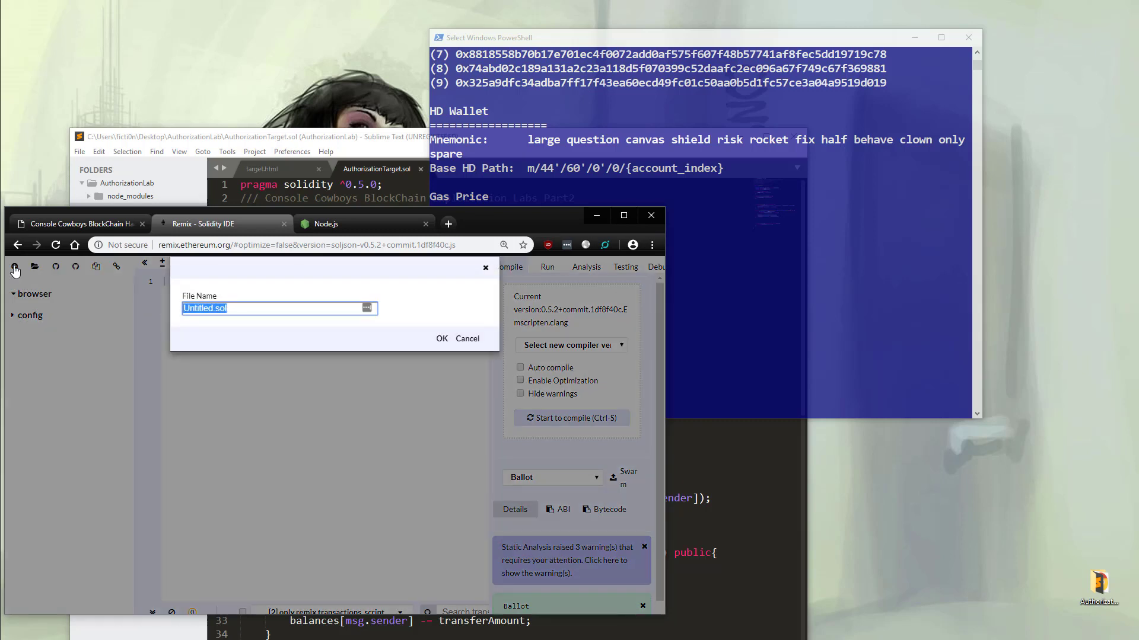
Step: Create target.sol in Remix to hold the Target contract code
{"action": "type", "text": "target"}
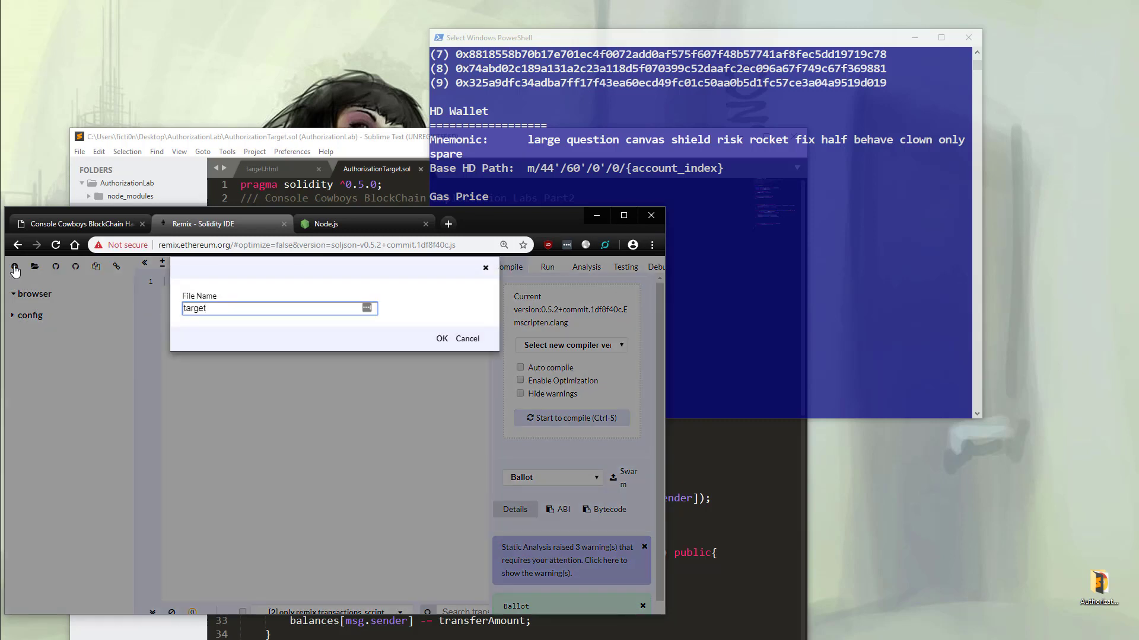
{"action": "type", "text": ".sol"}
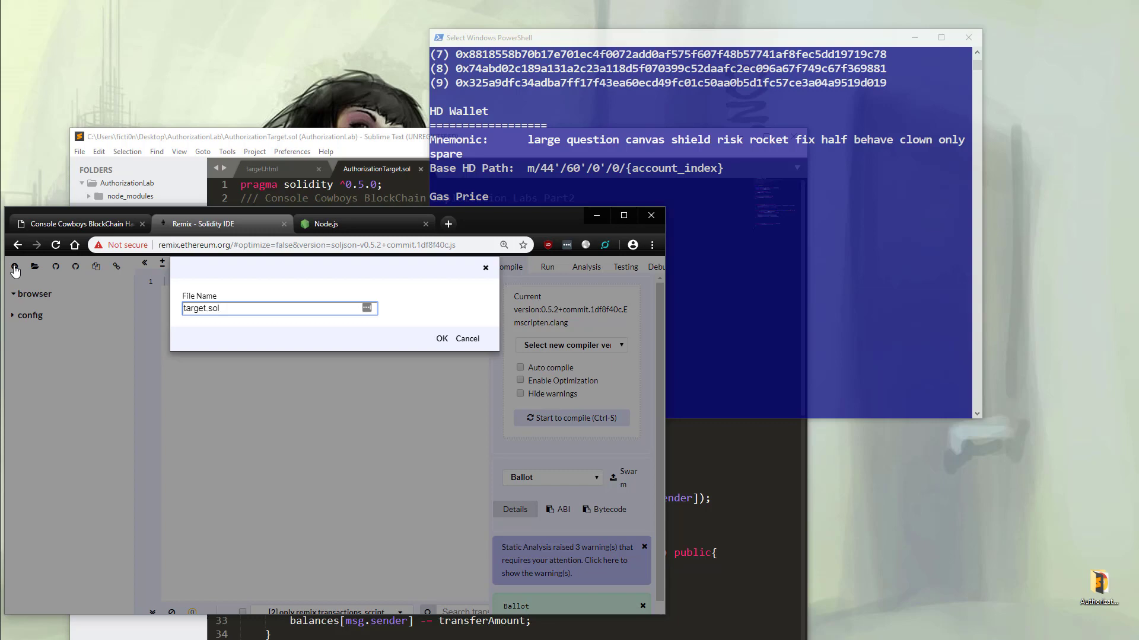
{"action": "left_click", "coordinate": [442, 339]}
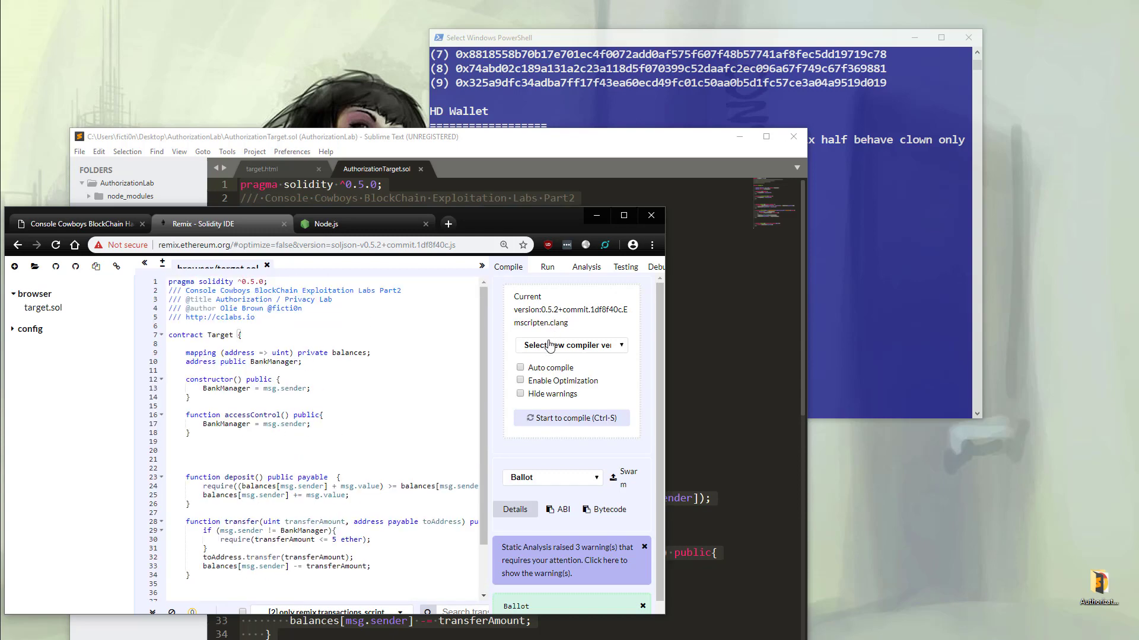
Step: Compile Target with compiler version 0.5.2+commit.1df8f40c
{"action": "left_click", "coordinate": [570, 345]}
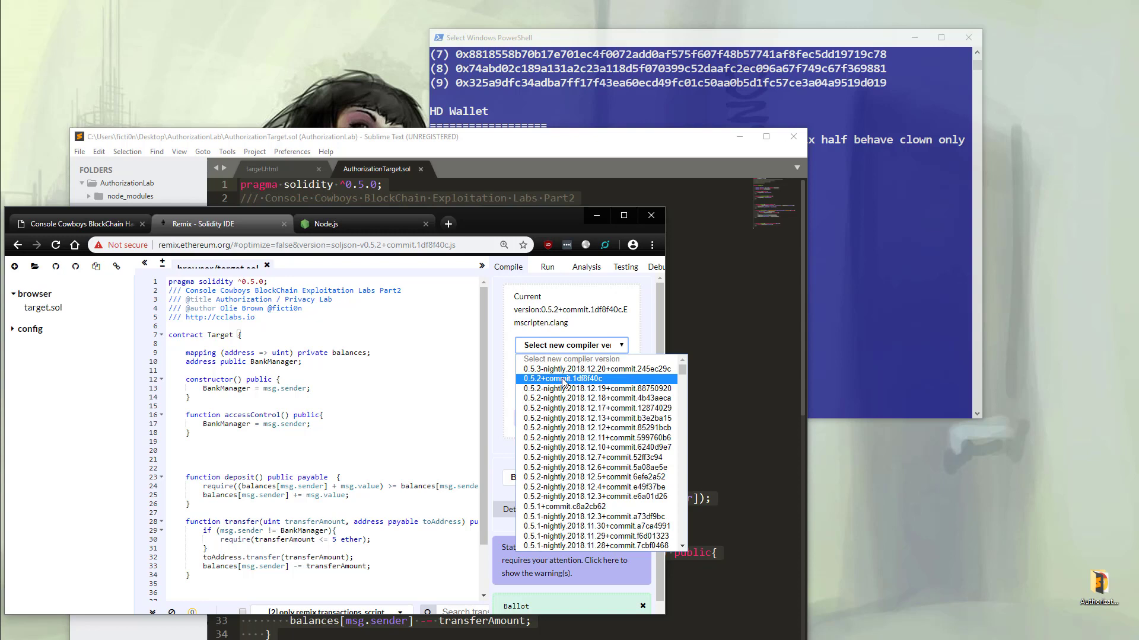
{"action": "left_click", "coordinate": [560, 378]}
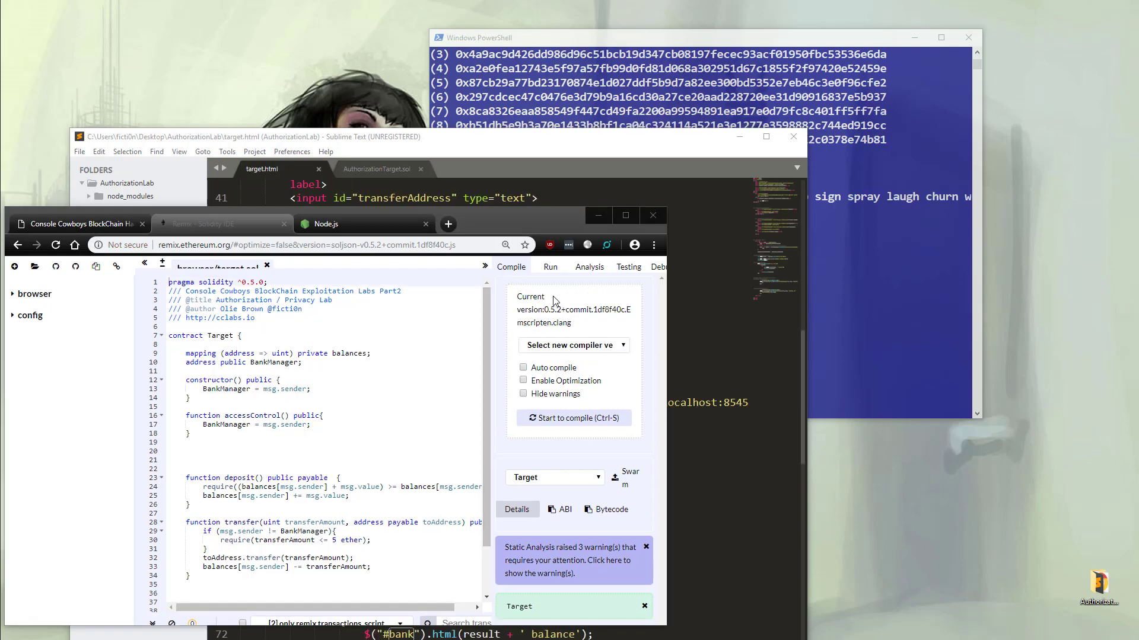
{"action": "left_click", "coordinate": [550, 266]}
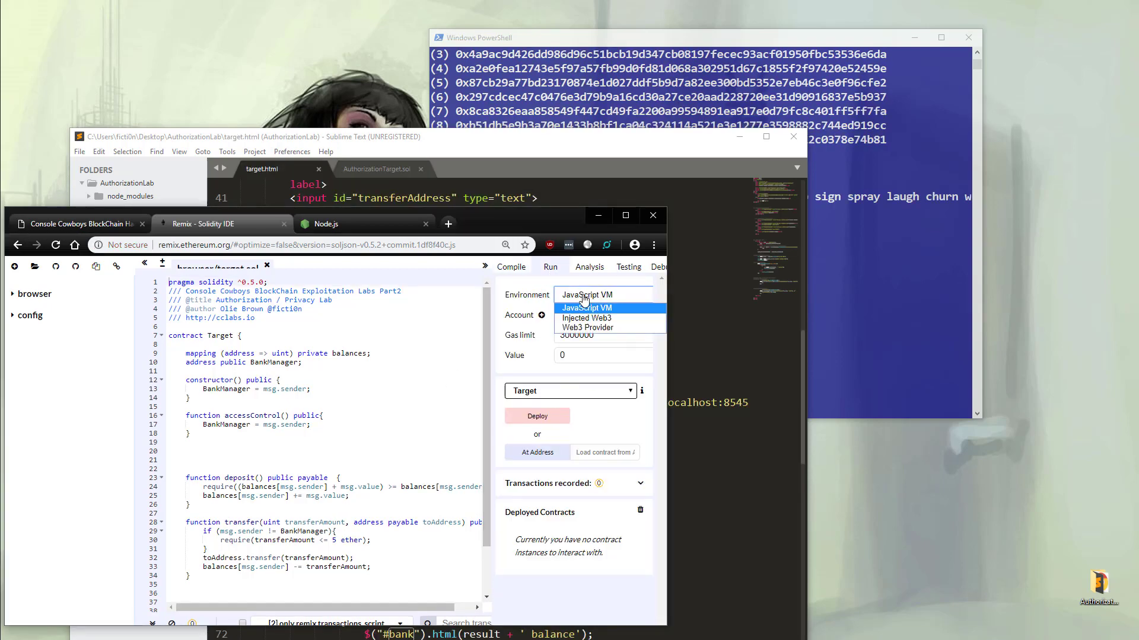
{"action": "left_click", "coordinate": [588, 328]}
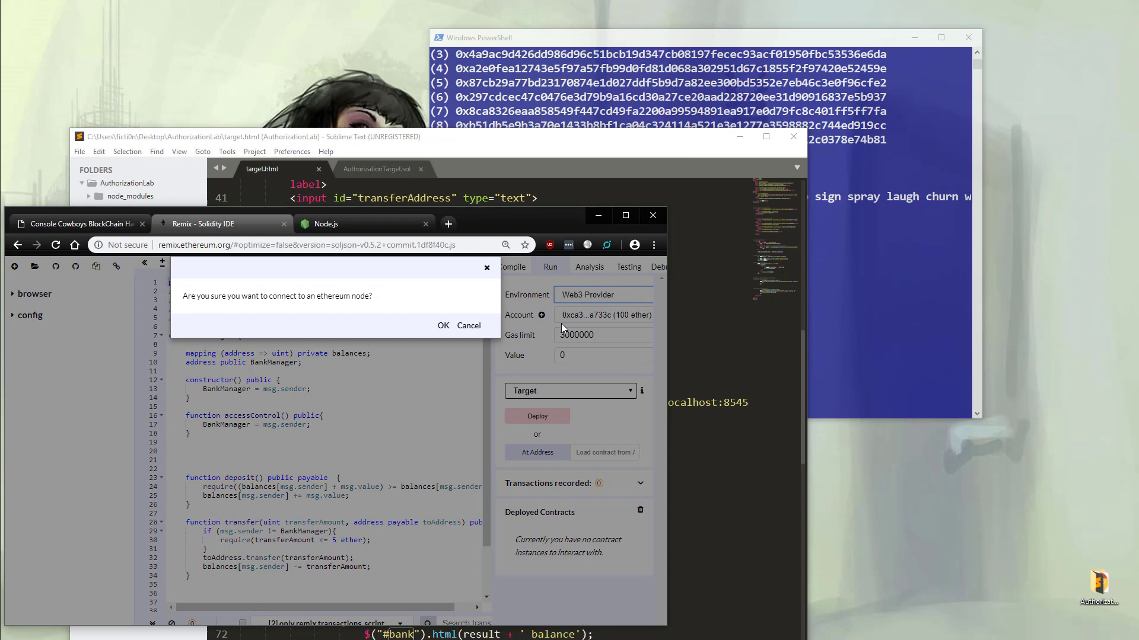
{"action": "left_click", "coordinate": [442, 326]}
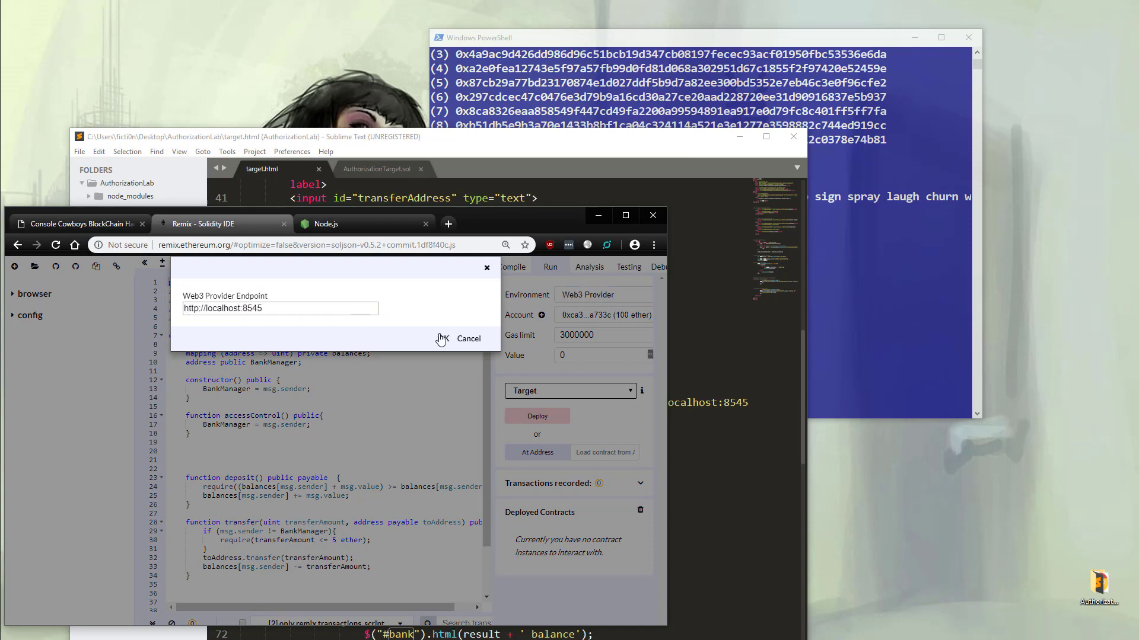
{"action": "left_click", "coordinate": [443, 339]}
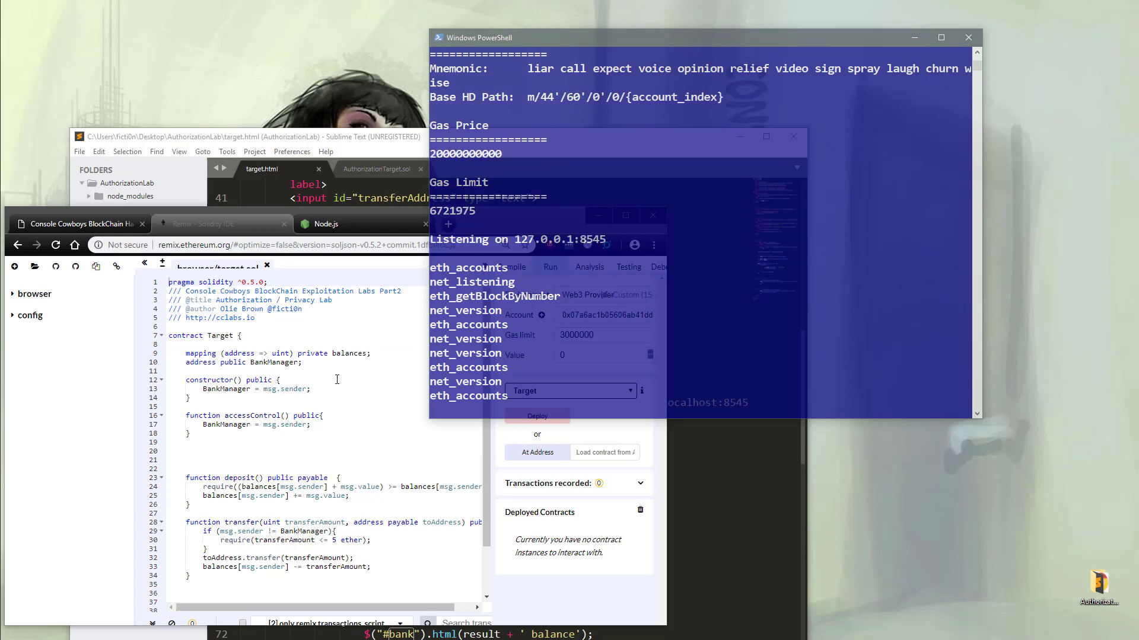
{"action": "left_click", "coordinate": [222, 223]}
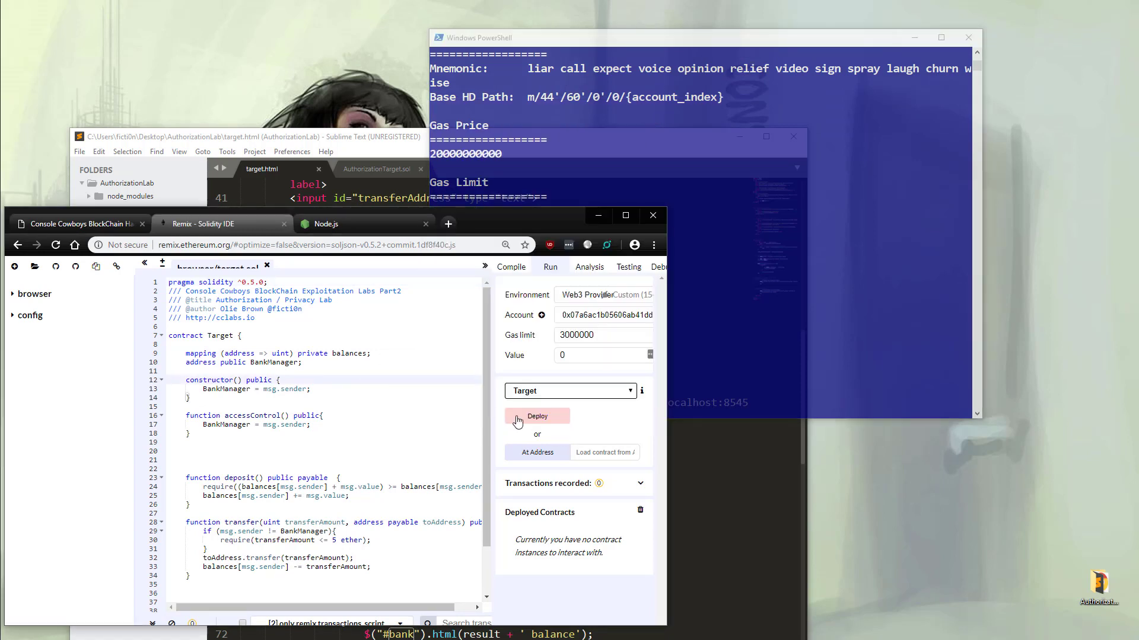
Step: Deploy Target to the local Ganache chain and check its transaction log
{"action": "left_click", "coordinate": [536, 416]}
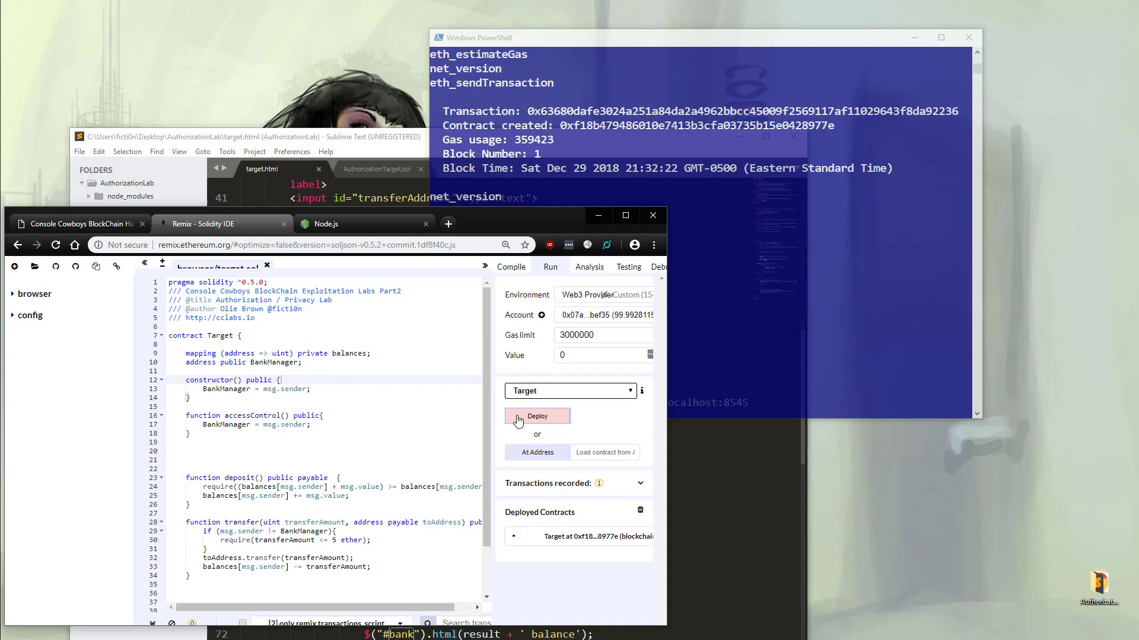
{"action": "left_click", "coordinate": [537, 416]}
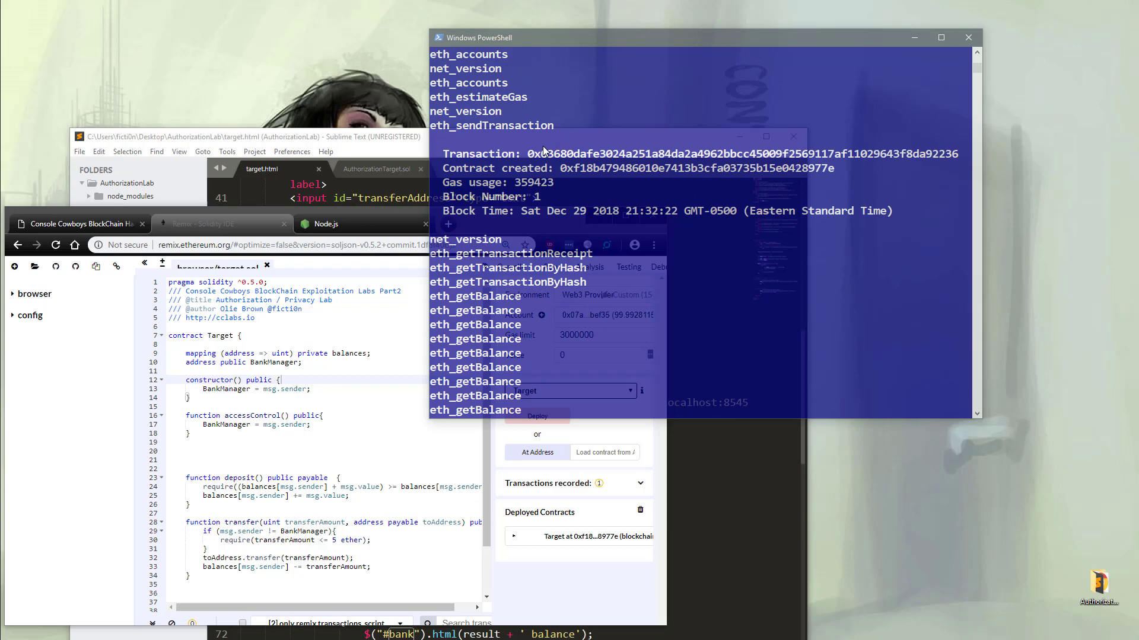
{"action": "scroll", "scroll_direction": "down", "scroll_amount": 3}
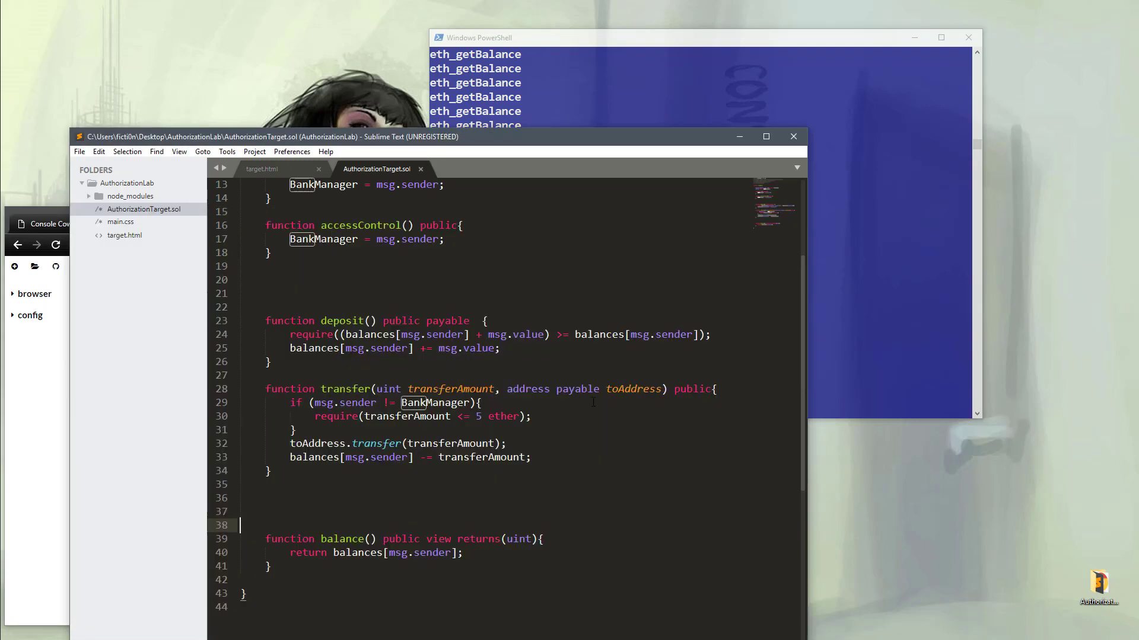
Step: Review target.html's deposit and transfer forms and its Web3 script awaiting the ABI
{"action": "left_click", "coordinate": [261, 168]}
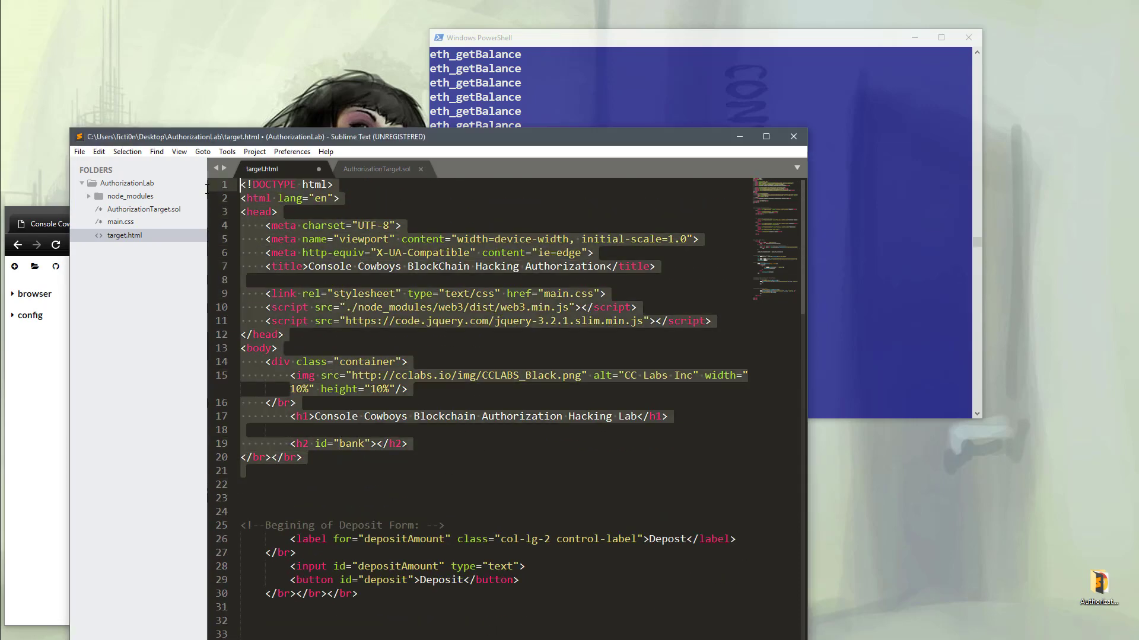
{"action": "scroll", "scroll_direction": "down", "scroll_amount": 3}
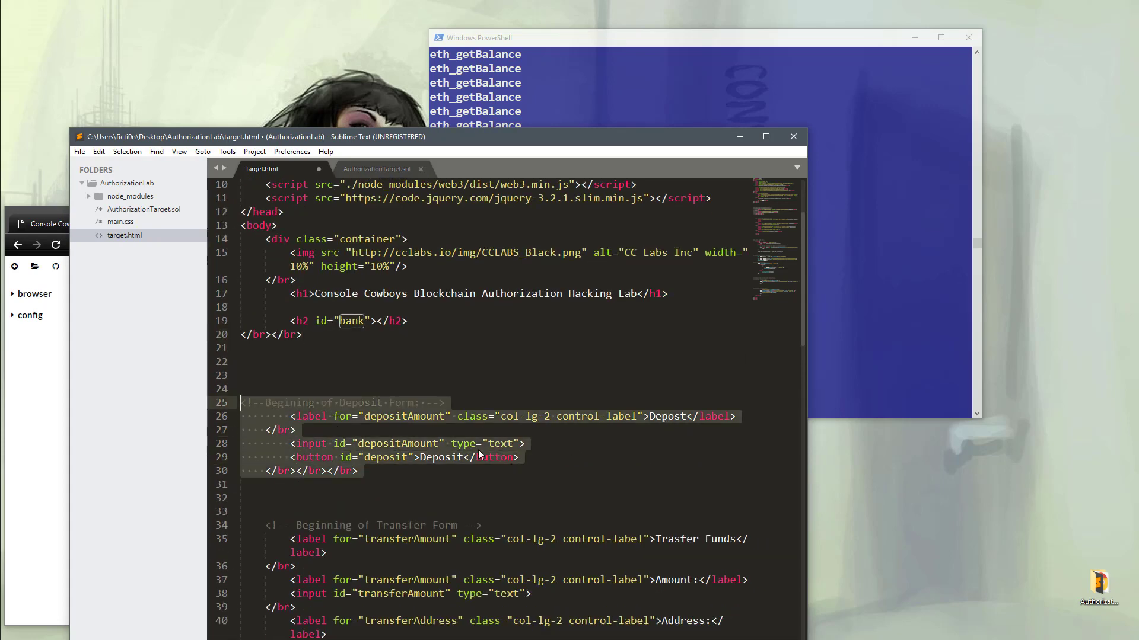
{"action": "left_click", "coordinate": [76, 224]}
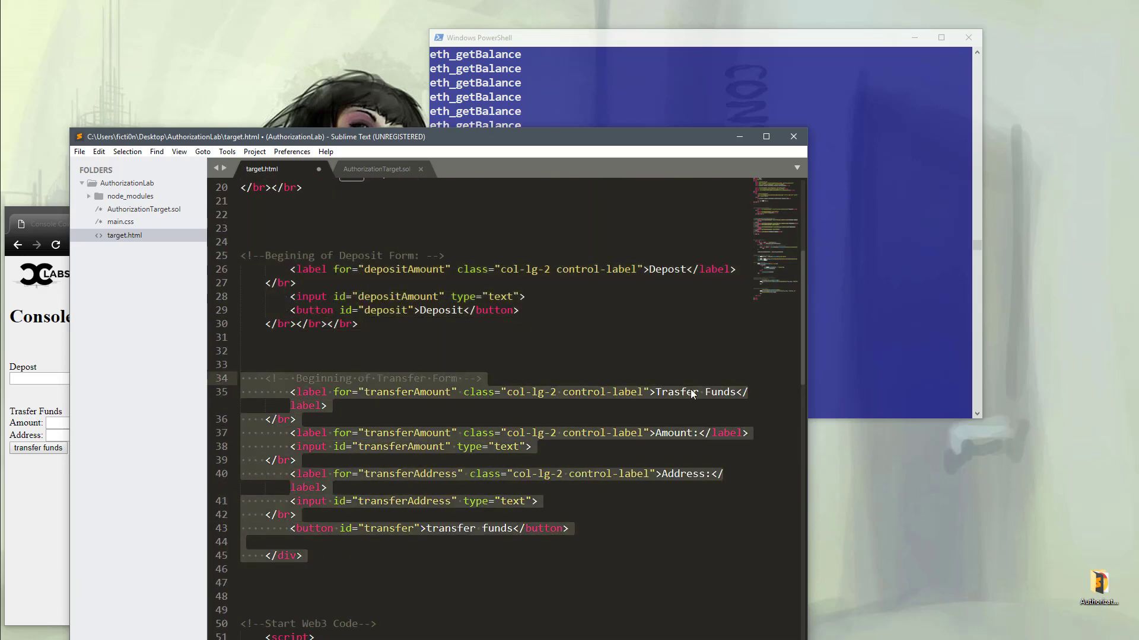
{"action": "mouse_move", "coordinate": [83, 417]}
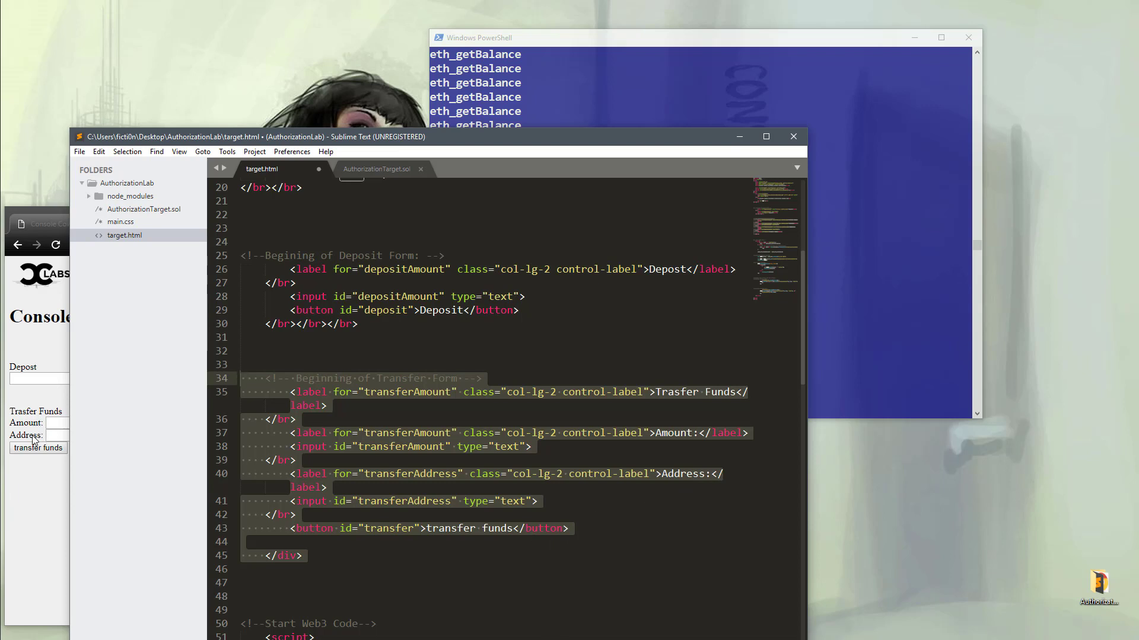
{"action": "scroll", "scroll_direction": "down", "scroll_amount": 3}
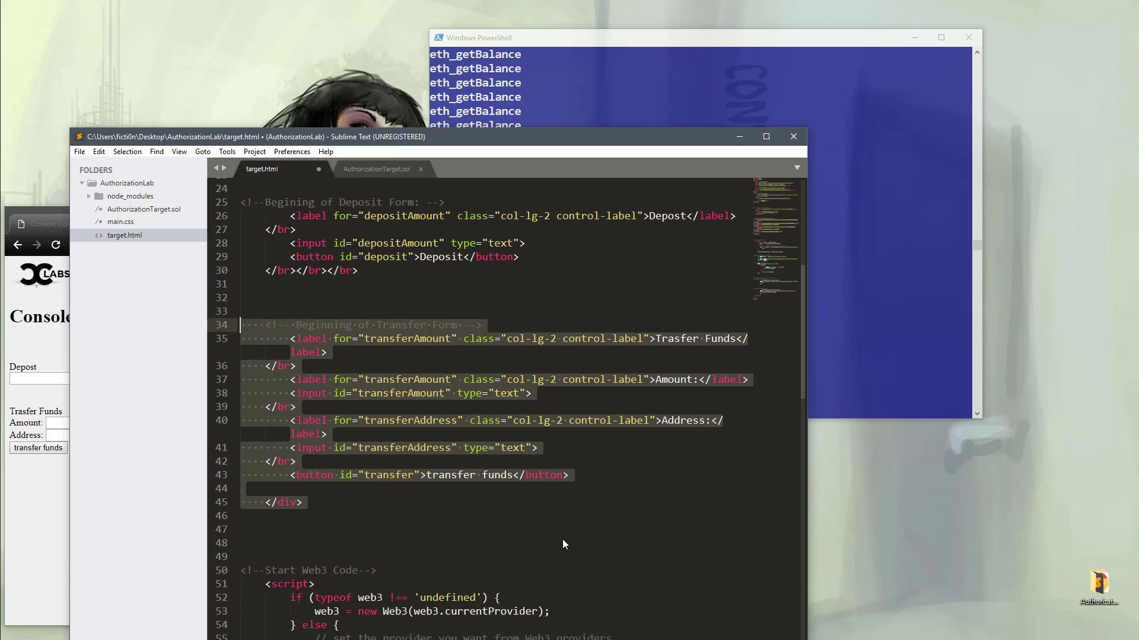
{"action": "scroll", "scroll_direction": "down", "scroll_amount": 3}
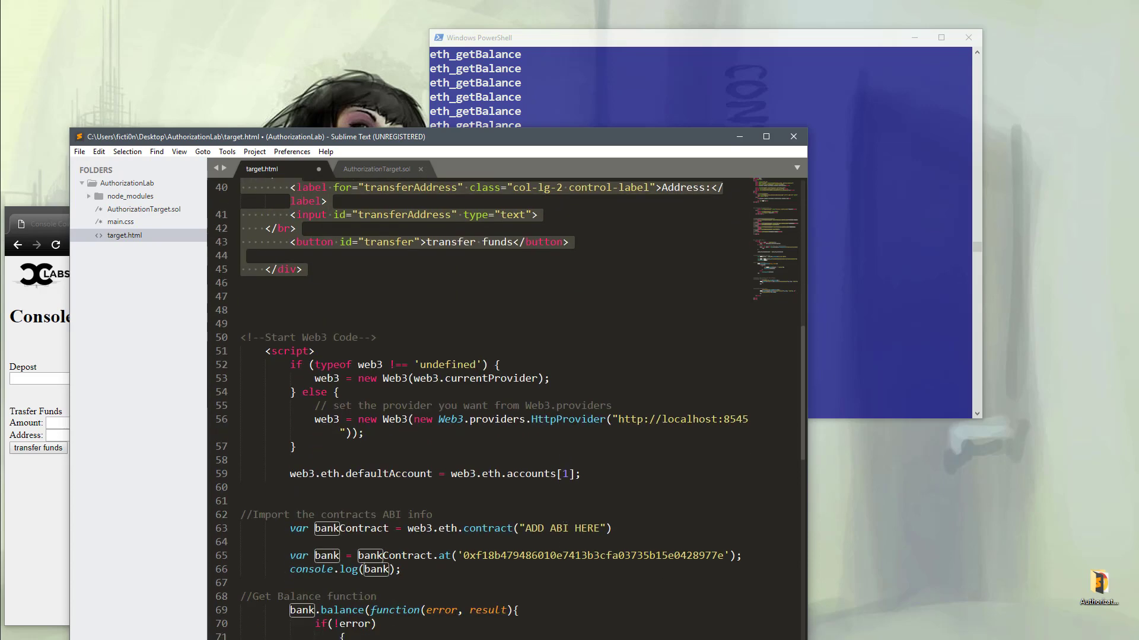
{"action": "scroll", "scroll_direction": "down", "scroll_amount": 3}
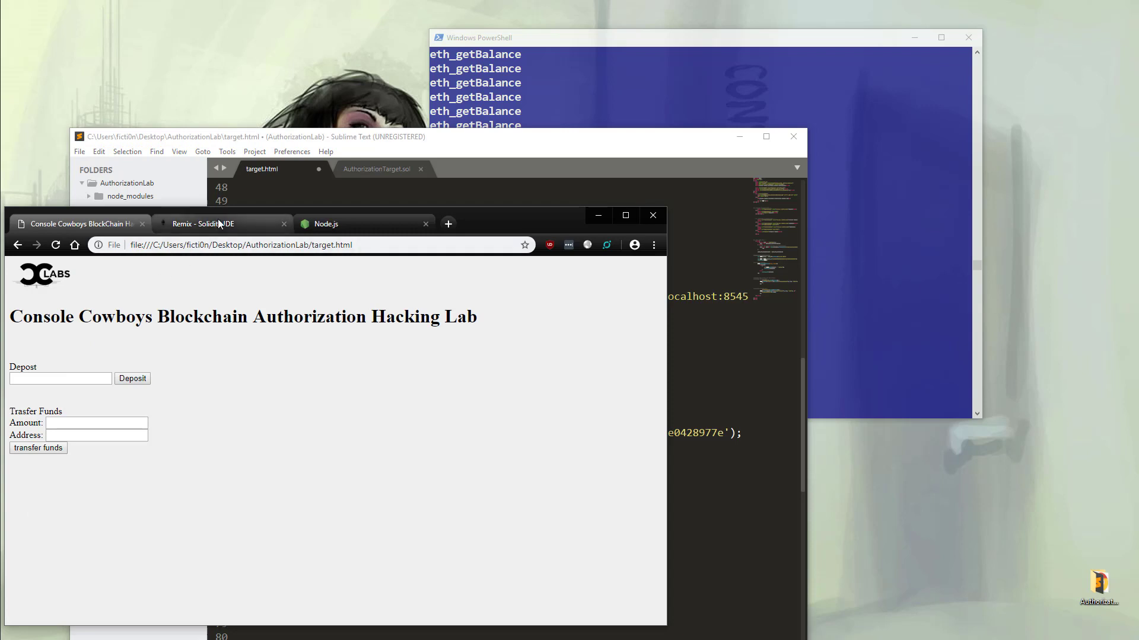
Step: Copy the Target contract's ABI from Remix's compile results
{"action": "left_click", "coordinate": [211, 223]}
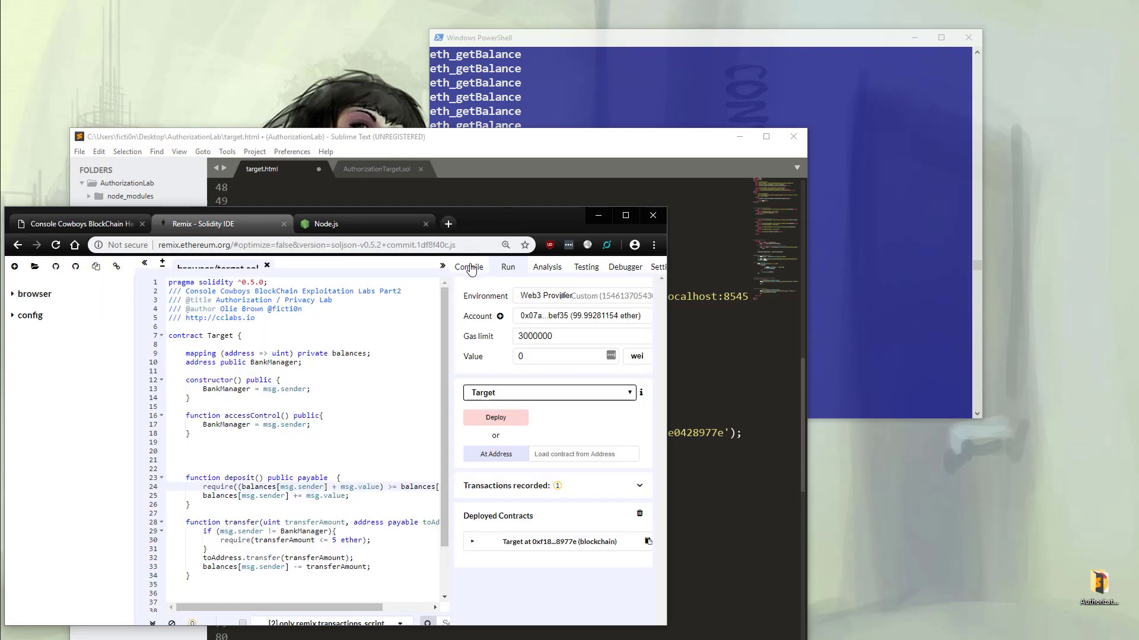
{"action": "left_click", "coordinate": [468, 266]}
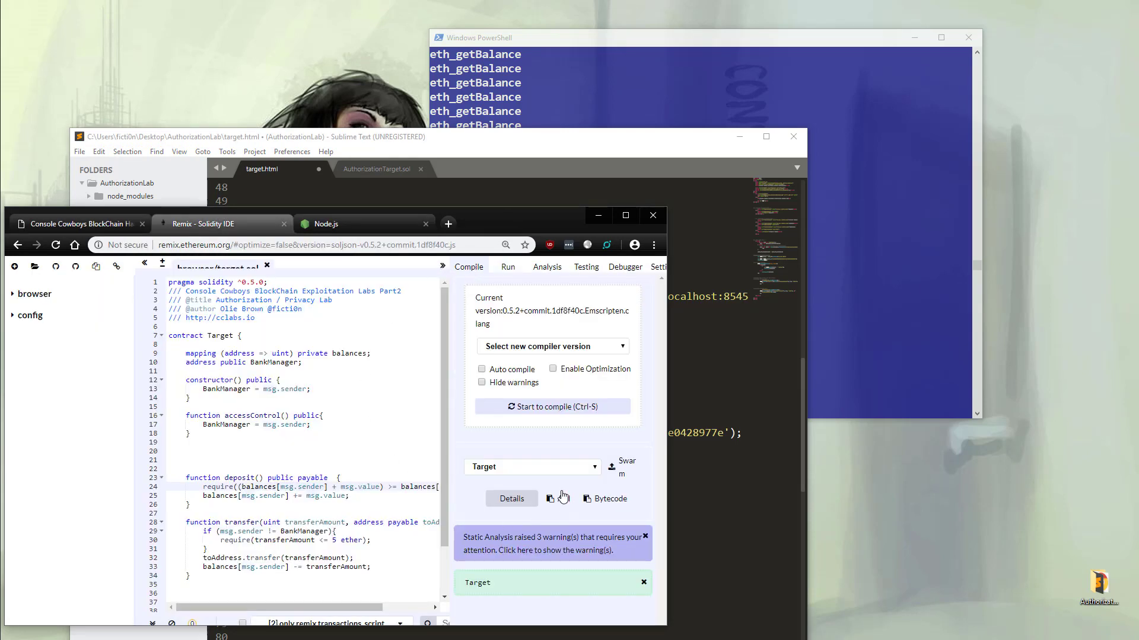
{"action": "left_click", "coordinate": [558, 499]}
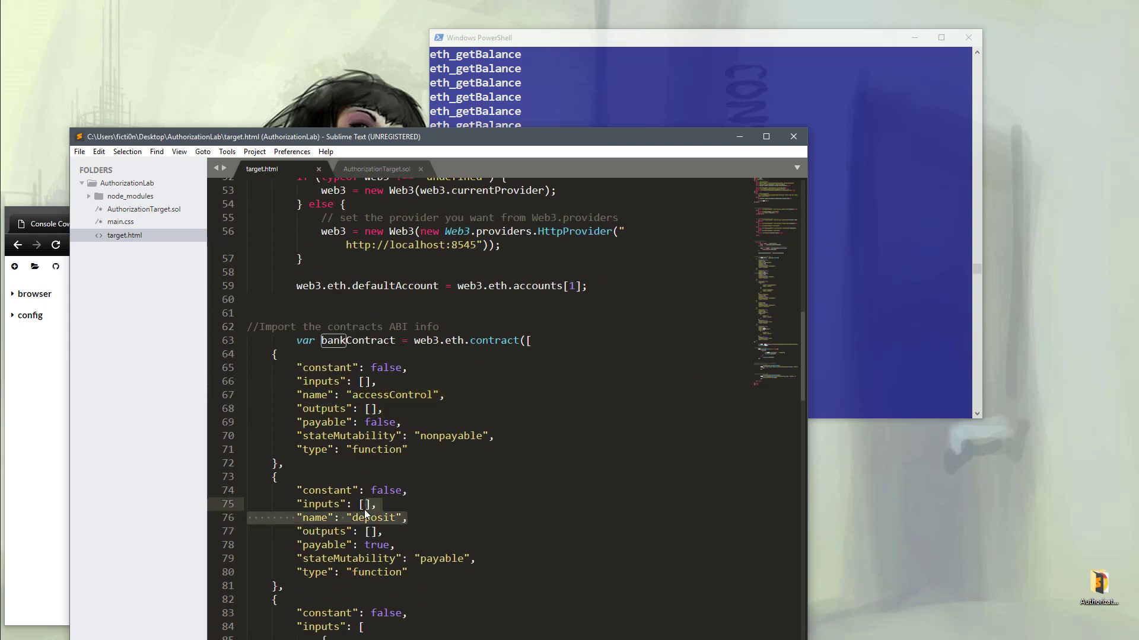
Step: Scroll through the ABI-filled target.html down to the deposit handler
{"action": "scroll", "scroll_direction": "down", "scroll_amount": 3}
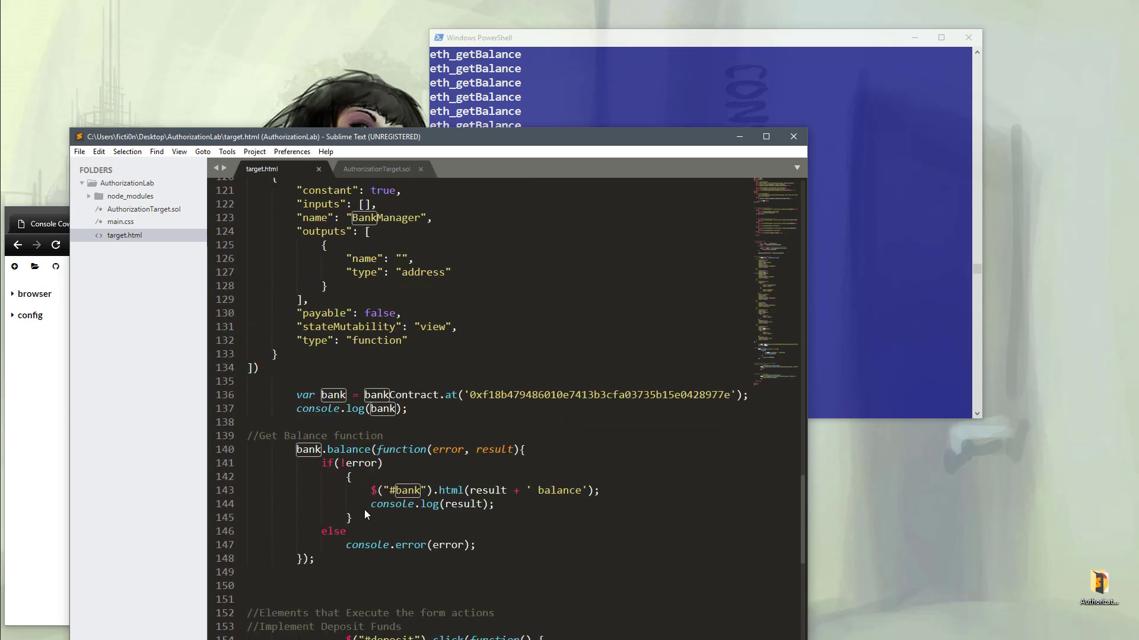
{"action": "scroll", "scroll_direction": "down", "scroll_amount": 3}
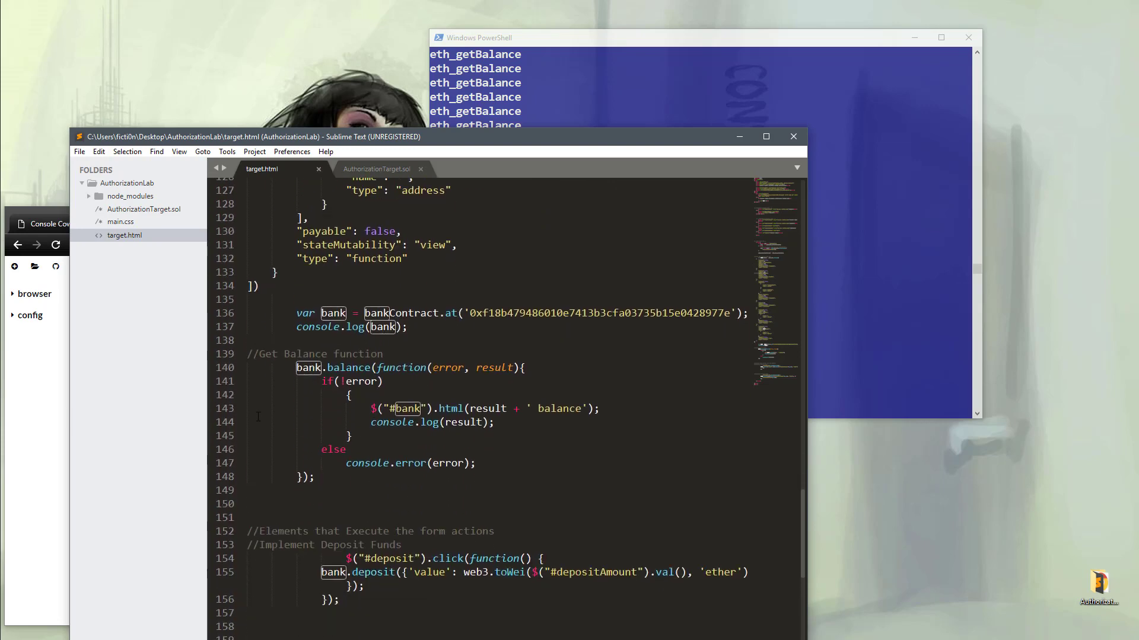
{"action": "scroll", "scroll_direction": "down", "scroll_amount": 3}
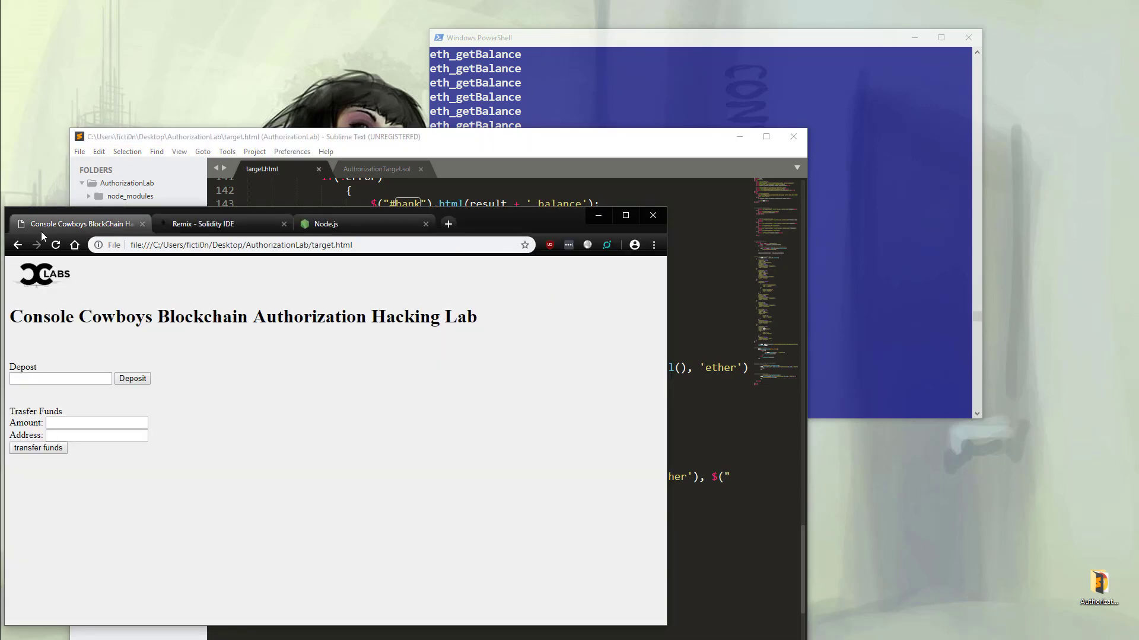
Step: Reload the lab page and deposit 1, then reload to show the balance
{"action": "left_click", "coordinate": [55, 244]}
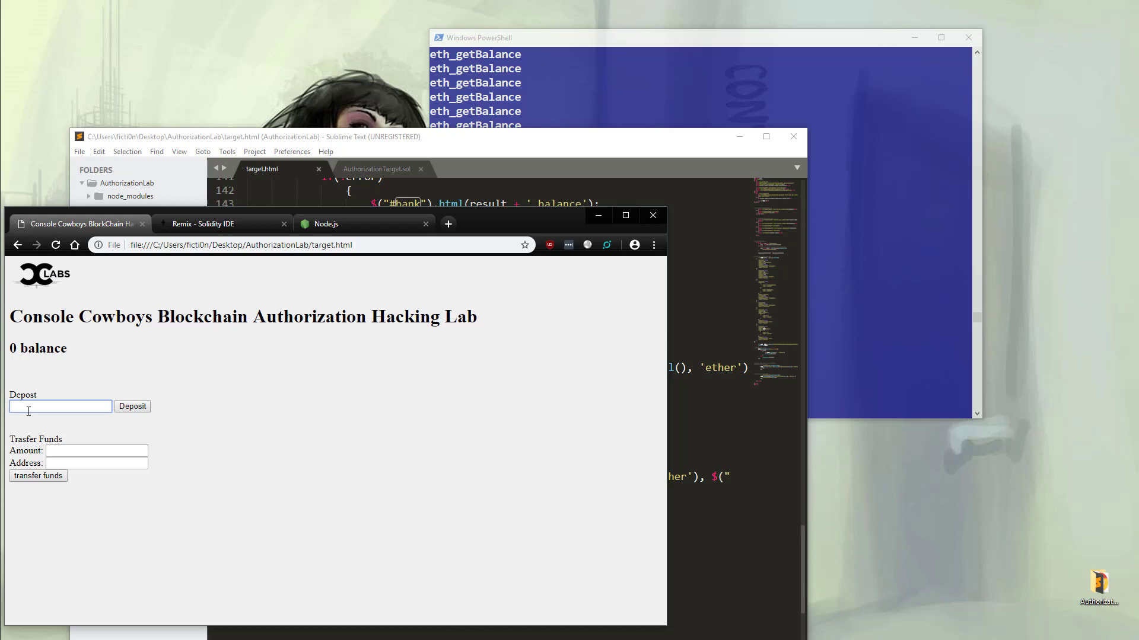
{"action": "type", "text": "1"}
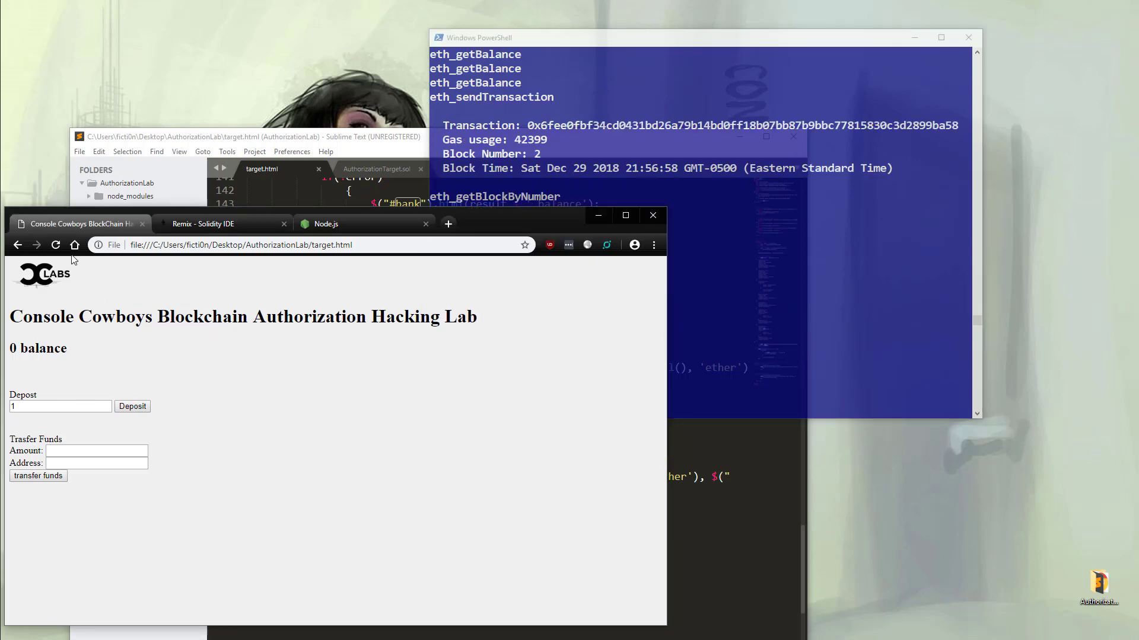
{"action": "left_click", "coordinate": [56, 245]}
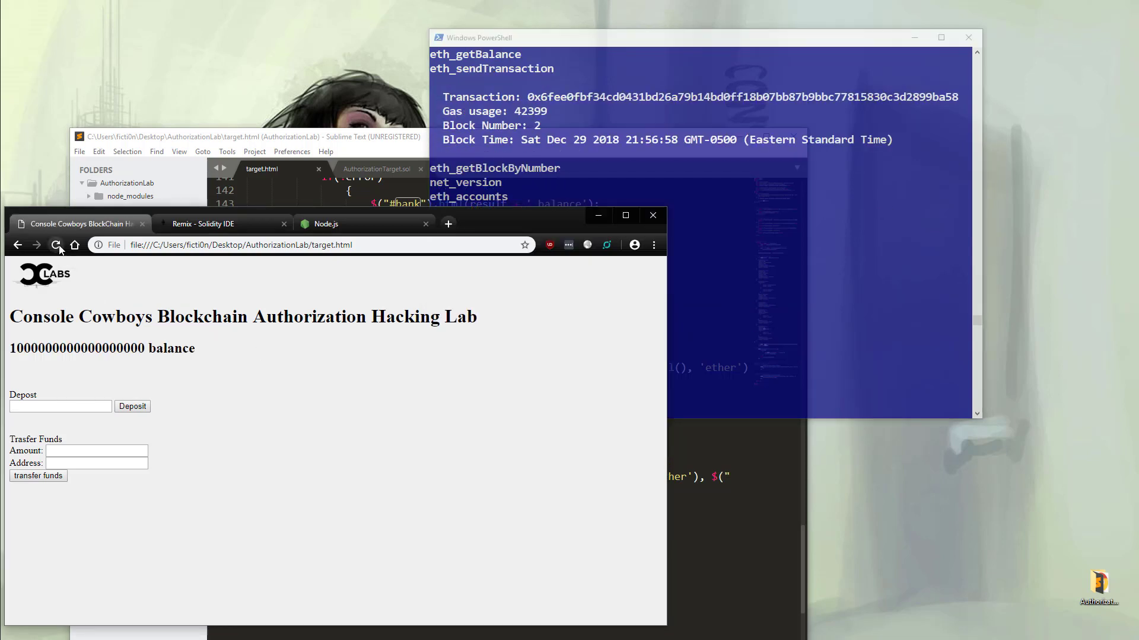
{"action": "left_click", "coordinate": [60, 406]}
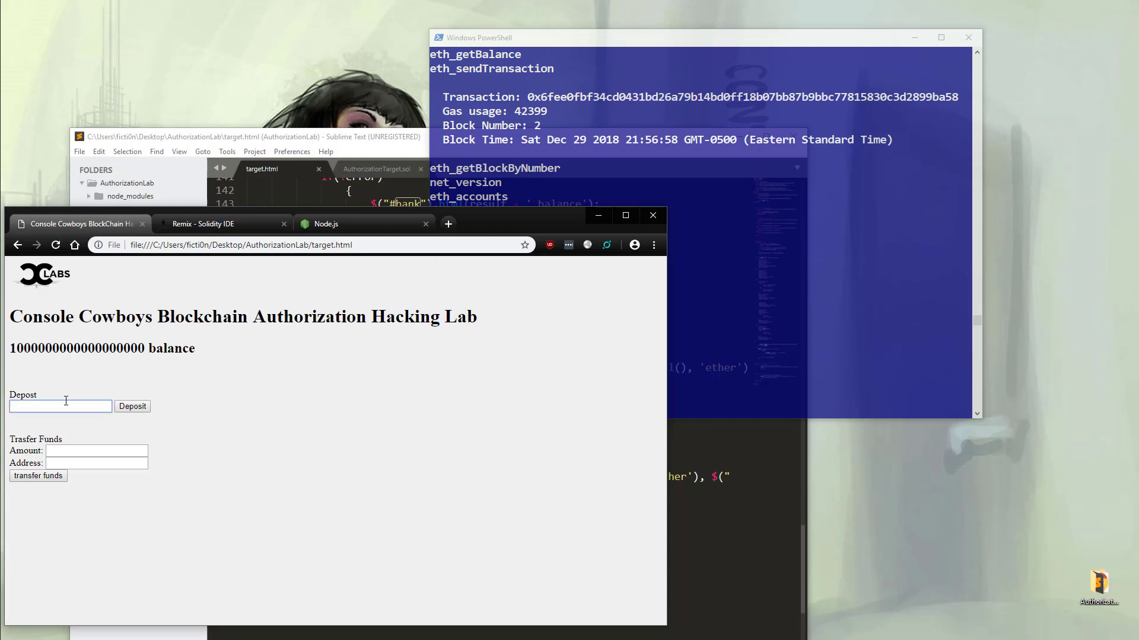
{"action": "scroll", "scroll_direction": "down", "scroll_amount": 3}
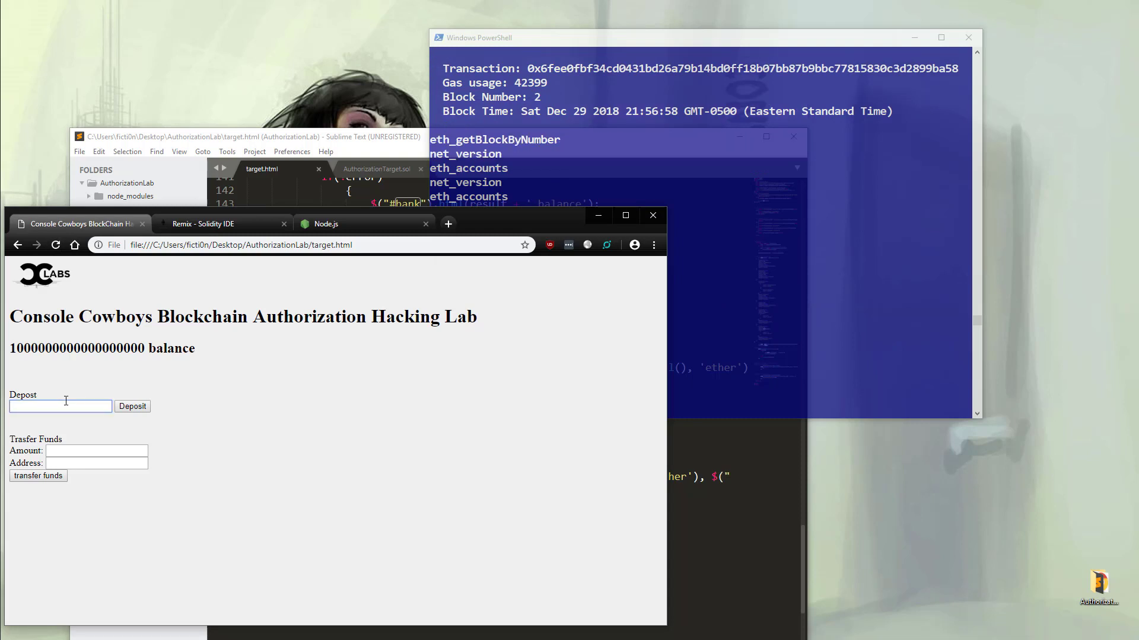
{"action": "type", "text": "9"}
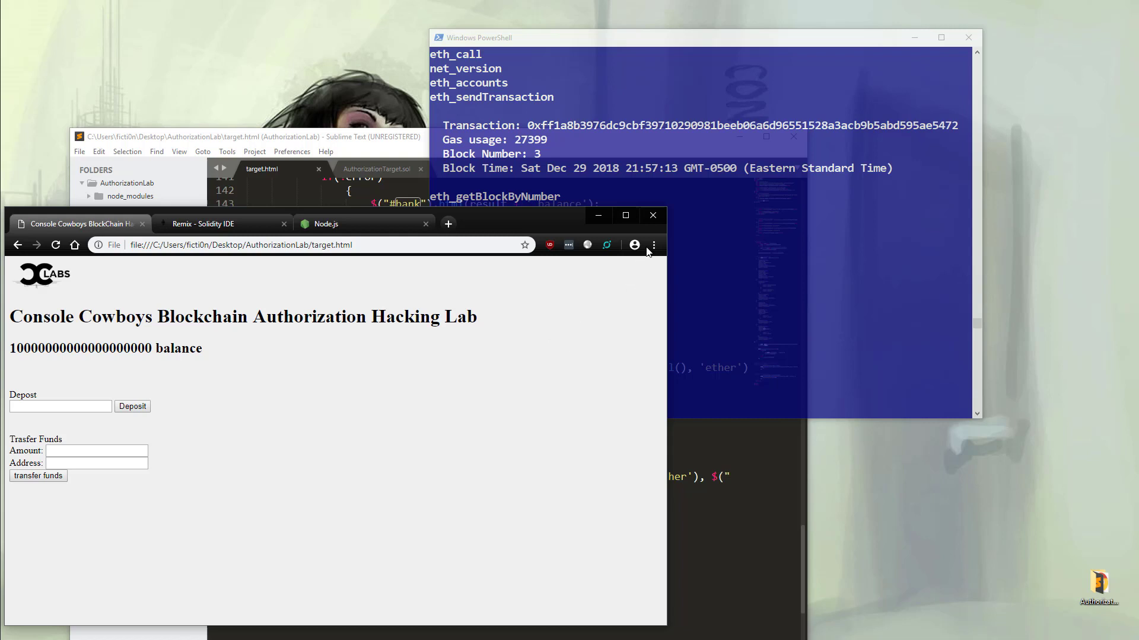
{"action": "left_click", "coordinate": [652, 245]}
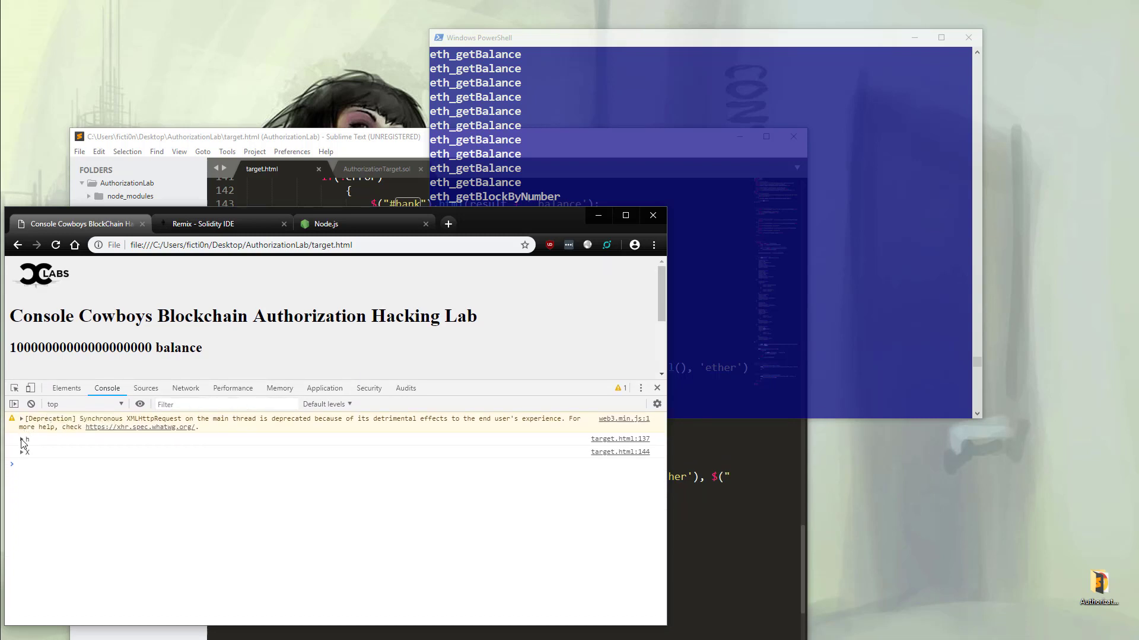
Step: Expand the logged bank object to reveal accessControl, deposit, transfer and balance
{"action": "left_click", "coordinate": [21, 440]}
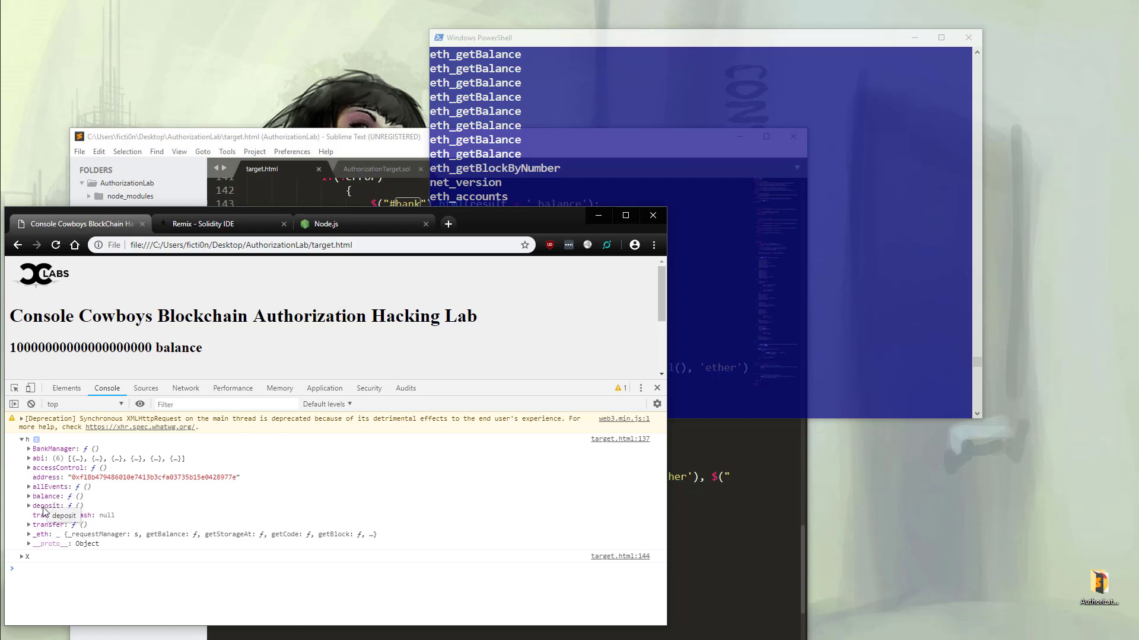
{"action": "left_click", "coordinate": [30, 505]}
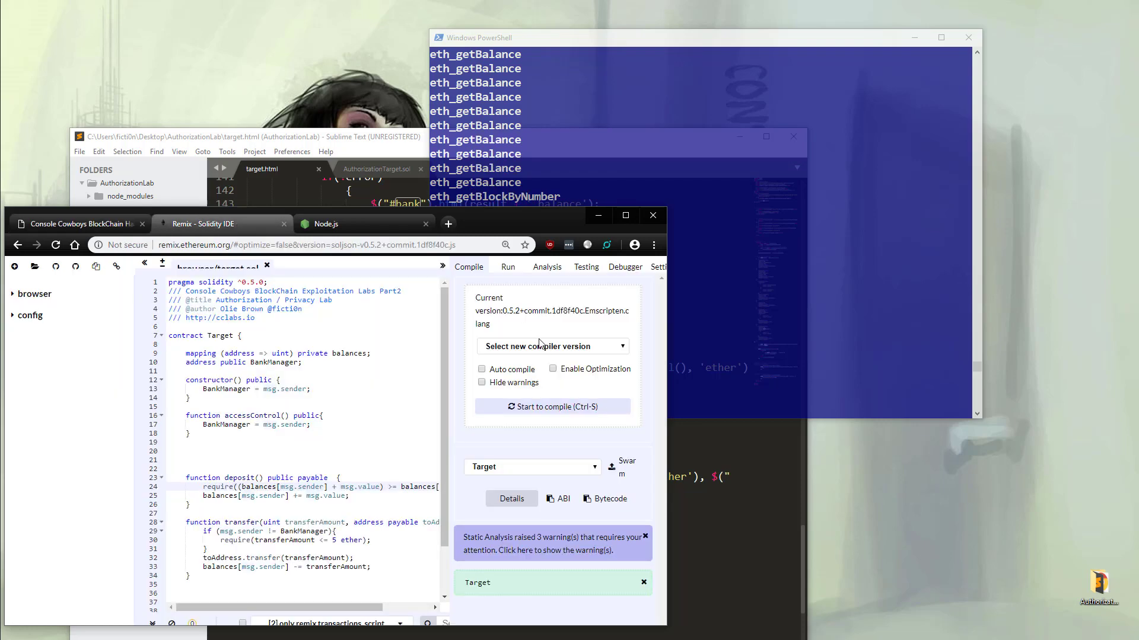
Step: Select Ganache account 0x413…435e6 with 100 ether and copy its address
{"action": "left_click", "coordinate": [508, 266]}
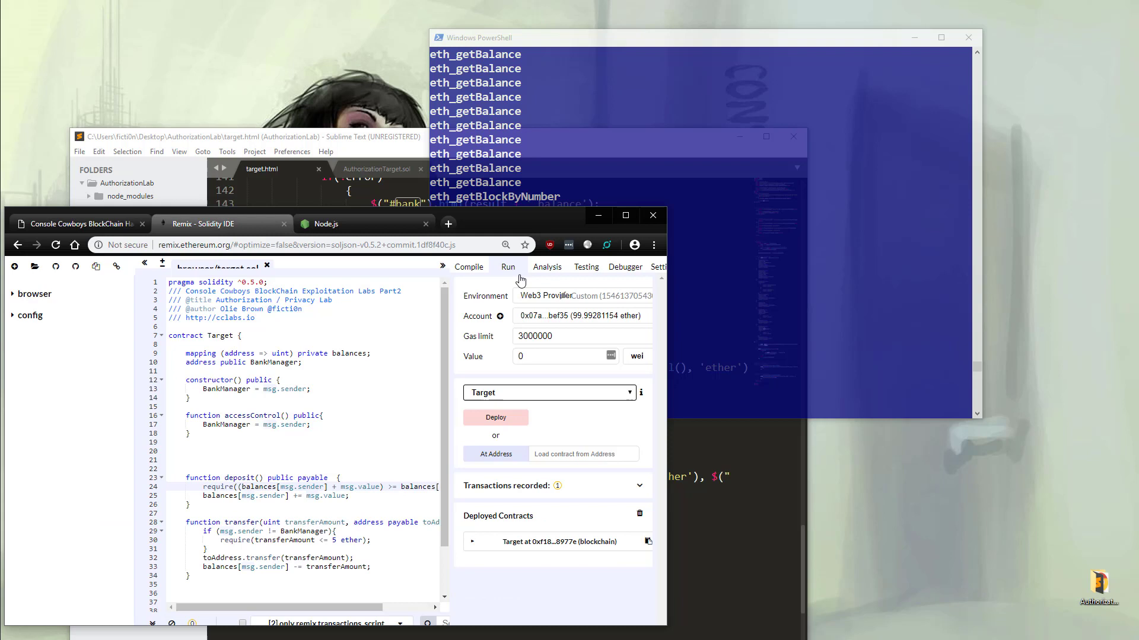
{"action": "left_click", "coordinate": [581, 314]}
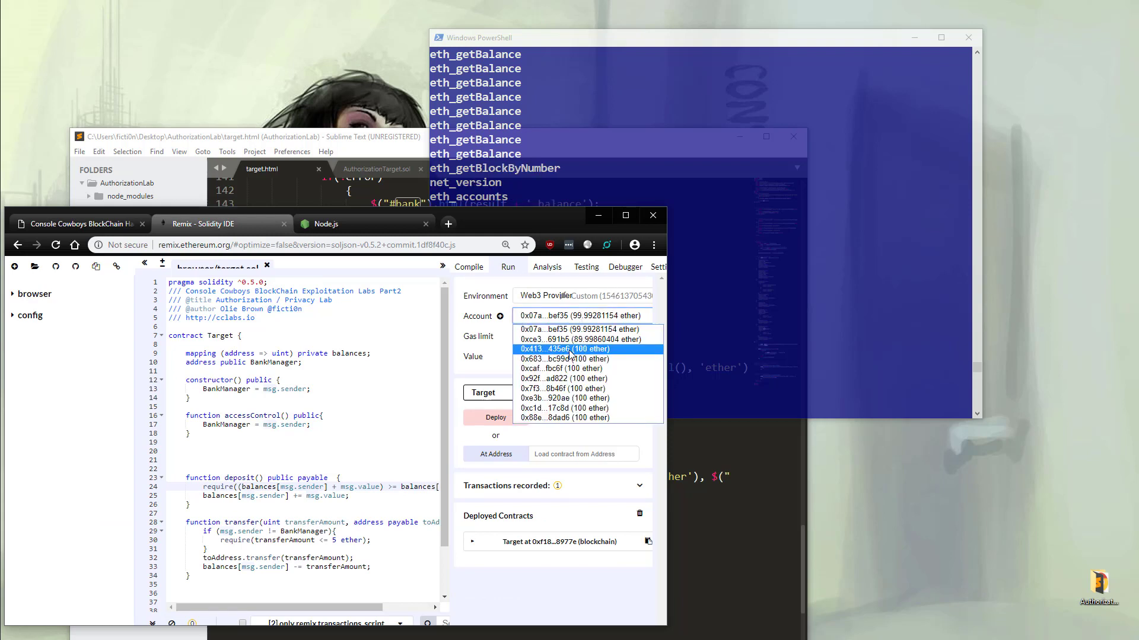
{"action": "left_click", "coordinate": [563, 348]}
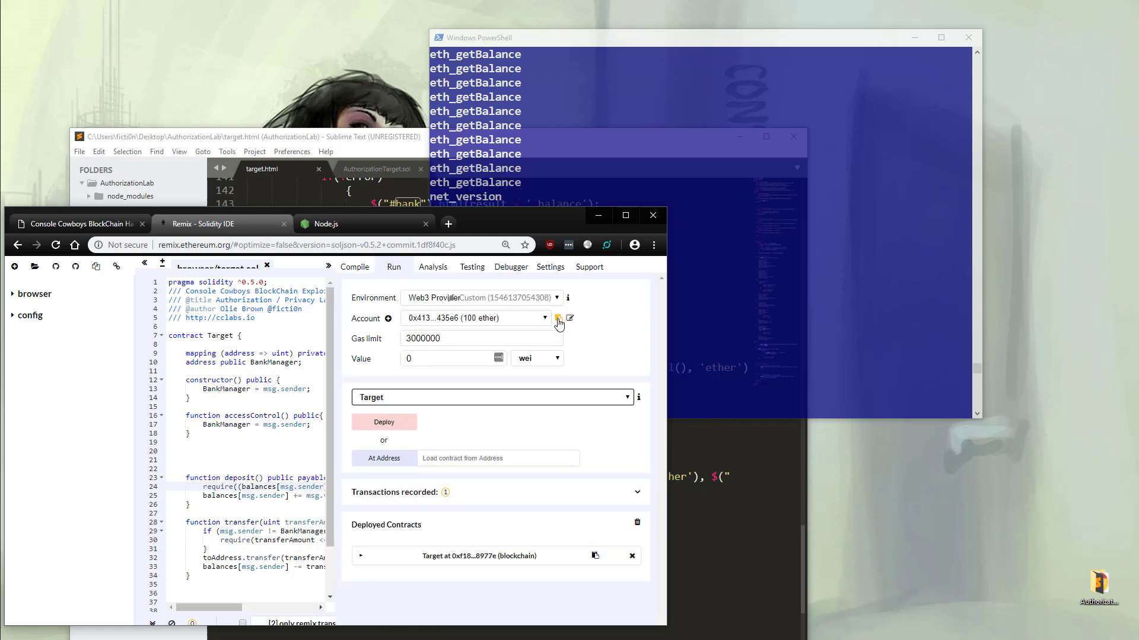
{"action": "left_click", "coordinate": [80, 223]}
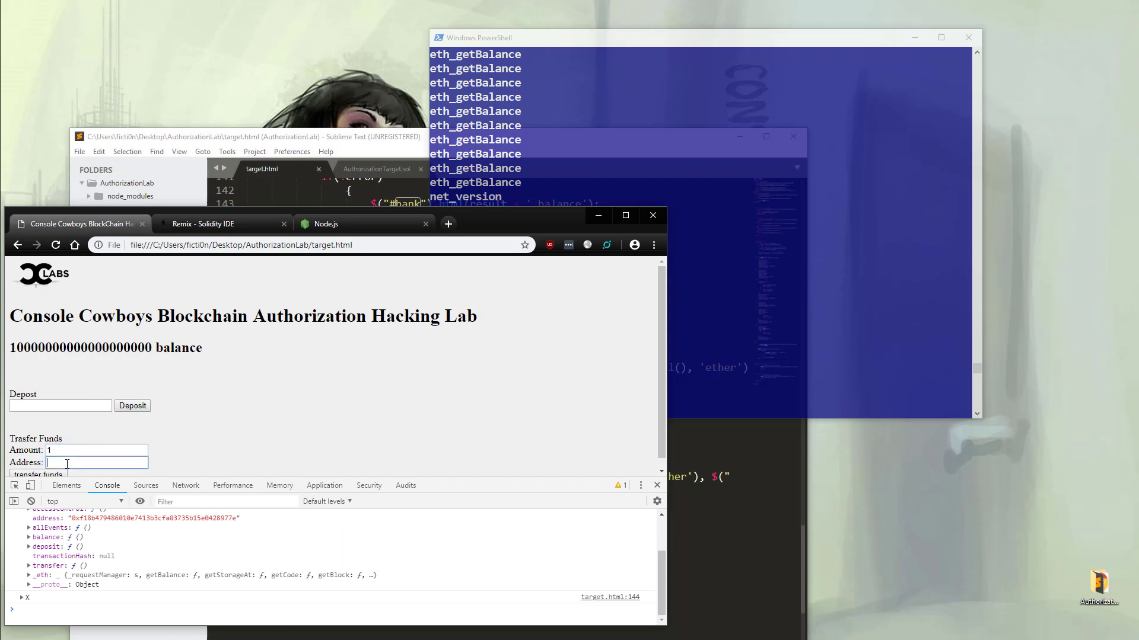
Step: Try transferring 6 ether to the copied address, triggering a revert error
{"action": "type", "text": "6e17e6de7f21a227ef435e6"}
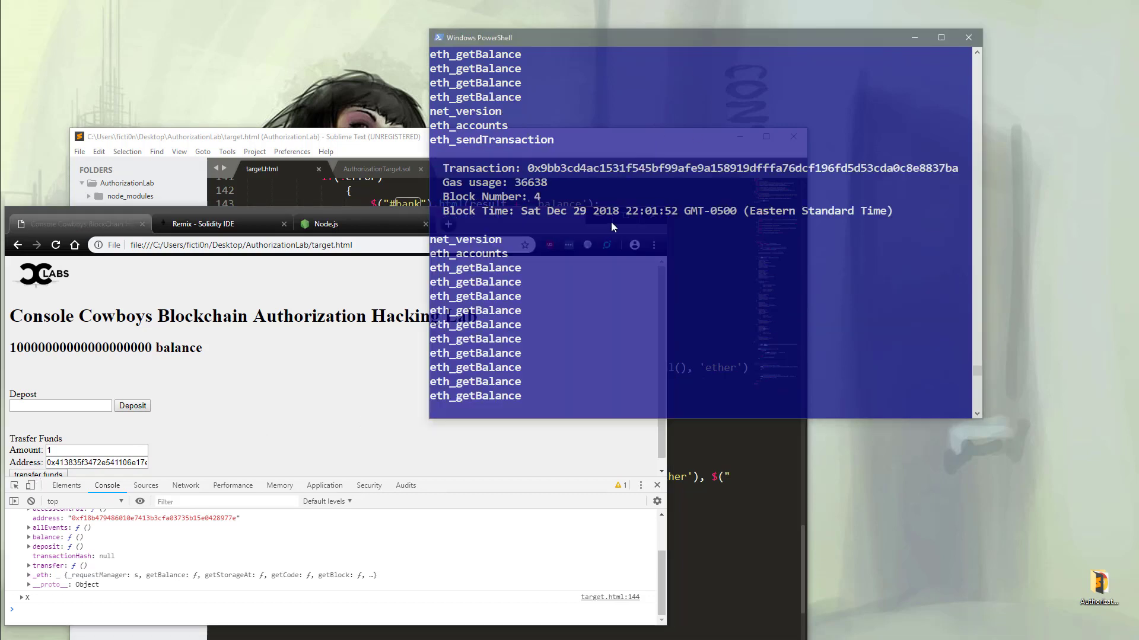
{"action": "mouse_move", "coordinate": [135, 446]}
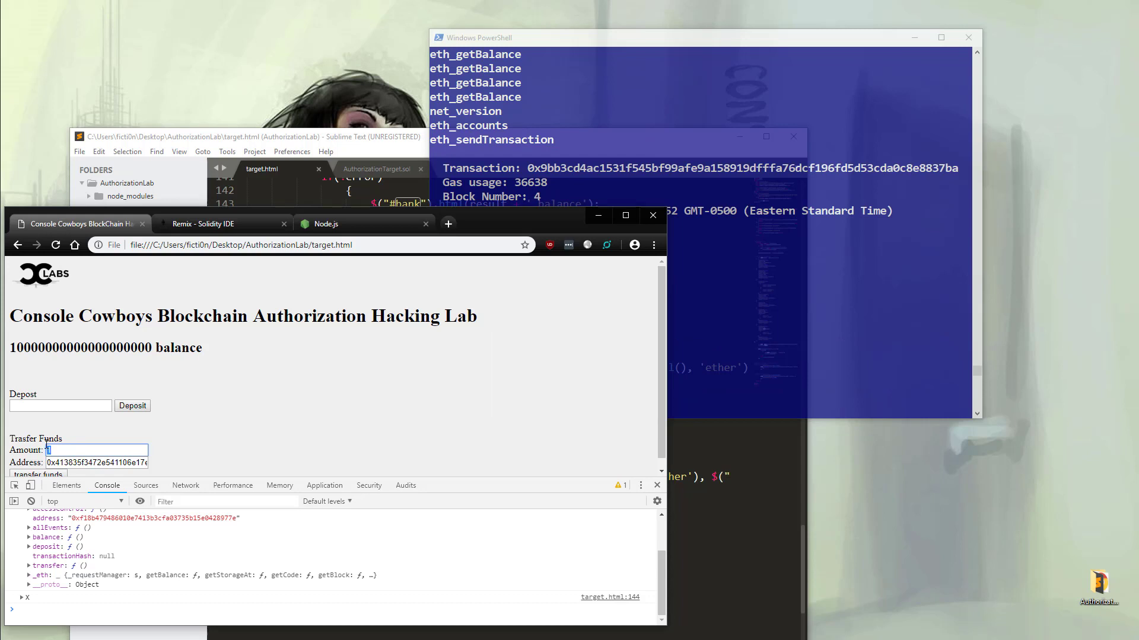
{"action": "type", "text": "6"}
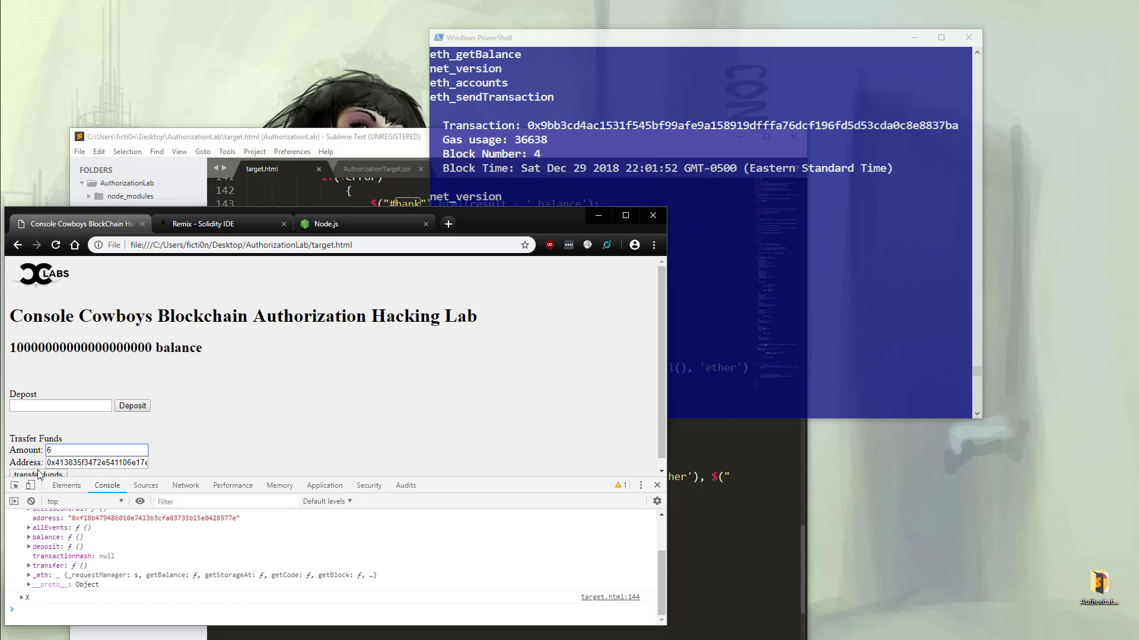
{"action": "left_click", "coordinate": [37, 474]}
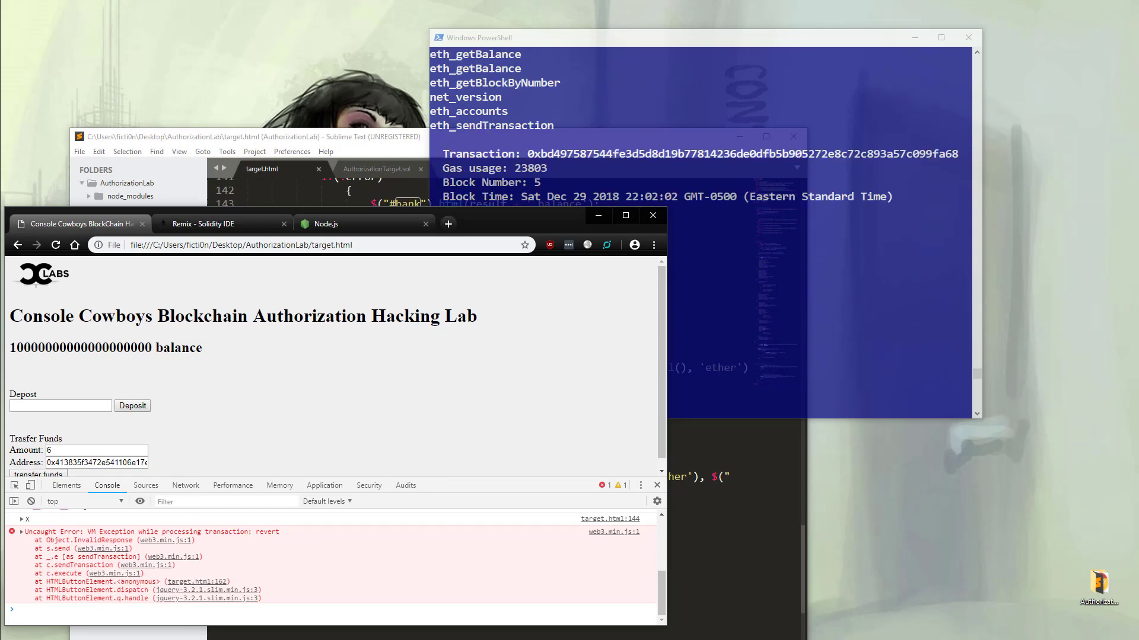
{"action": "left_click", "coordinate": [210, 224]}
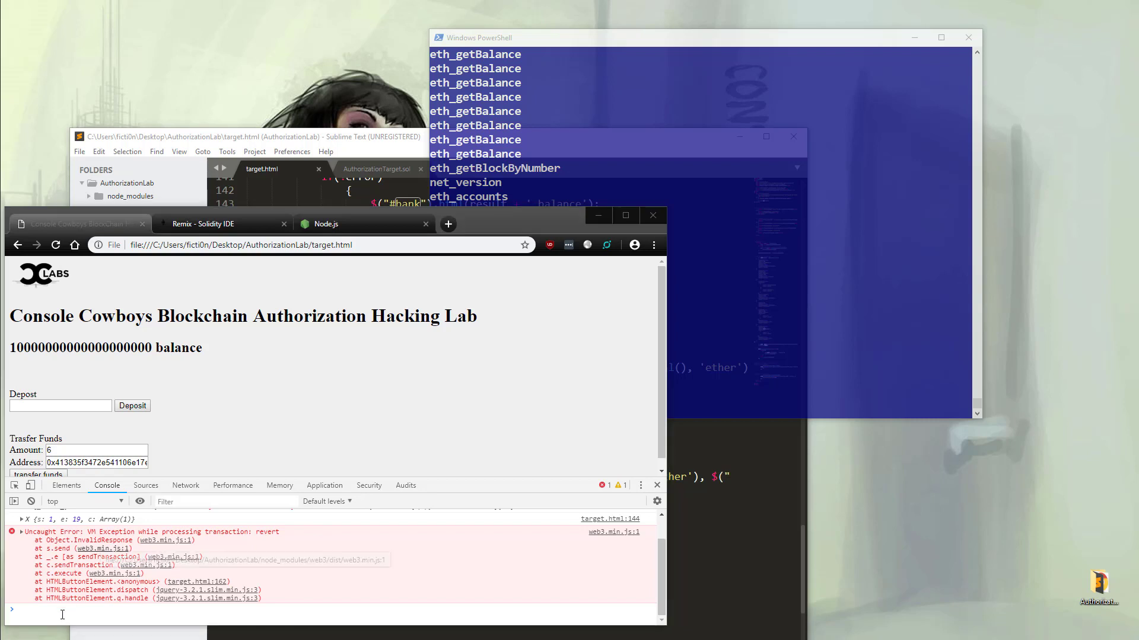
Step: Run bank.accessControl() in the console, then retry the 6-ether transfer successfully
{"action": "type", "text": "bank.accessControl"}
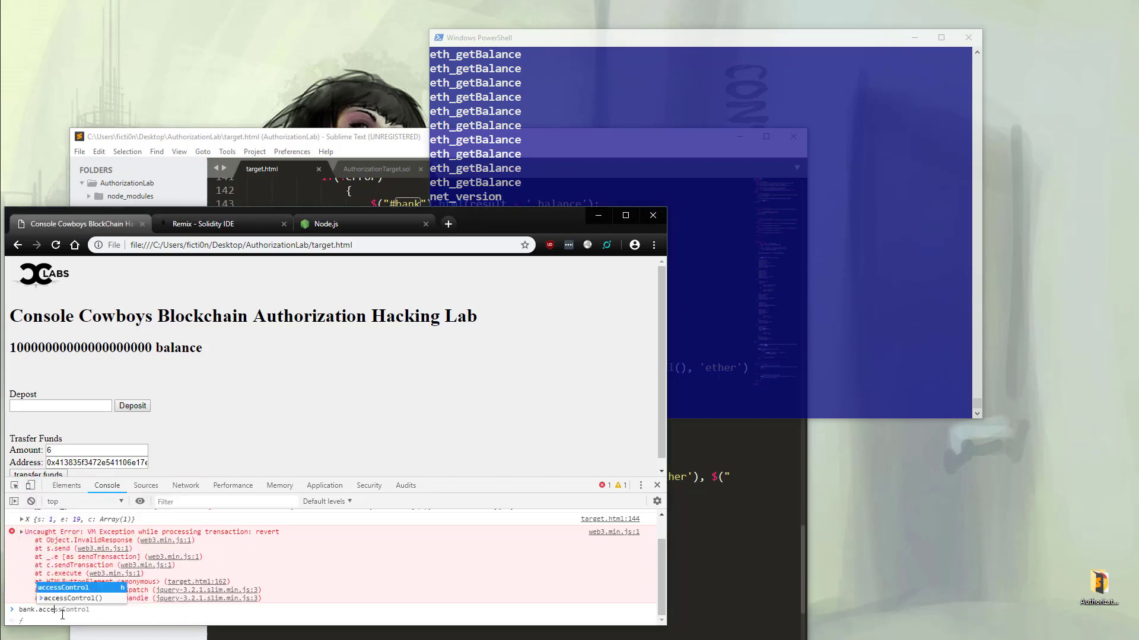
{"action": "type", "text": "()"}
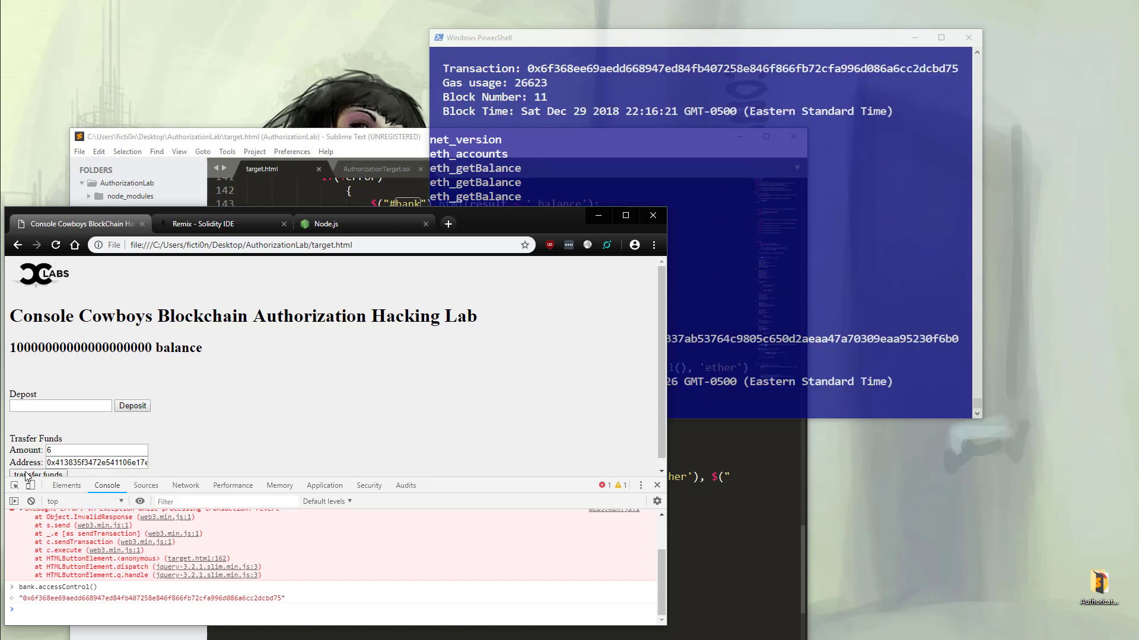
{"action": "left_click", "coordinate": [37, 475]}
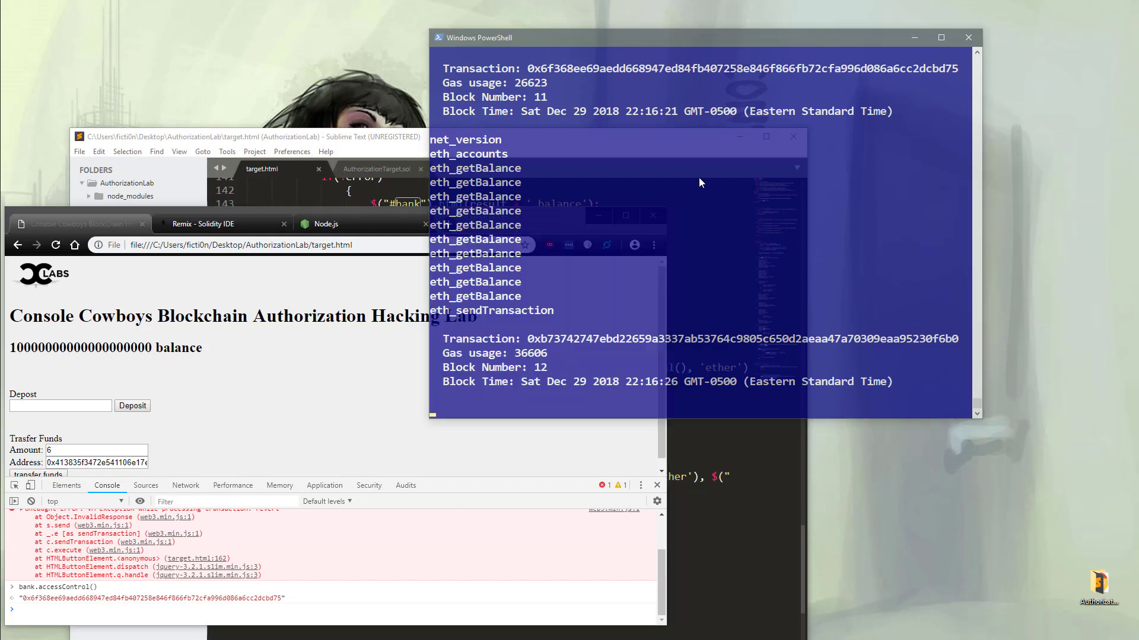
{"action": "scroll", "scroll_direction": "down", "scroll_amount": 3}
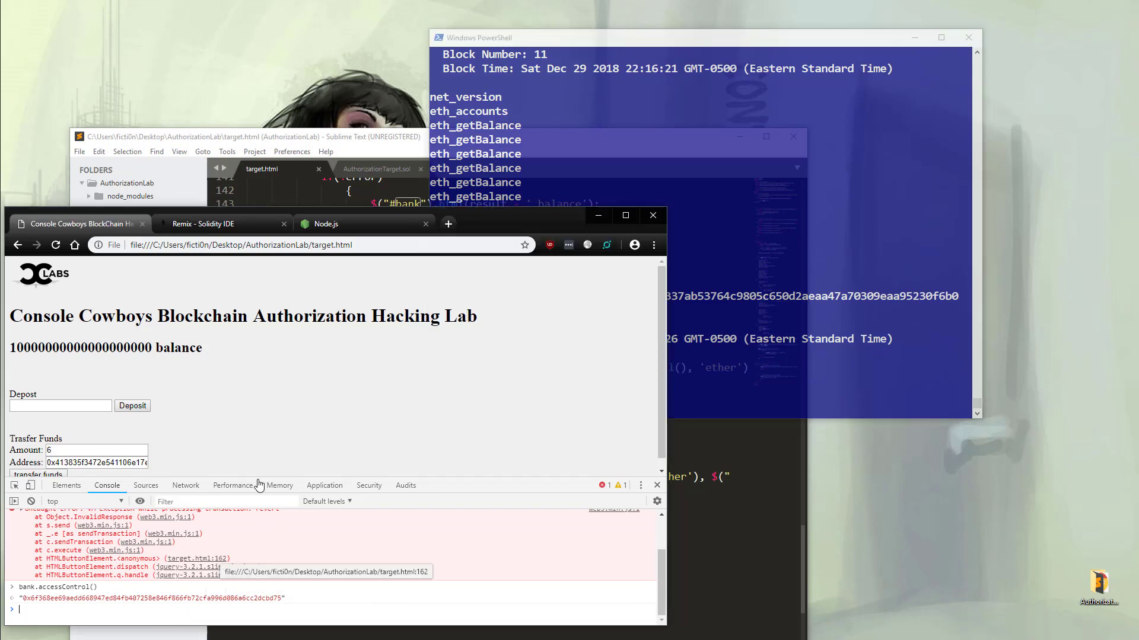
{"action": "left_click", "coordinate": [204, 223]}
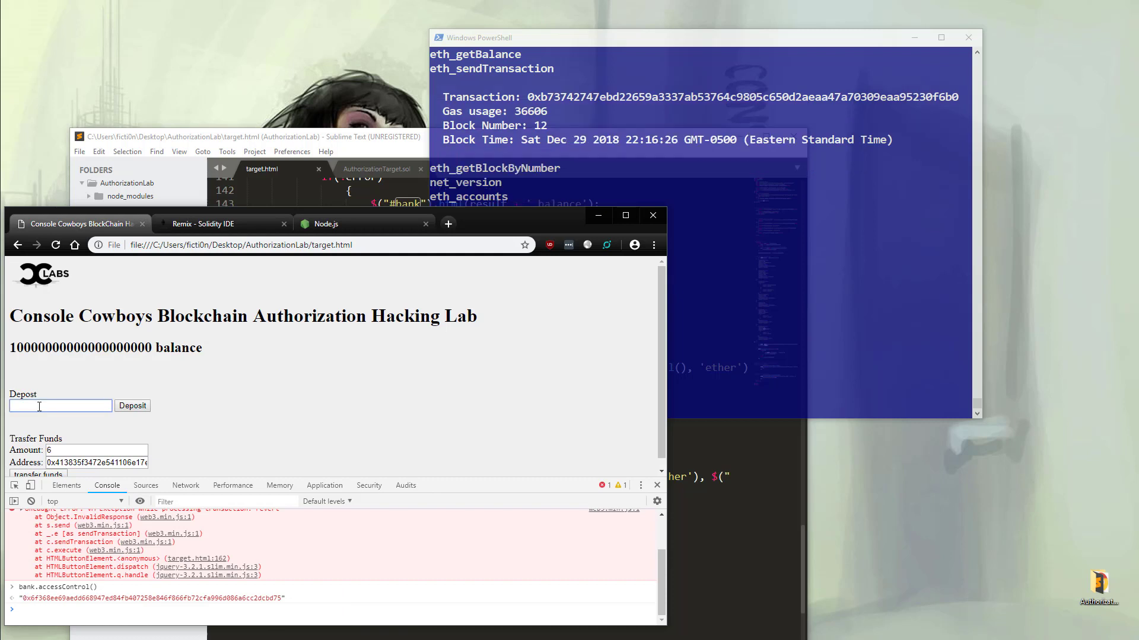
Step: Deposit 10, reload to see the new balance, and begin a bank.transfer console call
{"action": "type", "text": "10"}
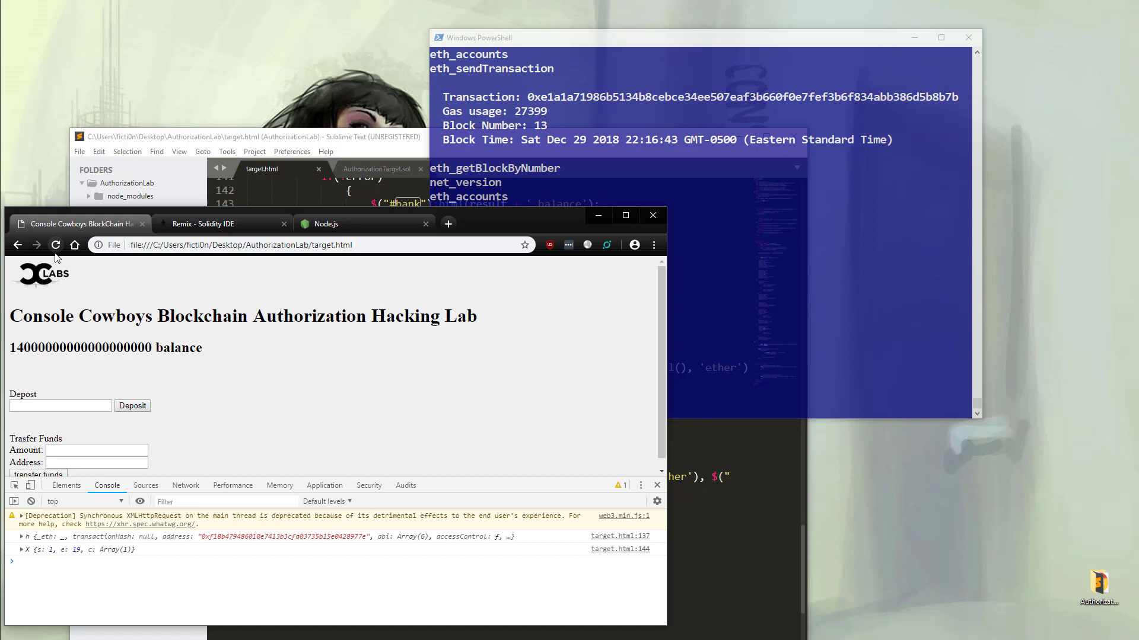
{"action": "left_click", "coordinate": [97, 450]}
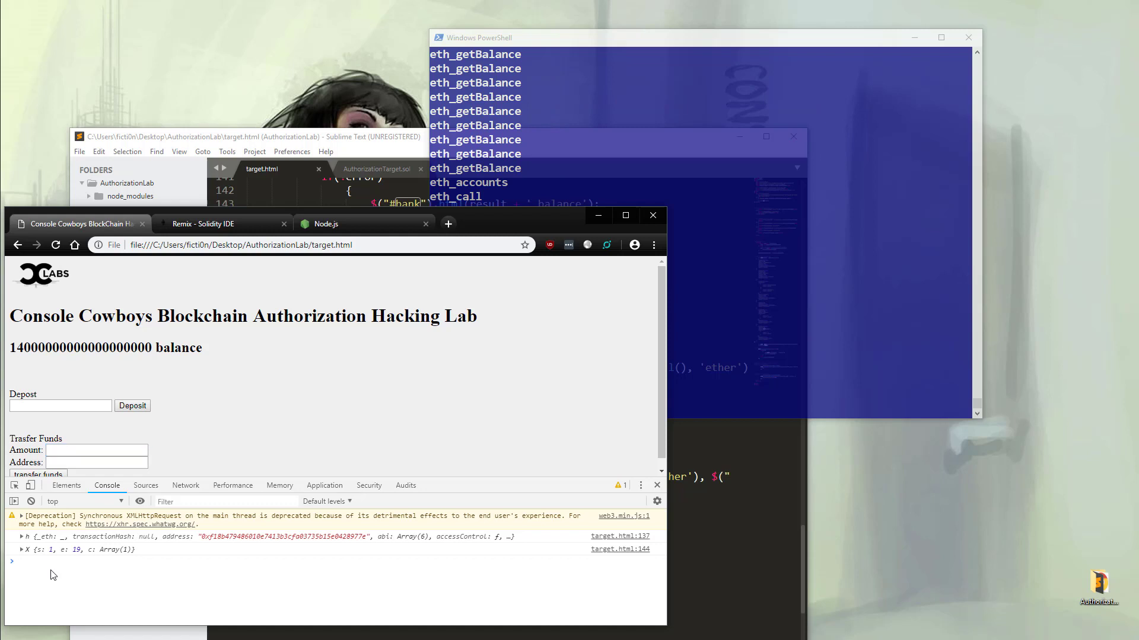
{"action": "type", "text": "bank.transfer("}
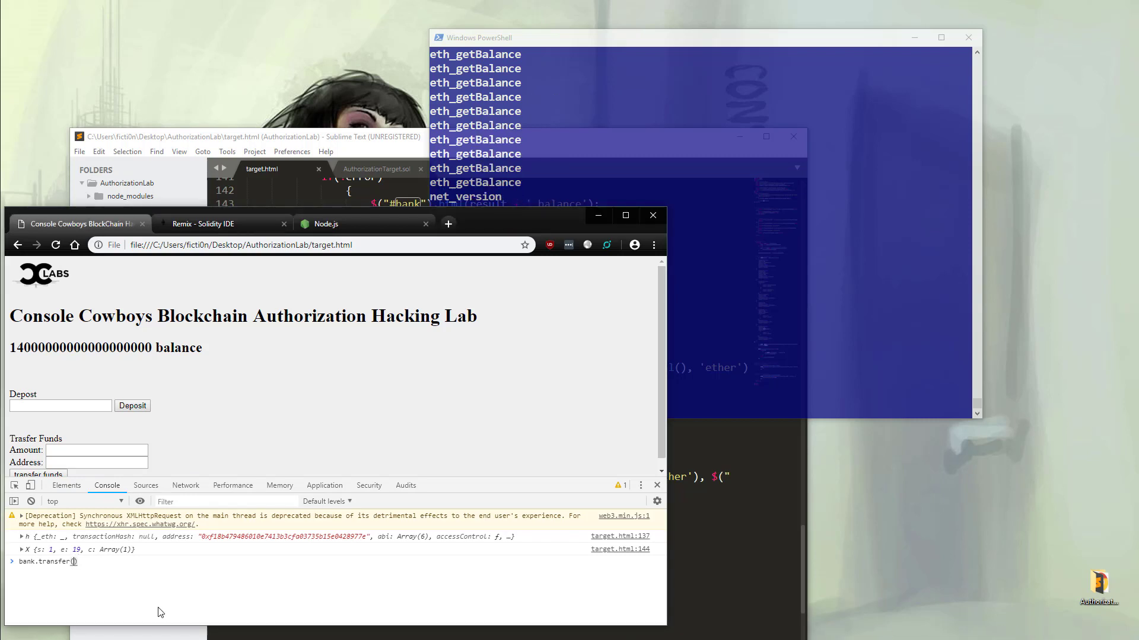
Step: Complete bank.transfer(web3.toWei(1,'ether'), address) in the console, returning a transaction hash
{"action": "type", "text": "wer"}
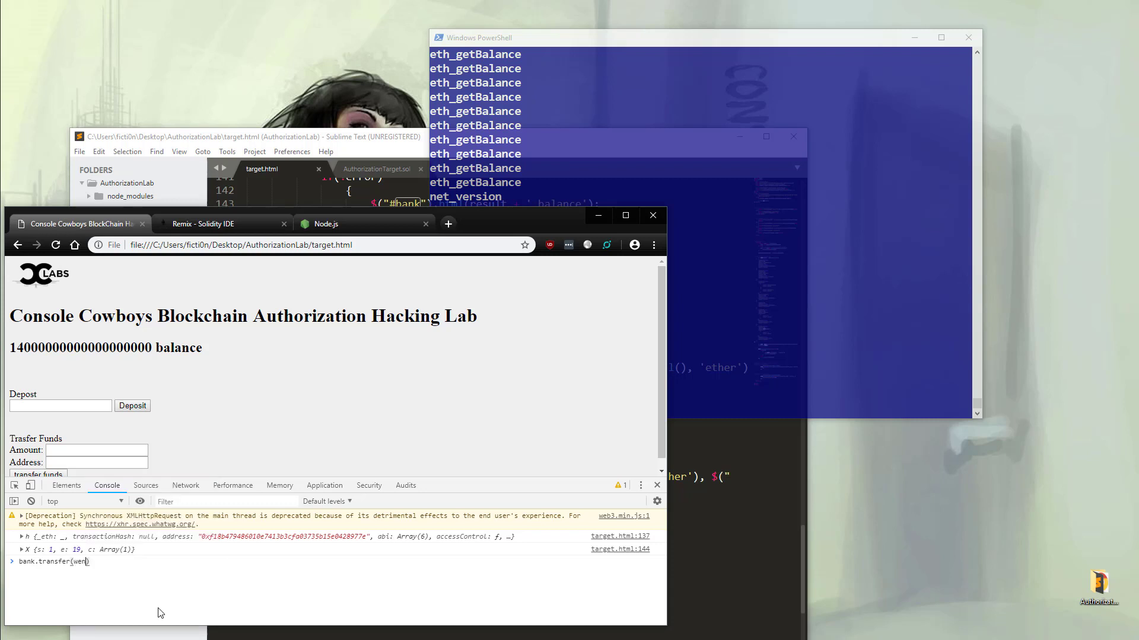
{"action": "type", "text": "web3."}
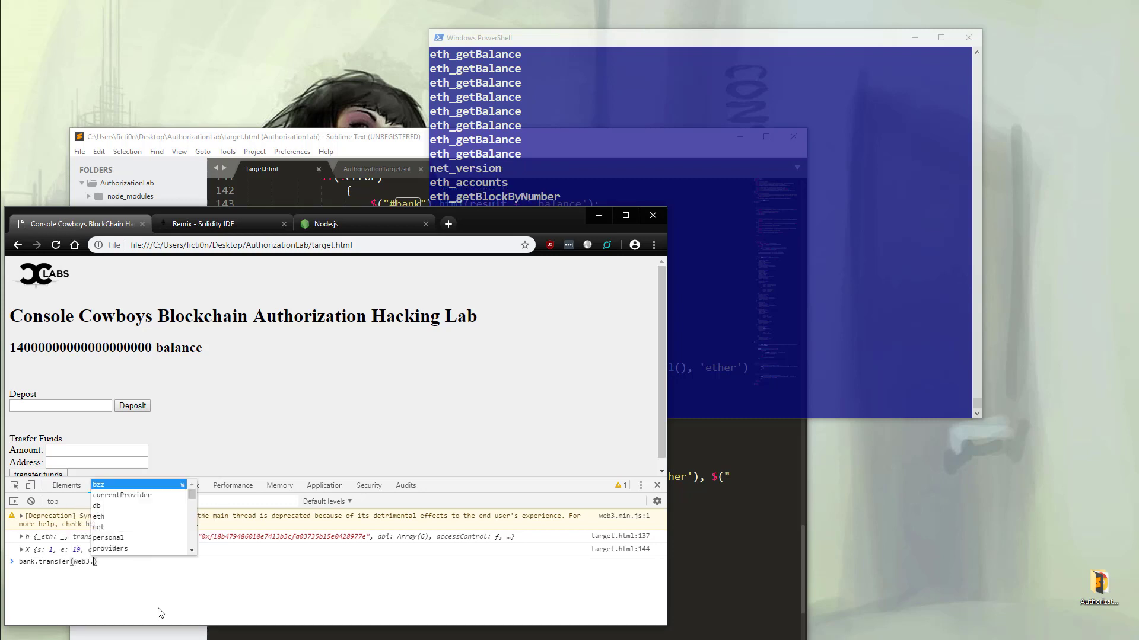
{"action": "type", "text": "to"}
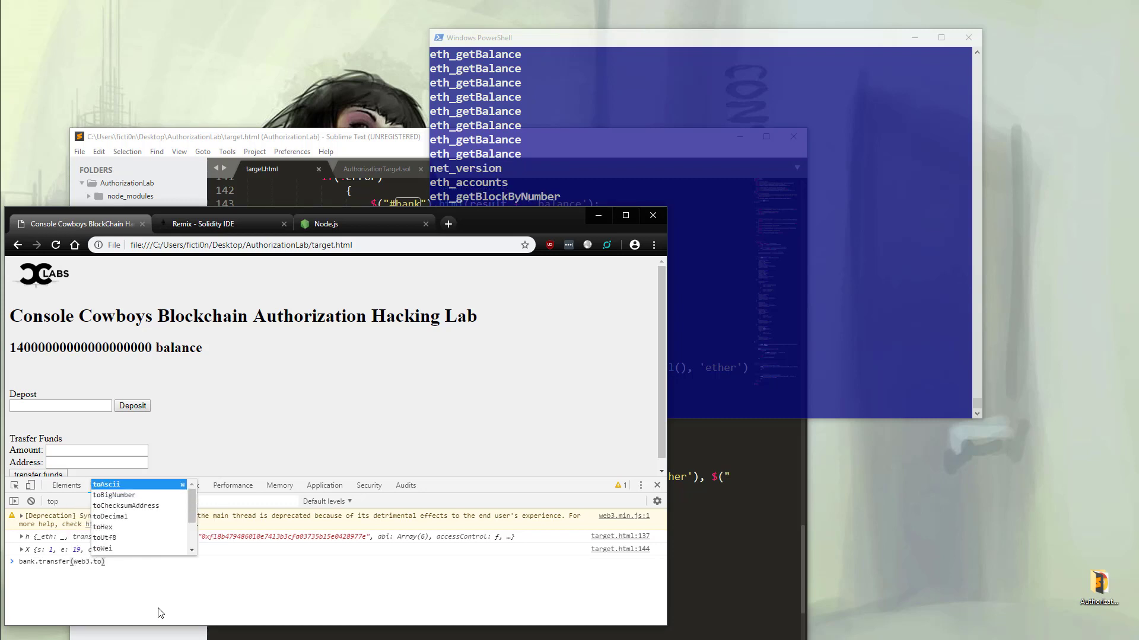
{"action": "left_click", "coordinate": [102, 548]}
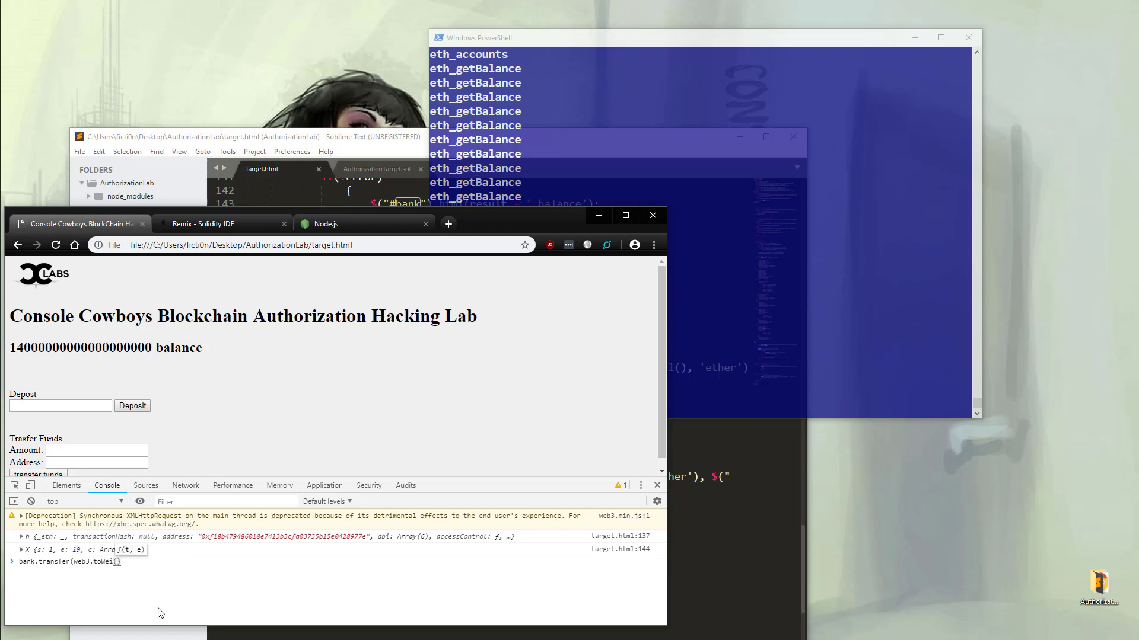
{"action": "type", "text": "1,"}
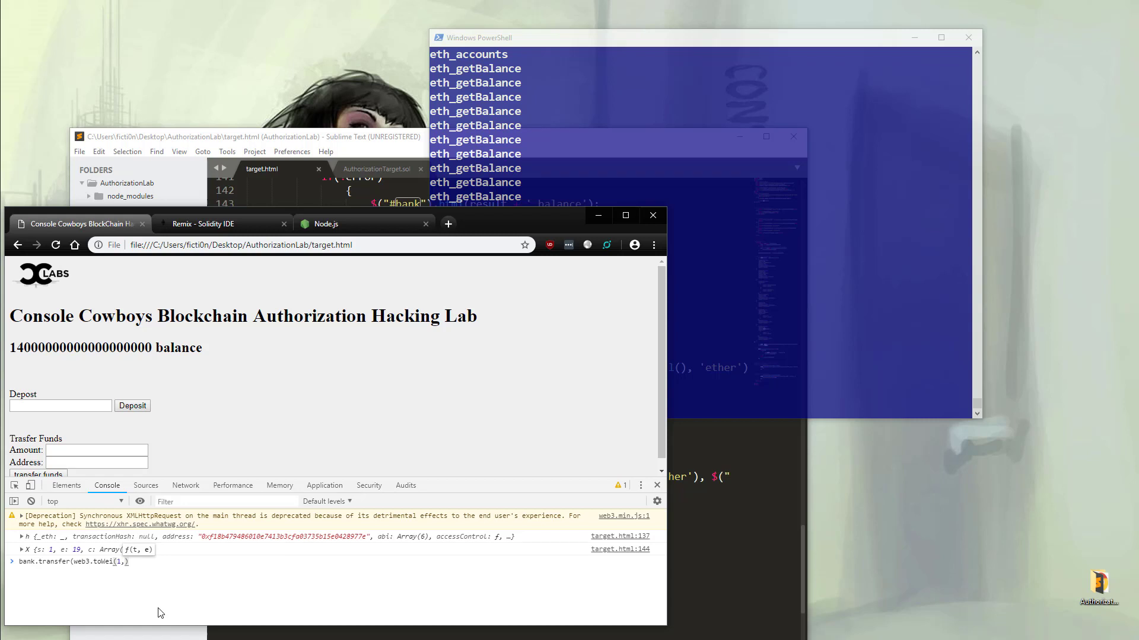
{"action": "type", "text": "'ether')"}
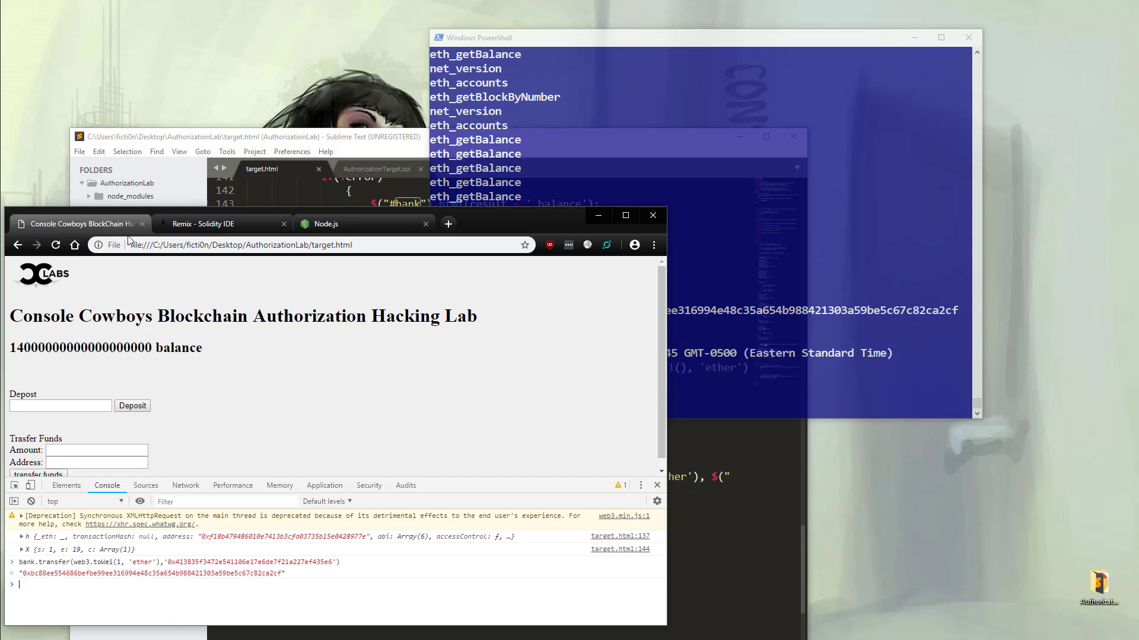
Step: Switch to the Remix - Solidity IDE tab to check the account balance
{"action": "left_click", "coordinate": [205, 224]}
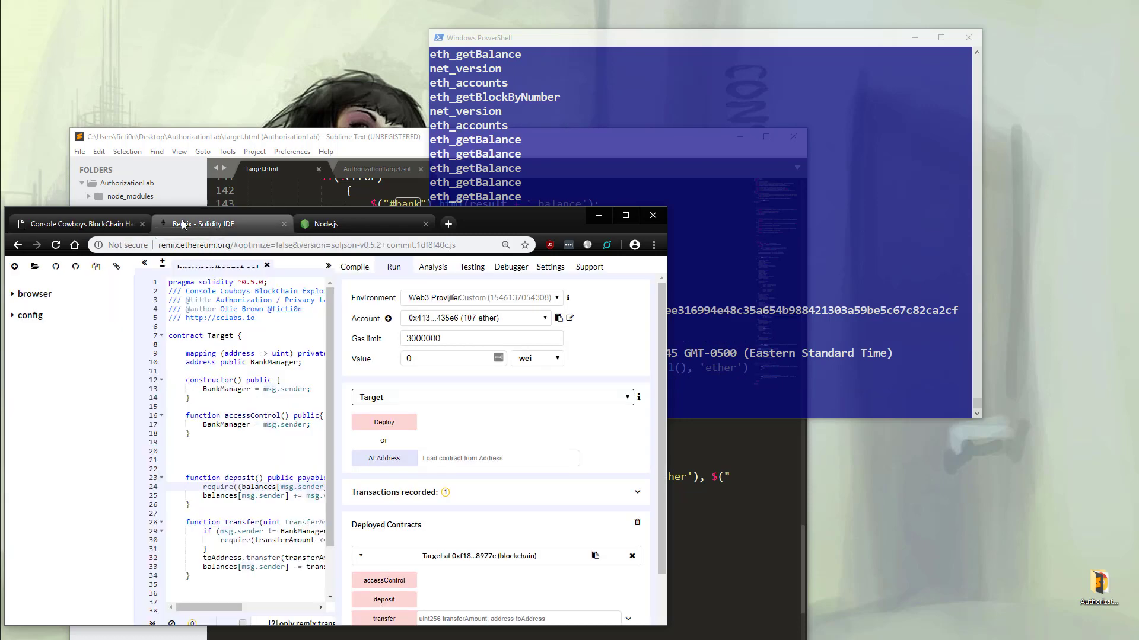
{"action": "mouse_move", "coordinate": [732, 333]}
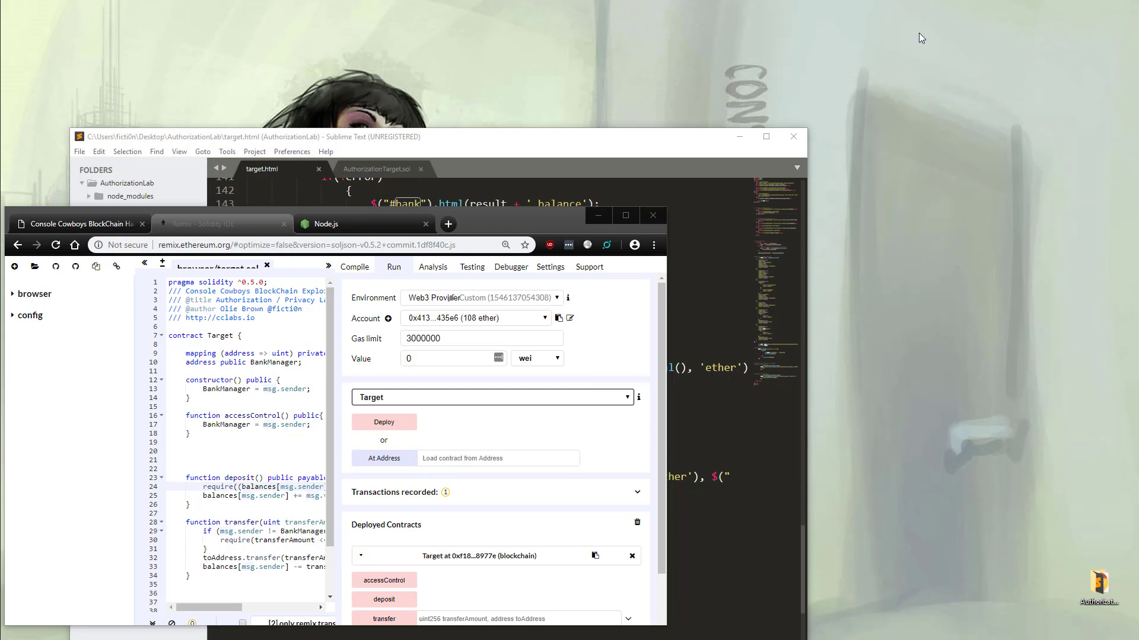
{"action": "mouse_move", "coordinate": [897, 578]}
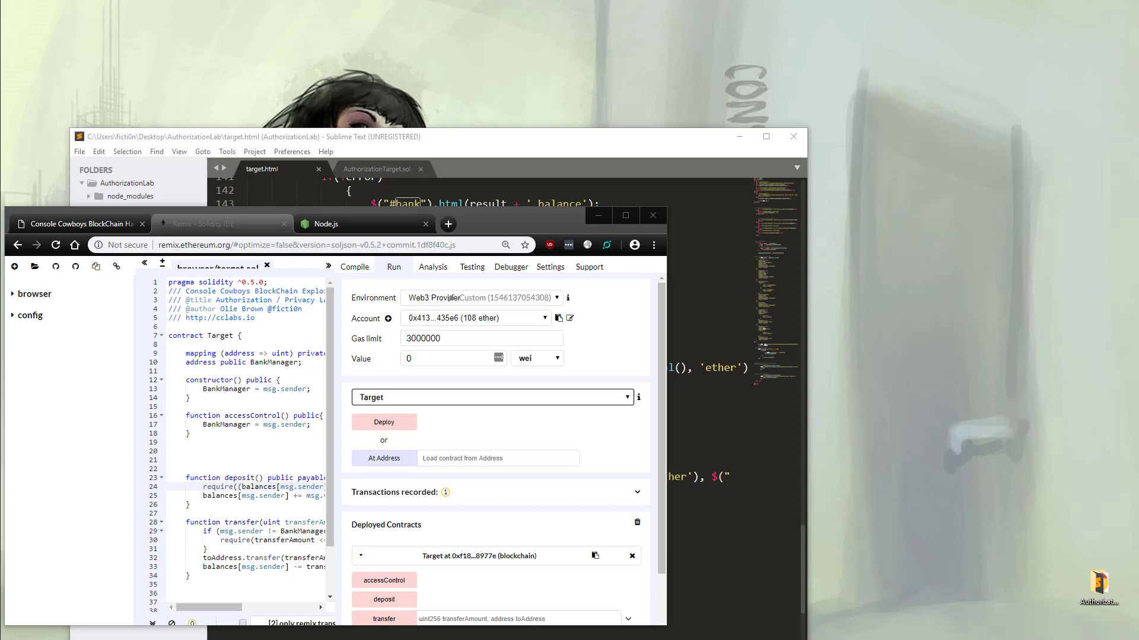
{"action": "mouse_move", "coordinate": [921, 38]}
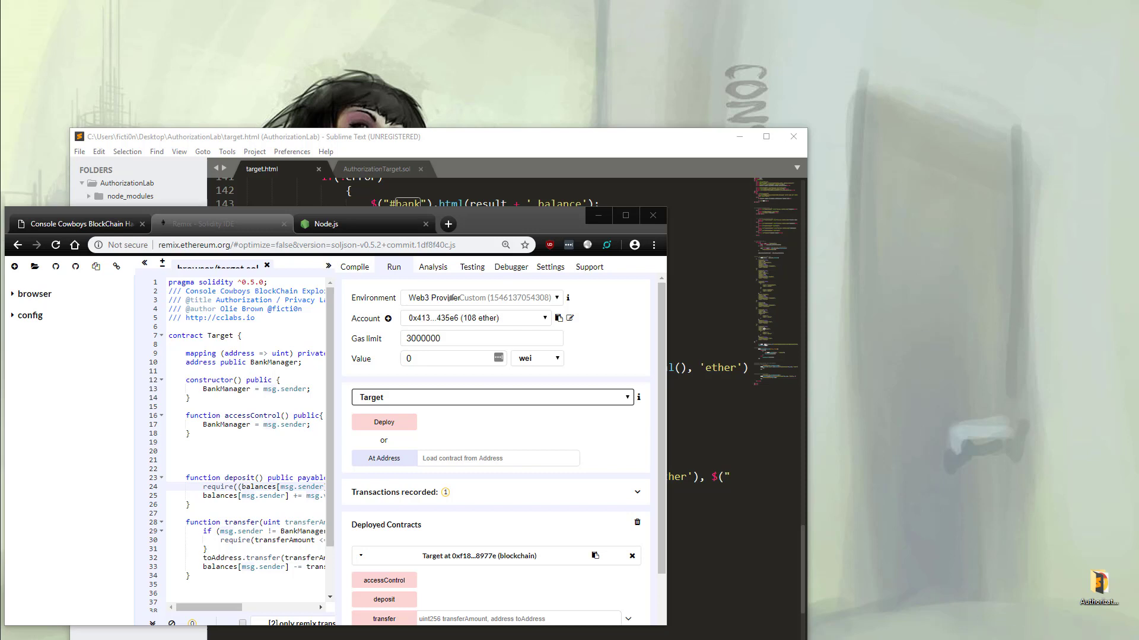
{"action": "mouse_move", "coordinate": [919, 38]}
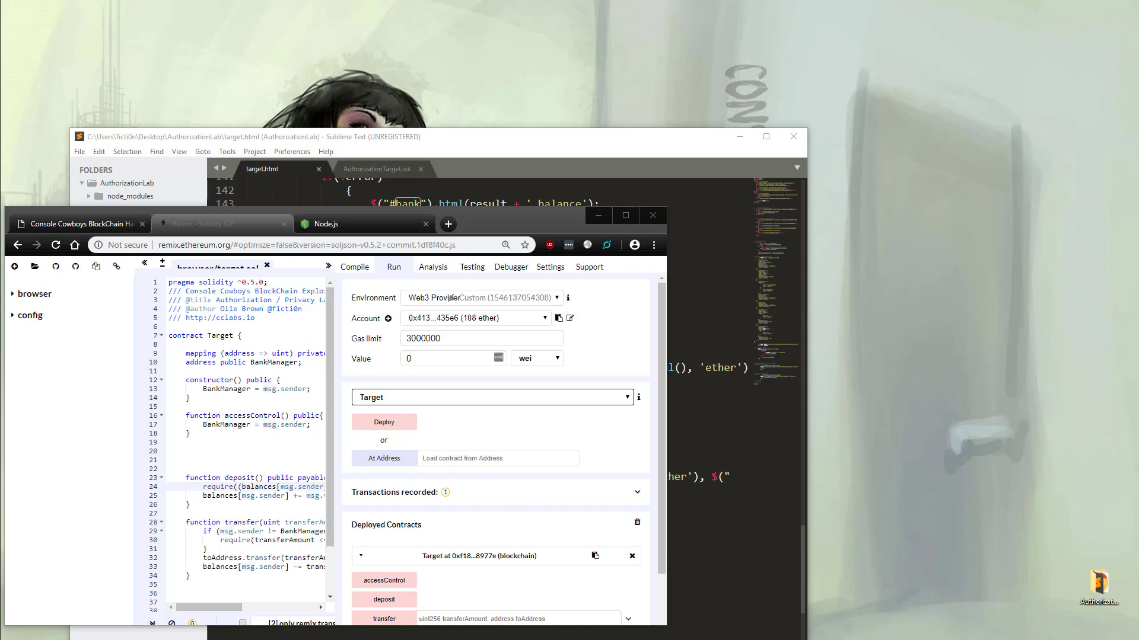
{"action": "mouse_move", "coordinate": [921, 38]}
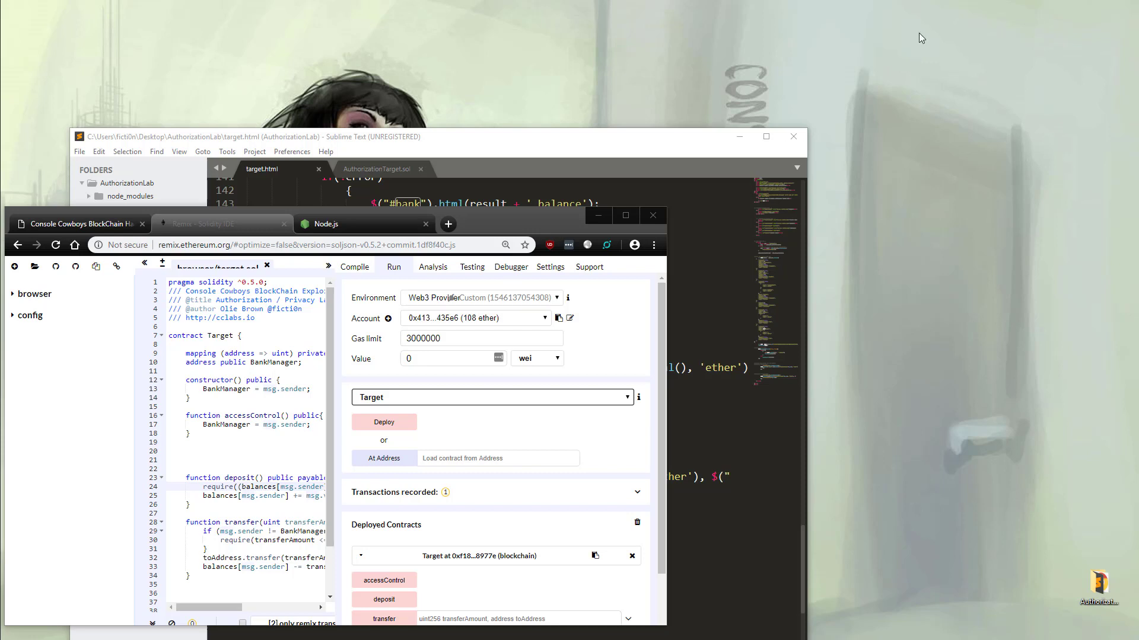
{"action": "mouse_move", "coordinate": [931, 385]}
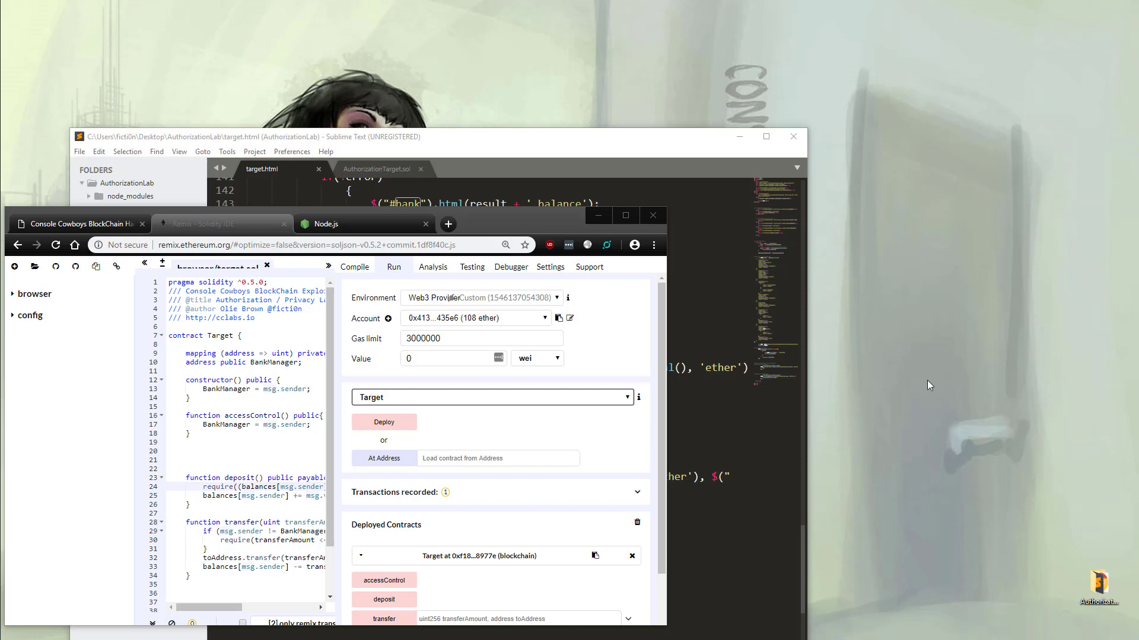